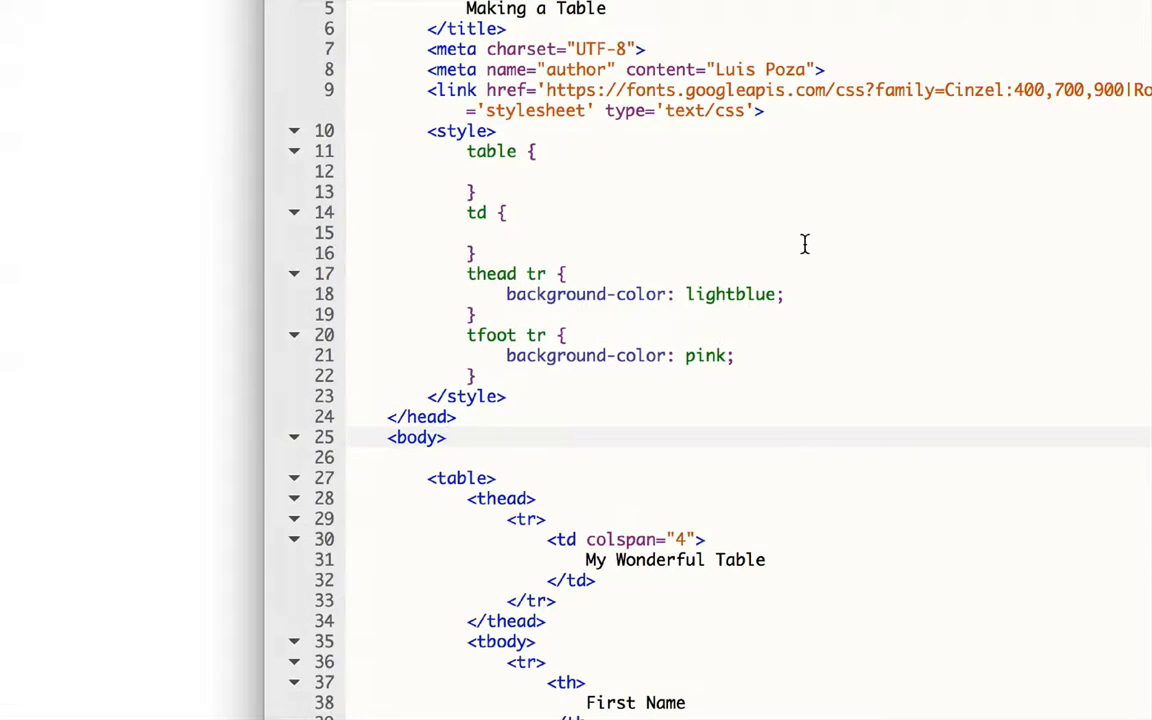
{"action": "mouse_move", "coordinate": [558, 175]}
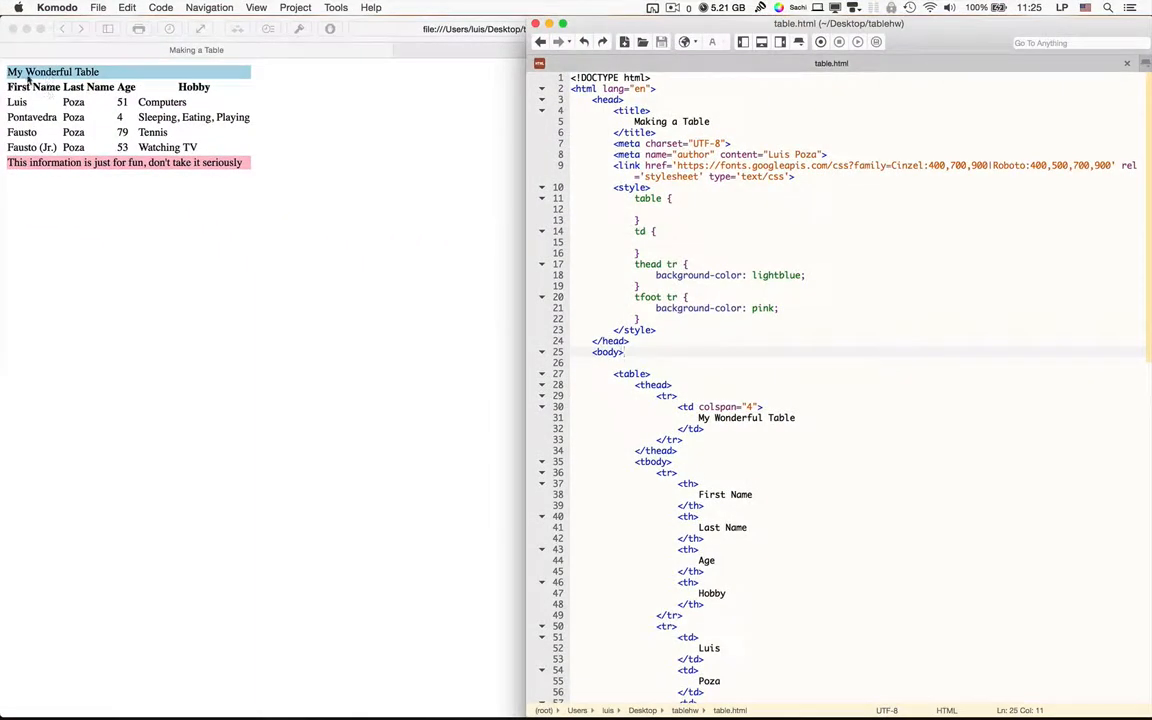
{"action": "mouse_move", "coordinate": [101, 216]}
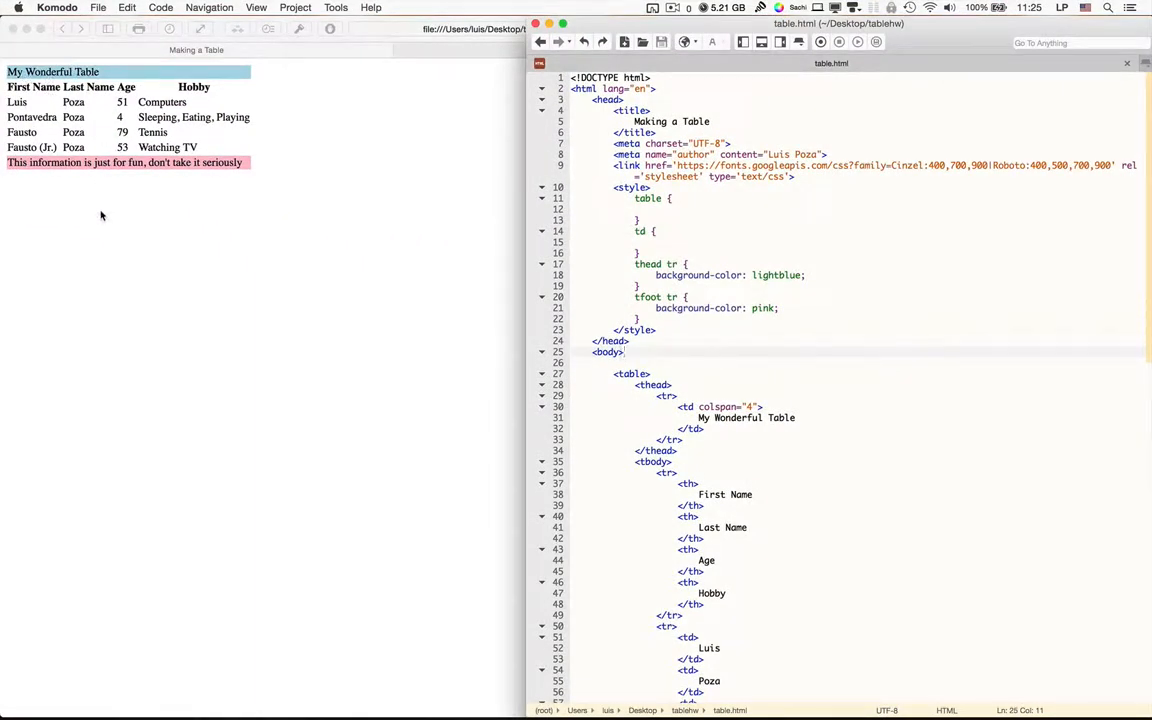
{"action": "mouse_move", "coordinate": [390, 289]}
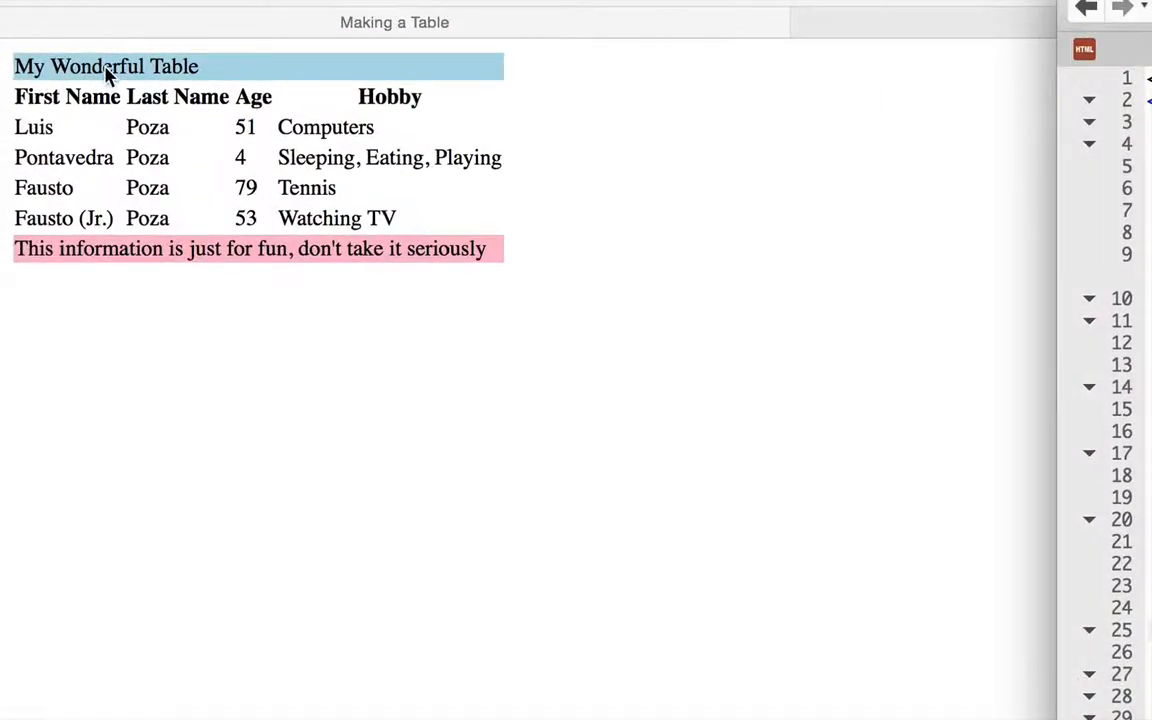
{"action": "mouse_move", "coordinate": [310, 210]}
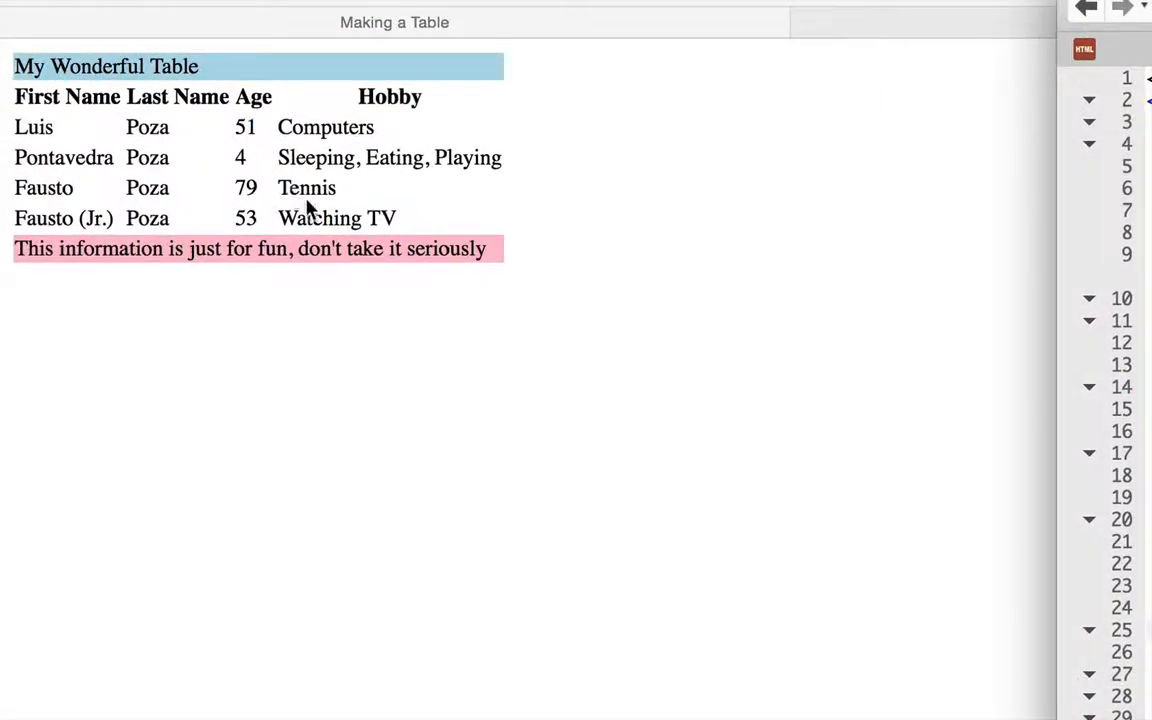
{"action": "mouse_move", "coordinate": [265, 130]}
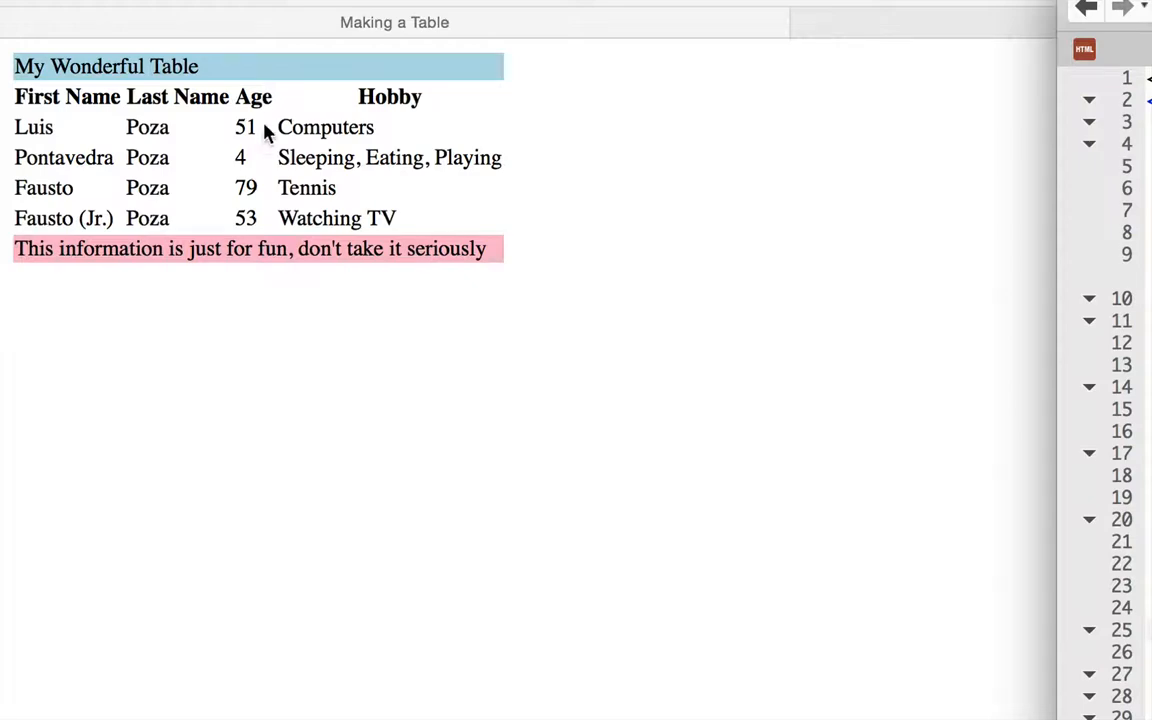
{"action": "mouse_move", "coordinate": [475, 165]}
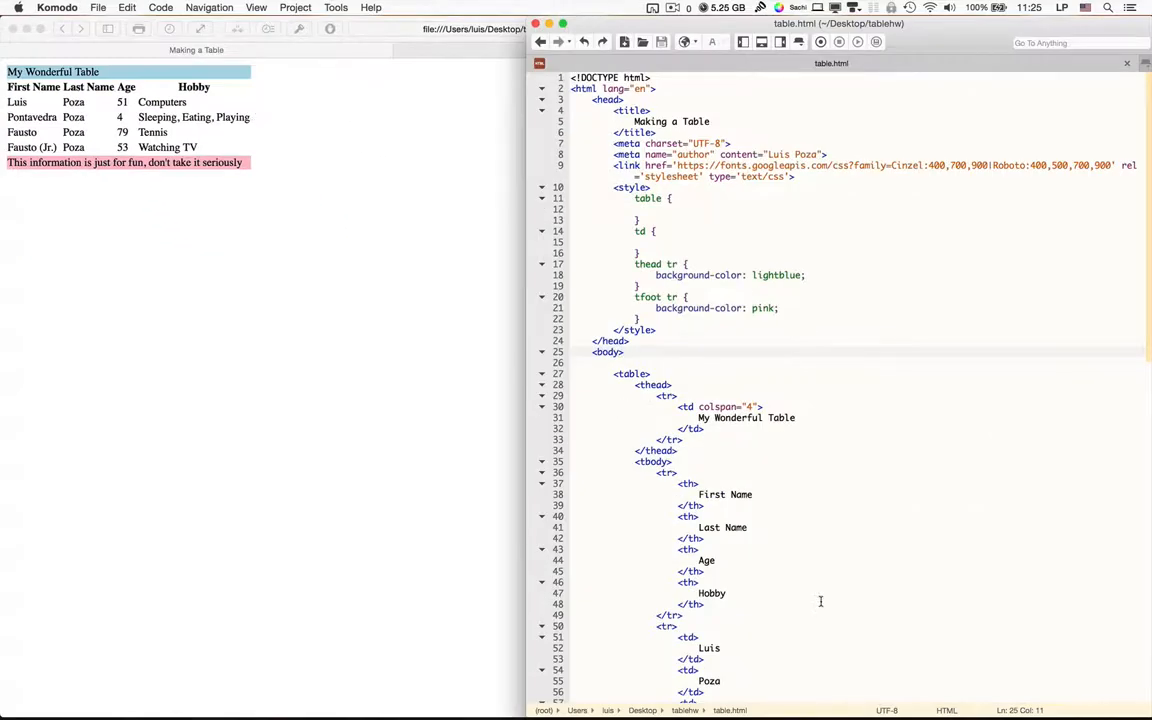
Step: Append filler letters 'dddddddd' to the Pontavedra hobby text, then delete them
{"action": "scroll", "scroll_direction": "down", "scroll_amount": 3}
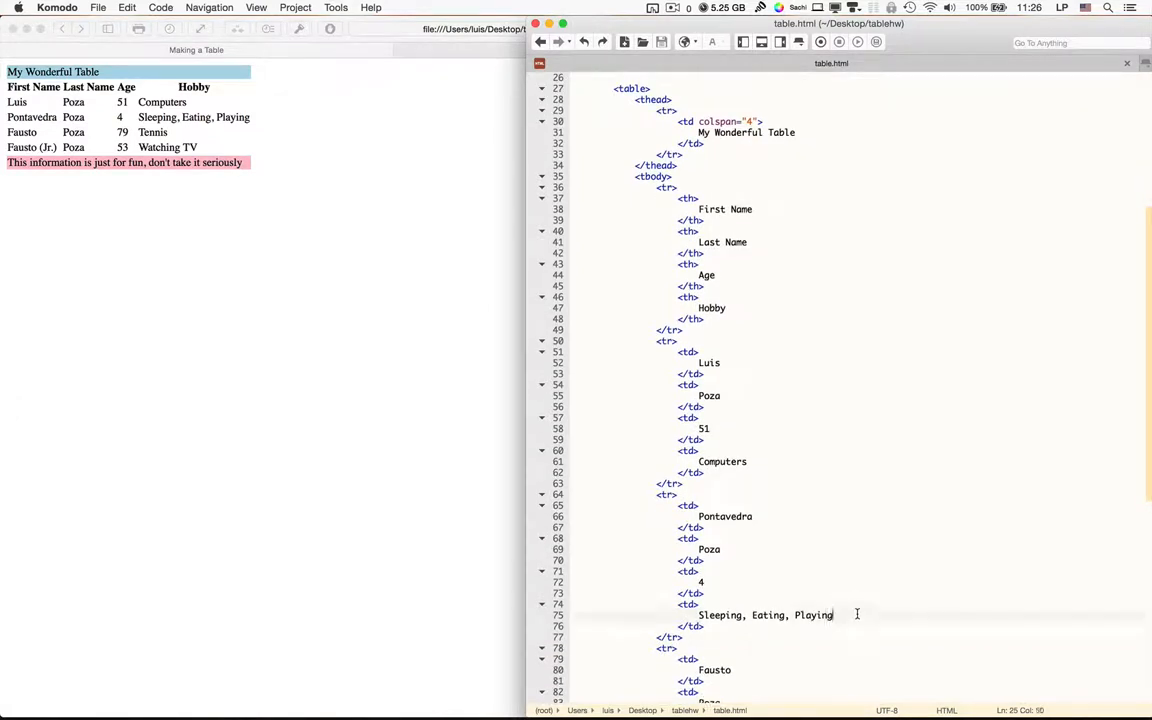
{"action": "type", "text": "ddddddddd"}
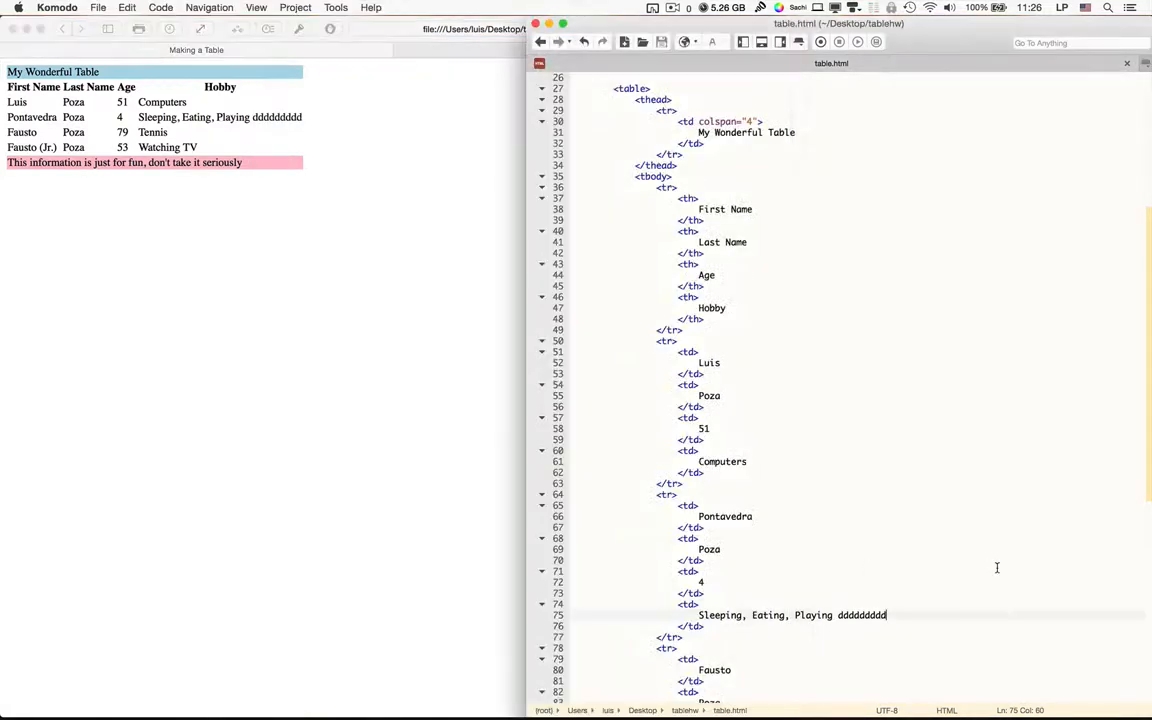
{"action": "key", "text": "backspace"}
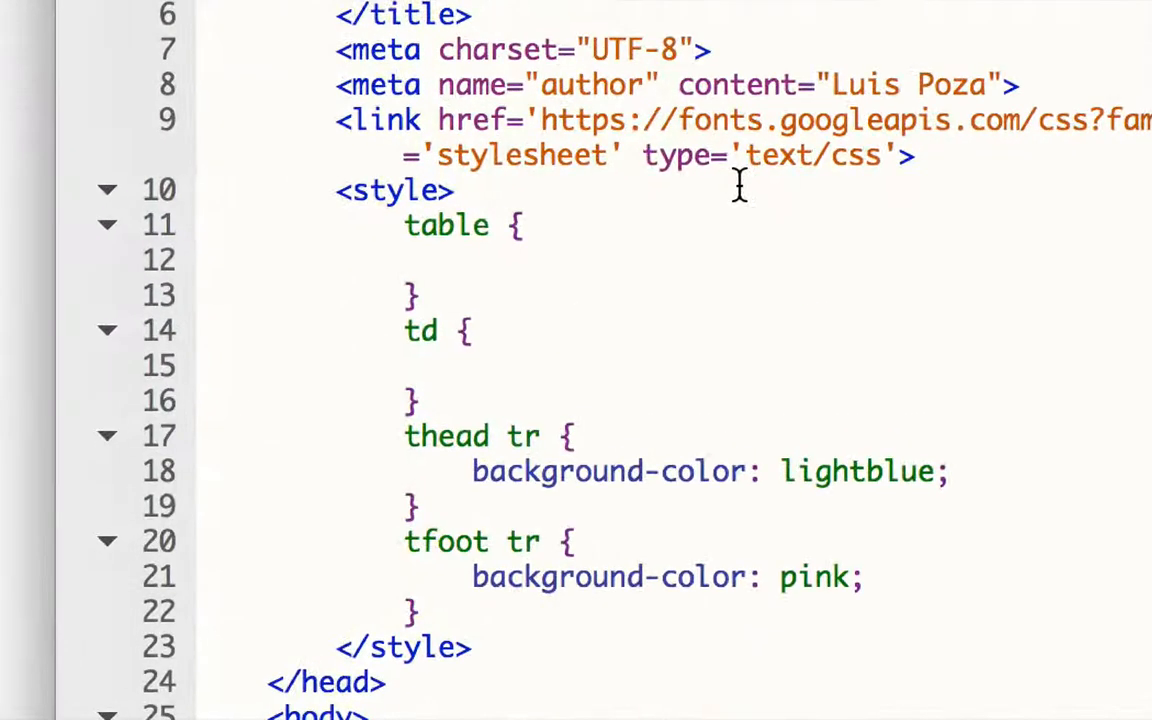
Step: Add 'width: 800px;' and 'margin: auto;' to the table rule
{"action": "type", "text": "width:"}
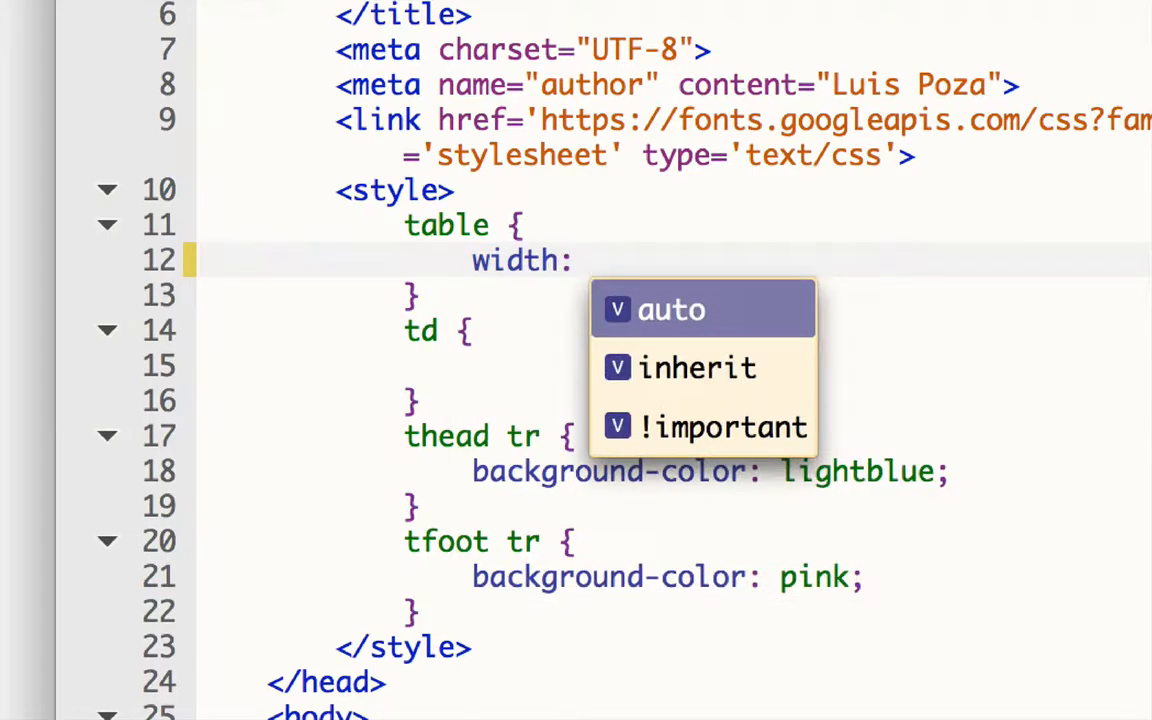
{"action": "type", "text": "800px;"}
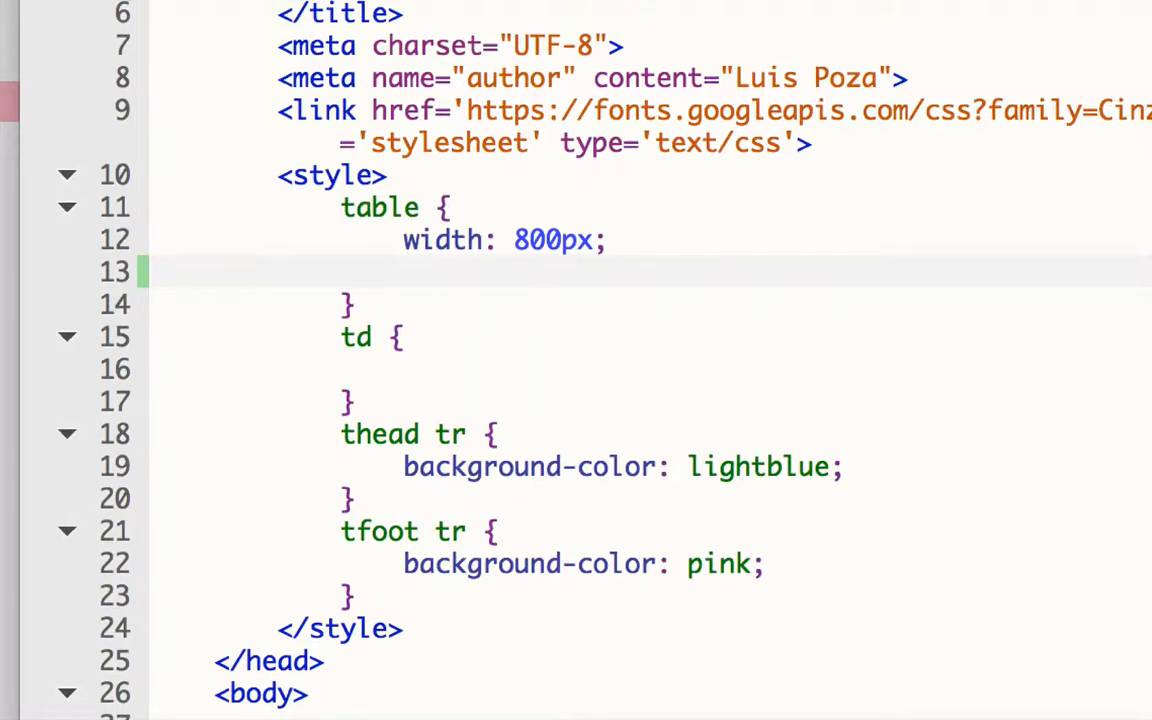
{"action": "type", "text": "margin:"}
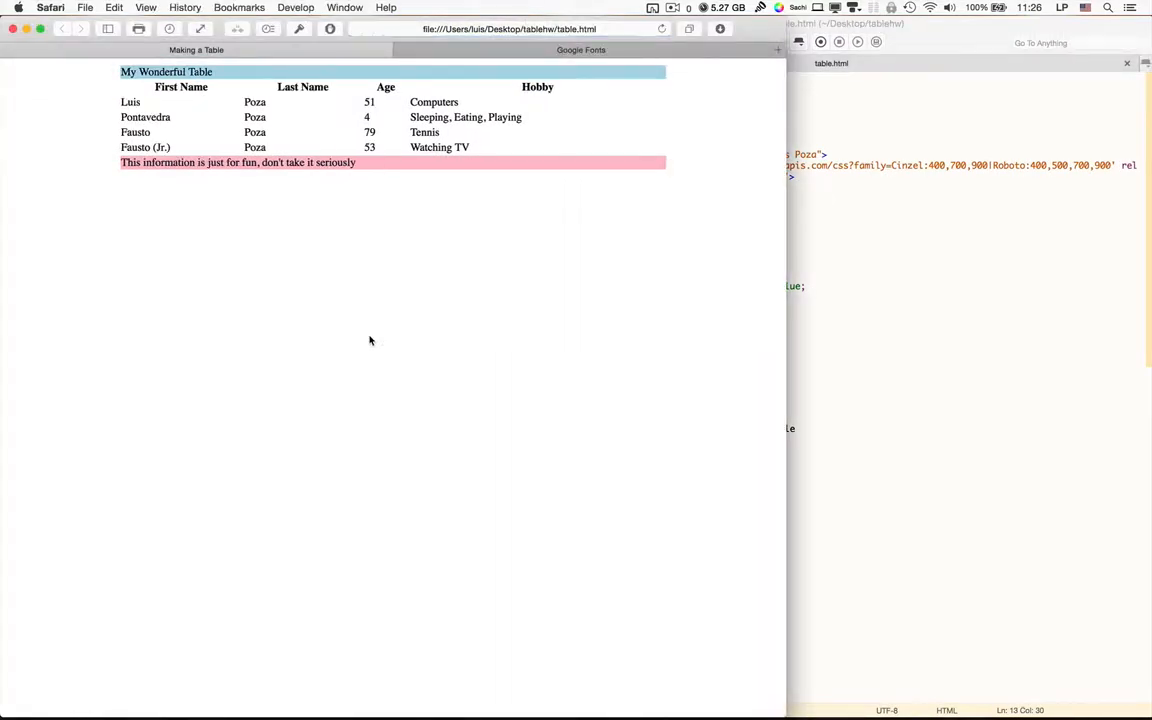
{"action": "mouse_move", "coordinate": [631, 402]}
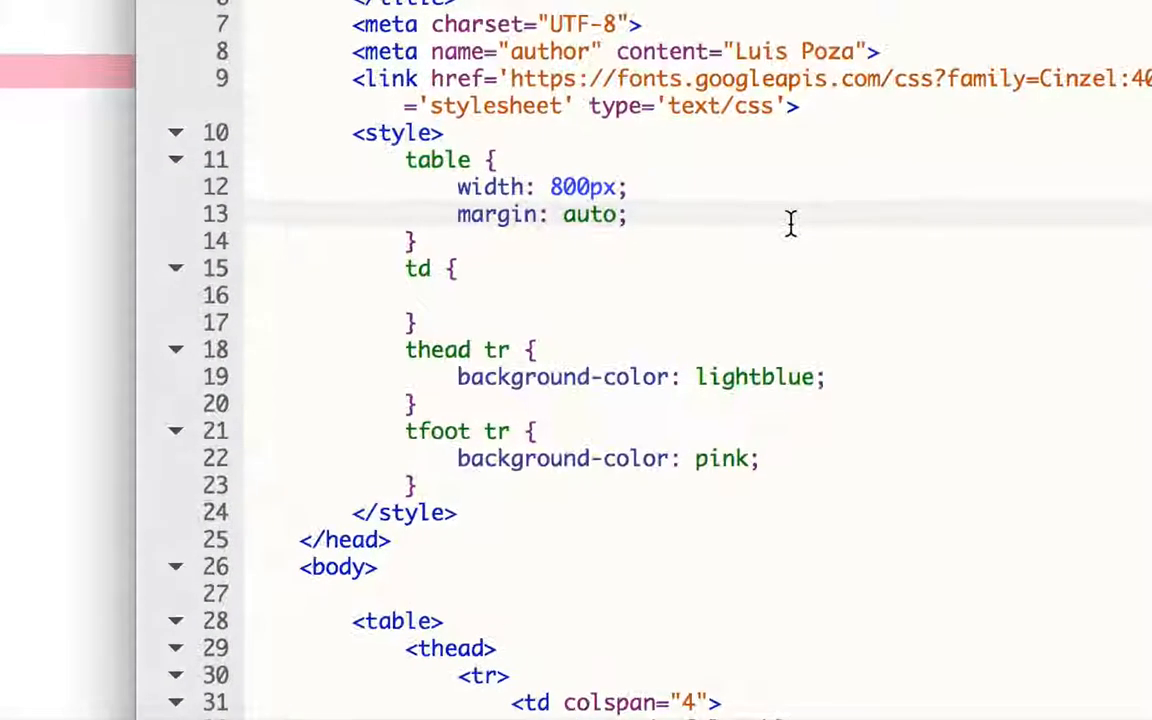
Step: Add 'border: 1px solid gray;' to the table rule using autocomplete
{"action": "type", "text": "border:"}
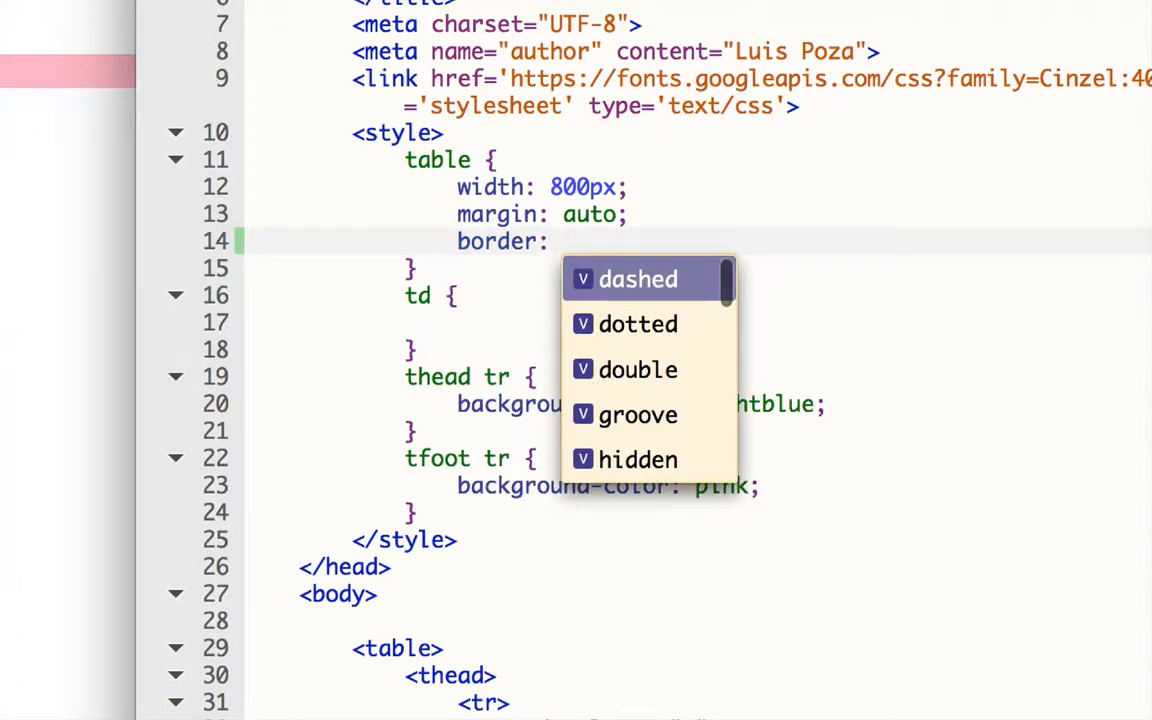
{"action": "type", "text": "1px"}
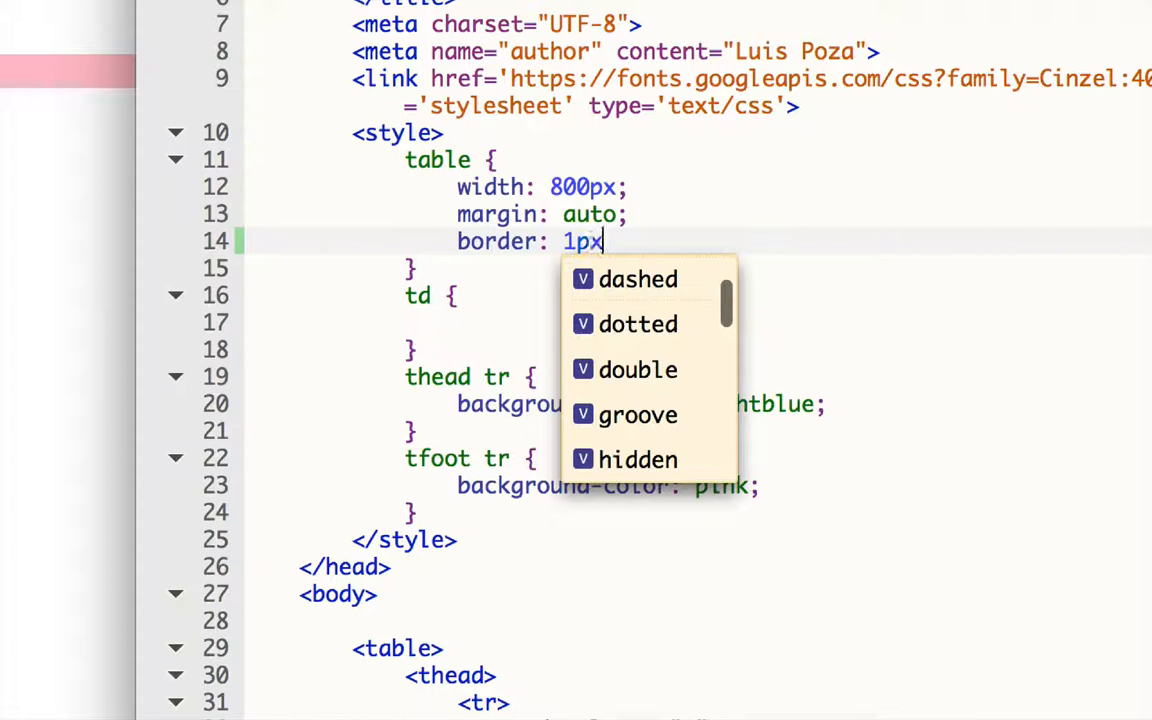
{"action": "type", "text": "solid"}
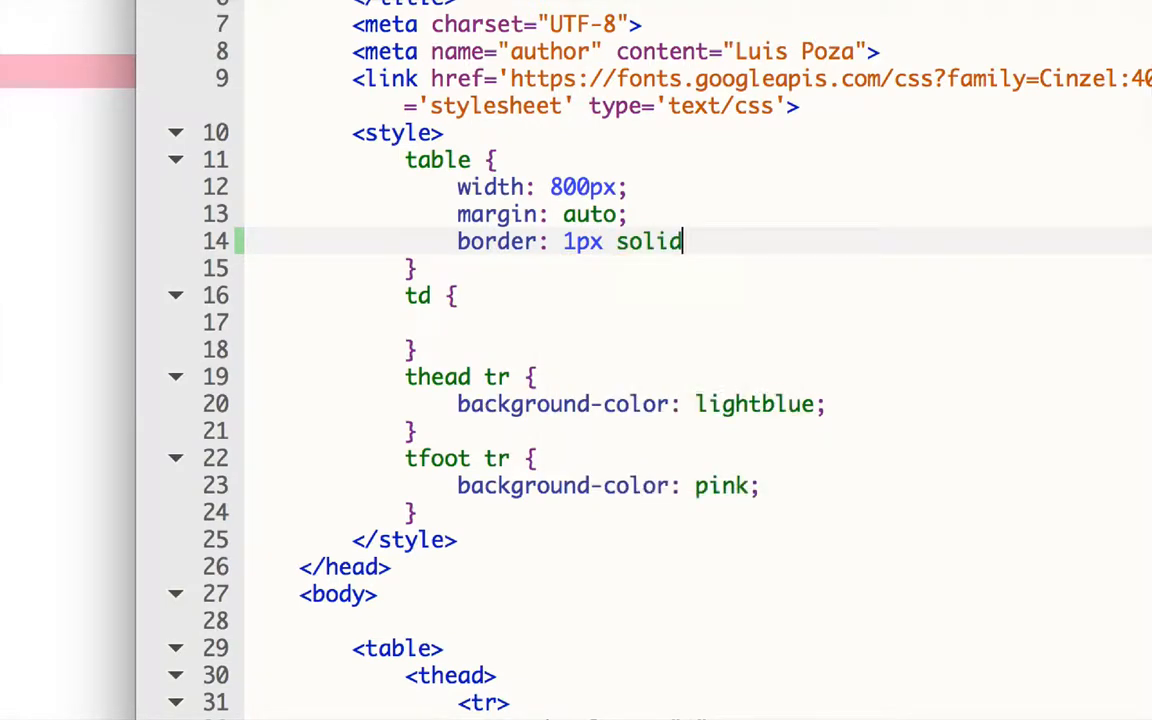
{"action": "type", "text": "gray;"}
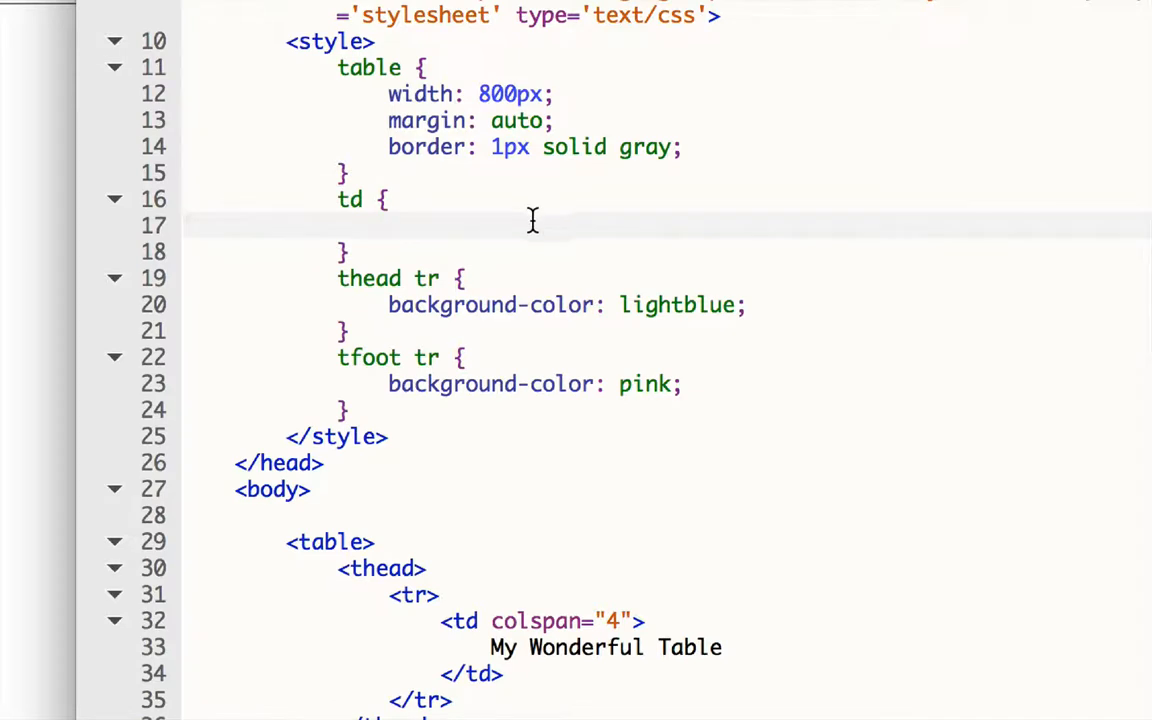
Step: Add 'border: 1px solid black;' to the td rule and extend its selector to 'td, th'
{"action": "type", "text": "bord"}
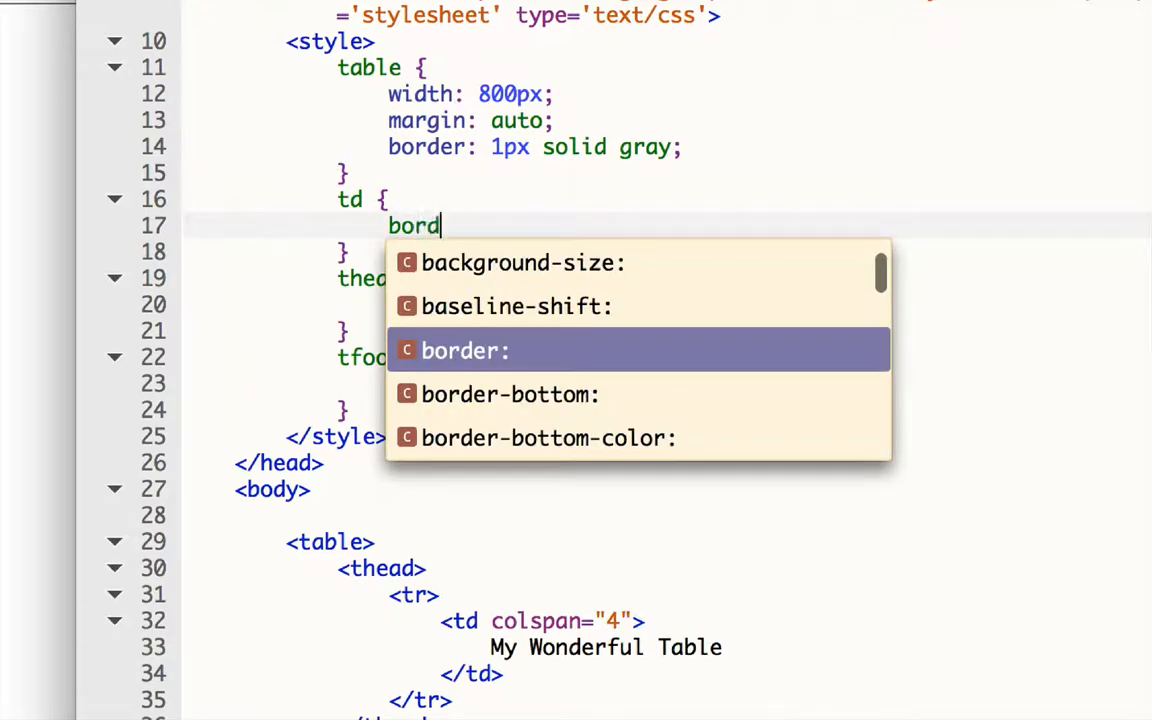
{"action": "type", "text": "er: 1p"}
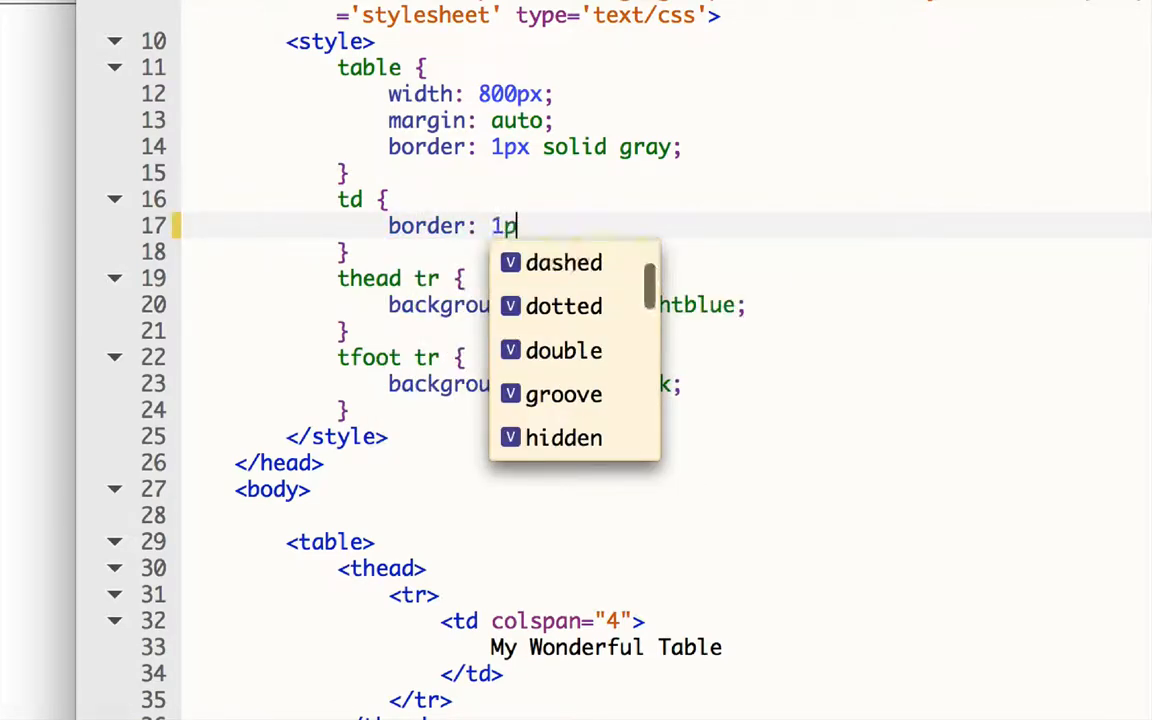
{"action": "type", "text": "x solid"}
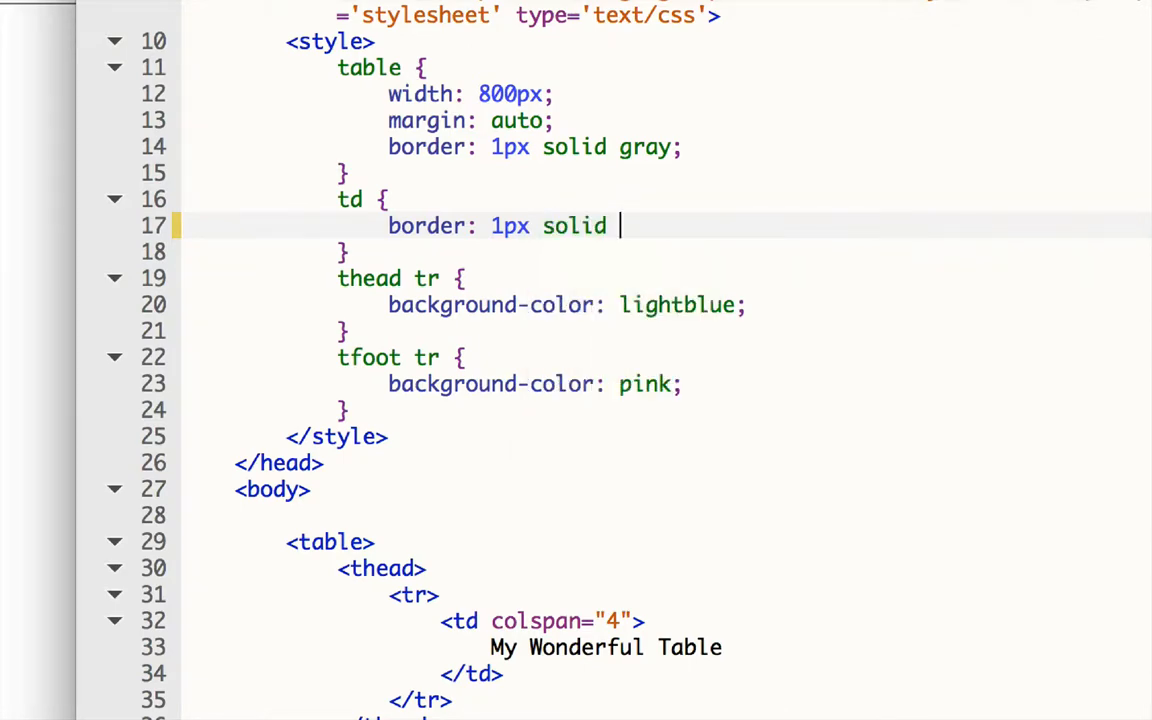
{"action": "type", "text": "black;"}
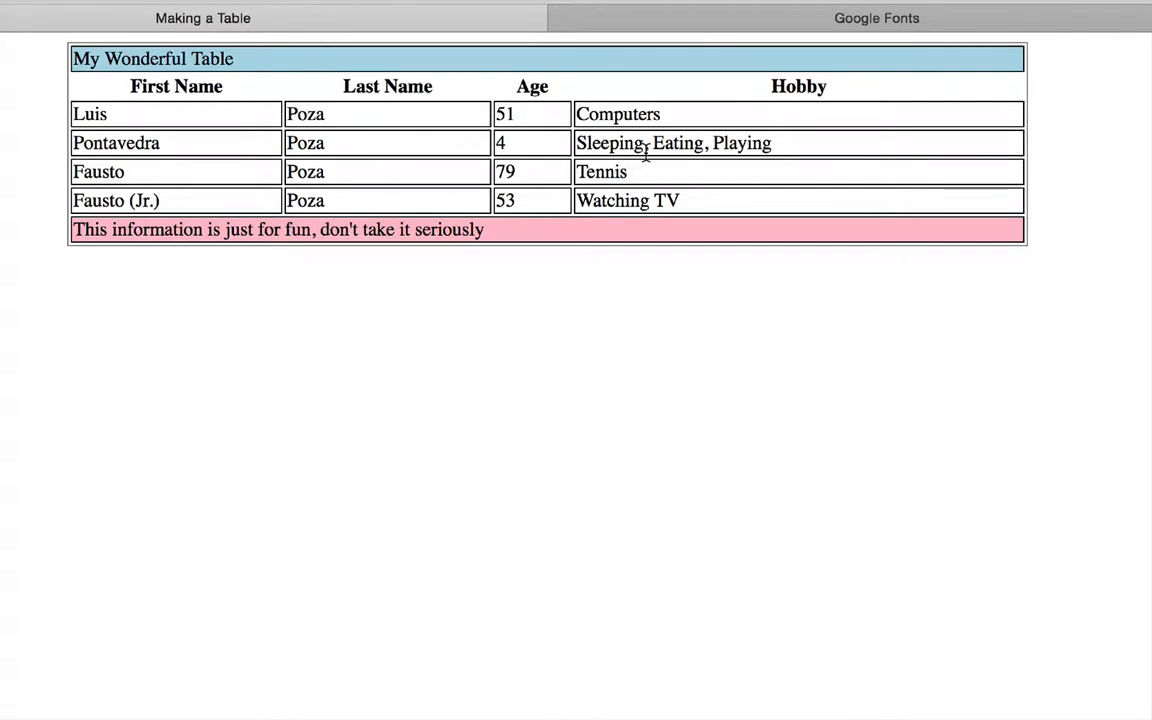
{"action": "mouse_move", "coordinate": [110, 120]}
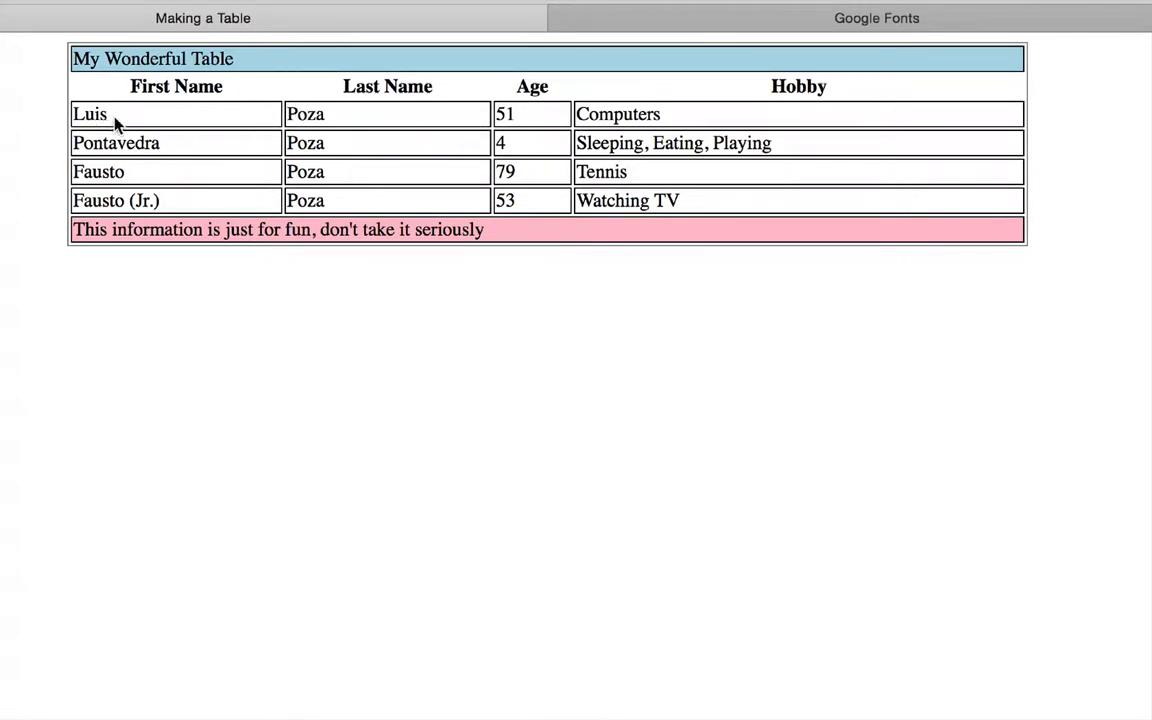
{"action": "mouse_move", "coordinate": [335, 95]}
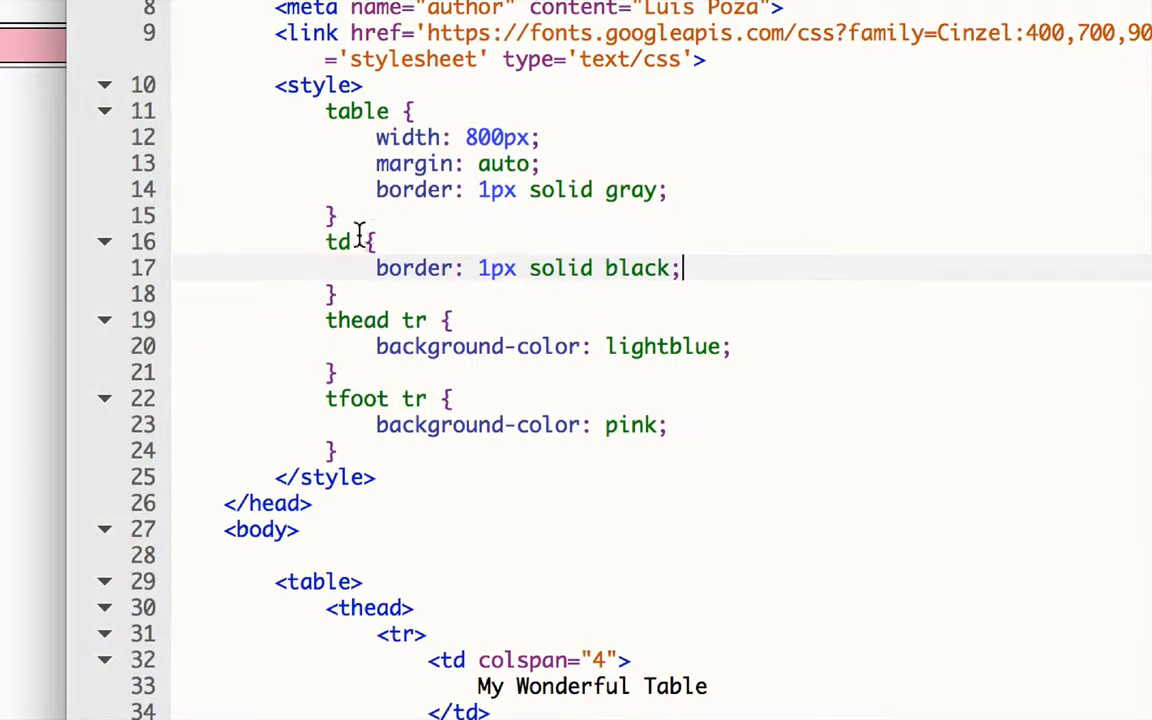
{"action": "type", "text": ","}
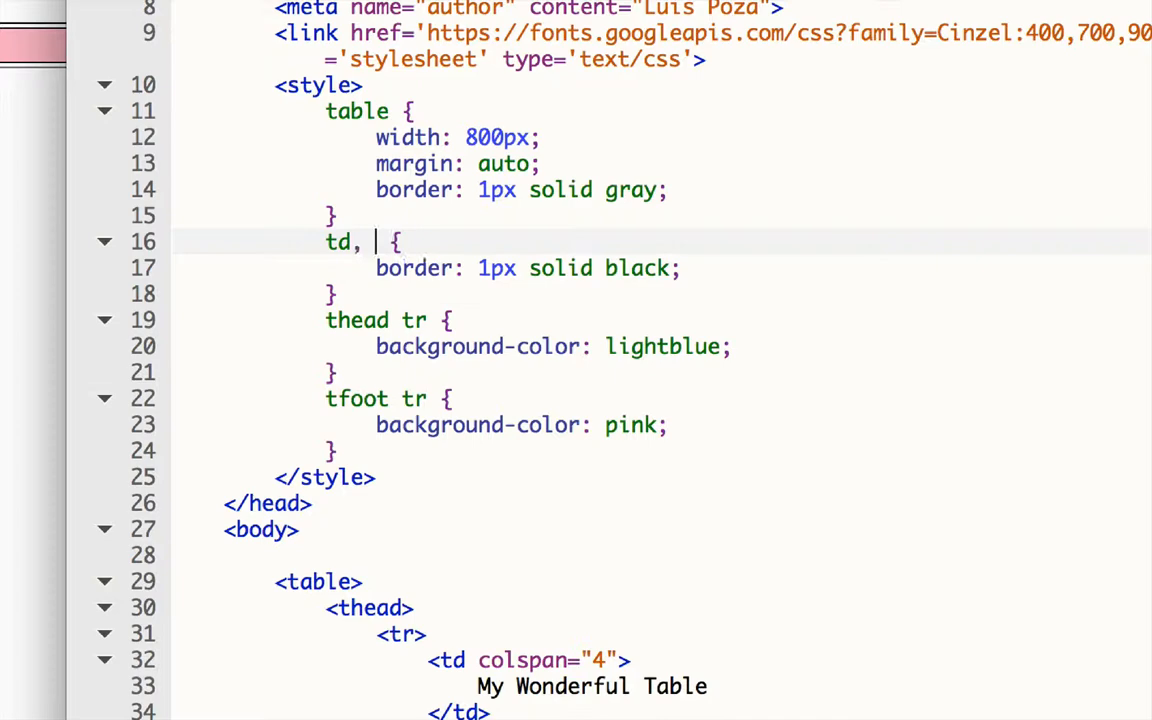
{"action": "type", "text": "th"}
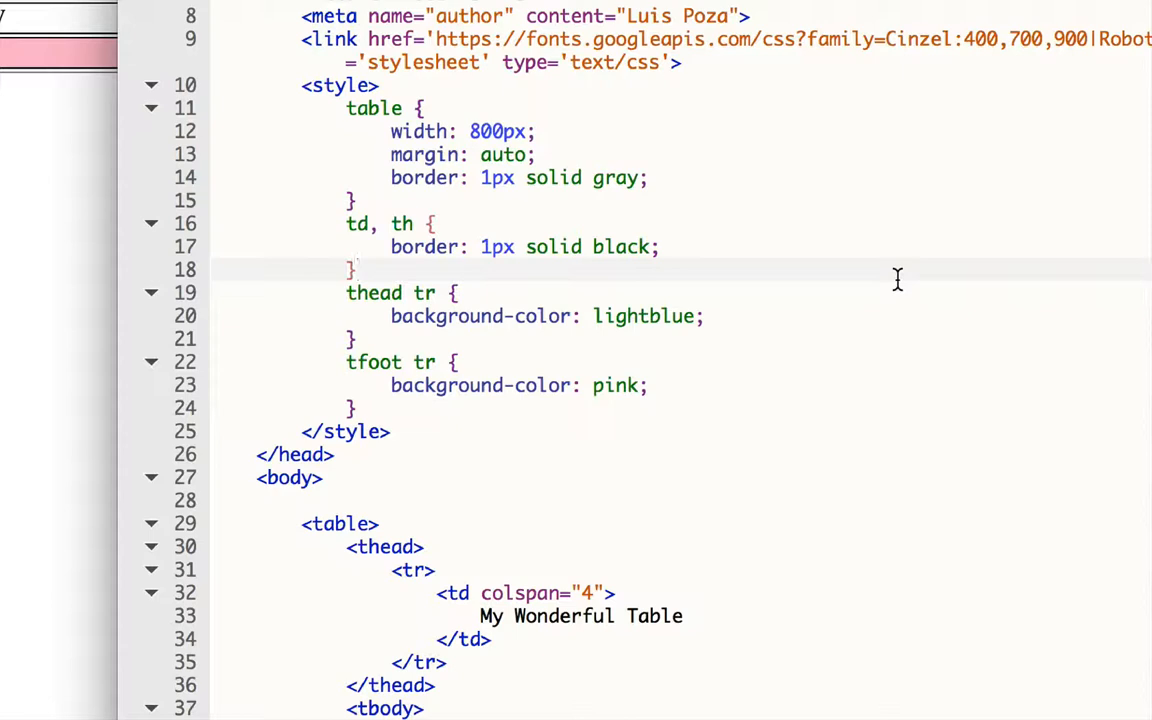
{"action": "mouse_move", "coordinate": [792, 255]}
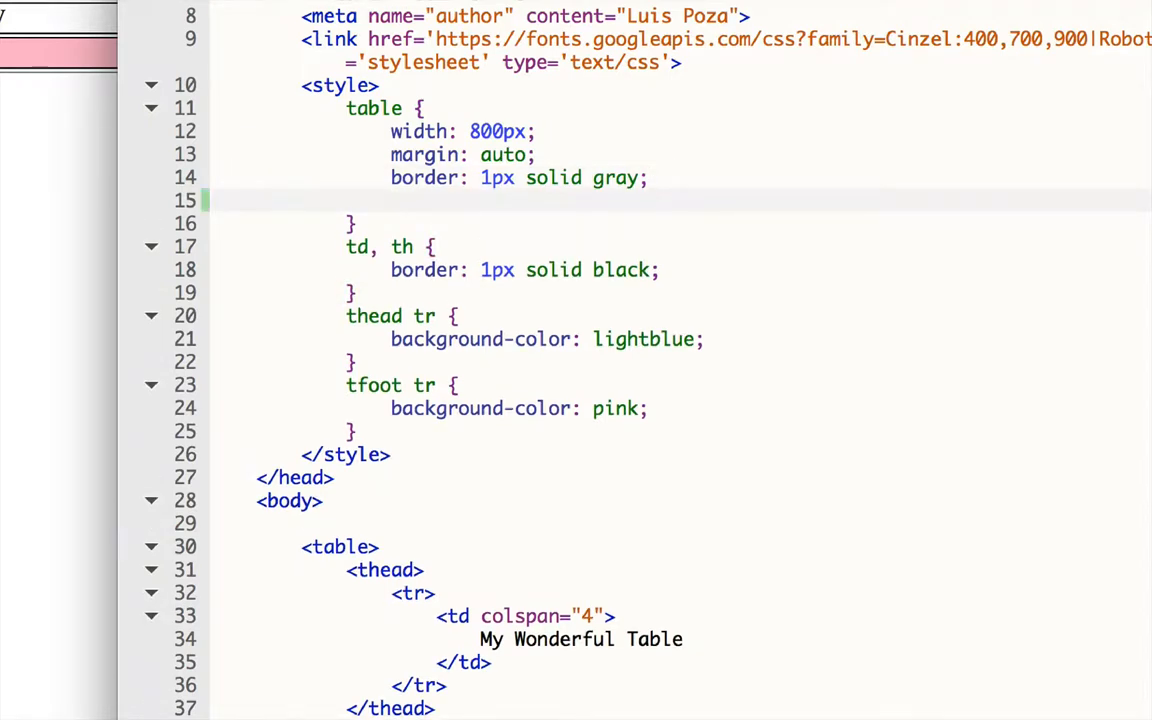
Step: Add 'background-color: rgb(190,170,100);' to the table rule
{"action": "type", "text": "background-color:"}
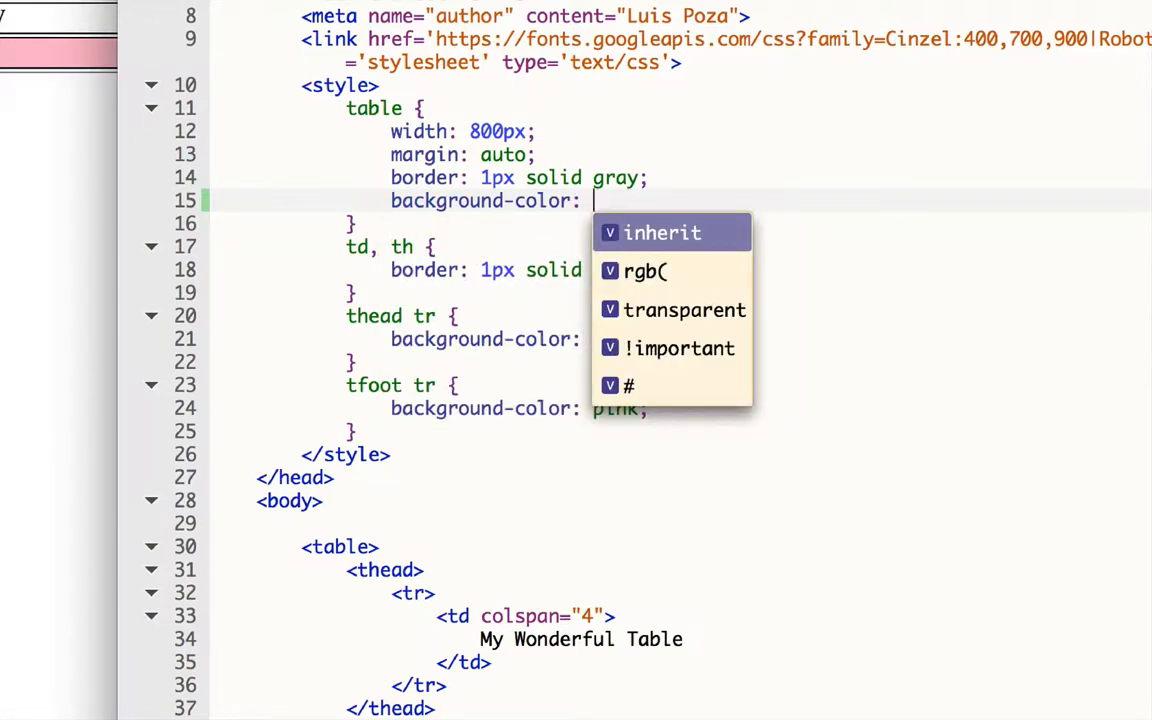
{"action": "left_click", "coordinate": [643, 271]}
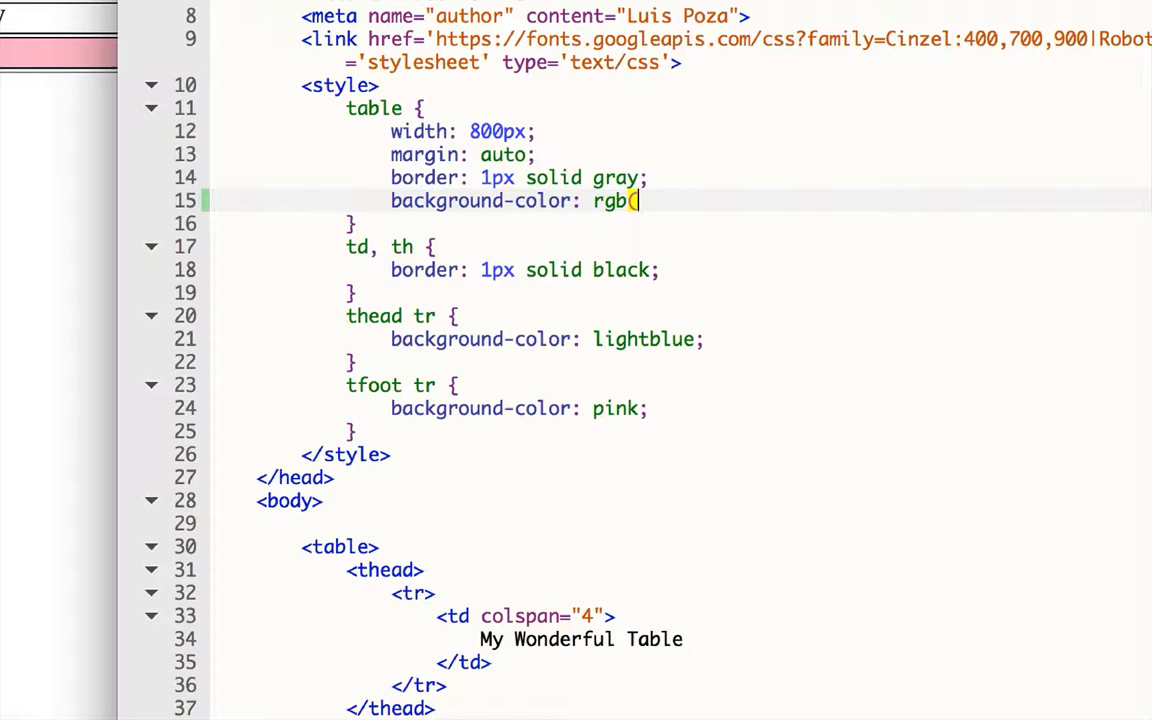
{"action": "type", "text": "190"}
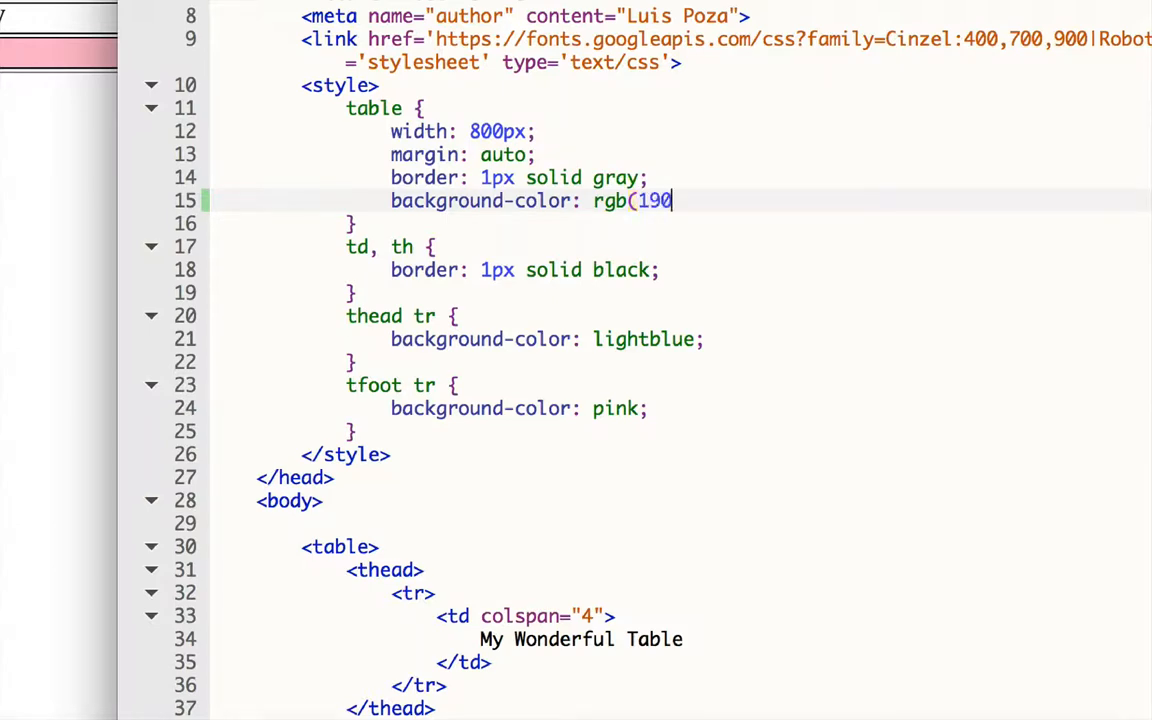
{"action": "type", "text": ",170"}
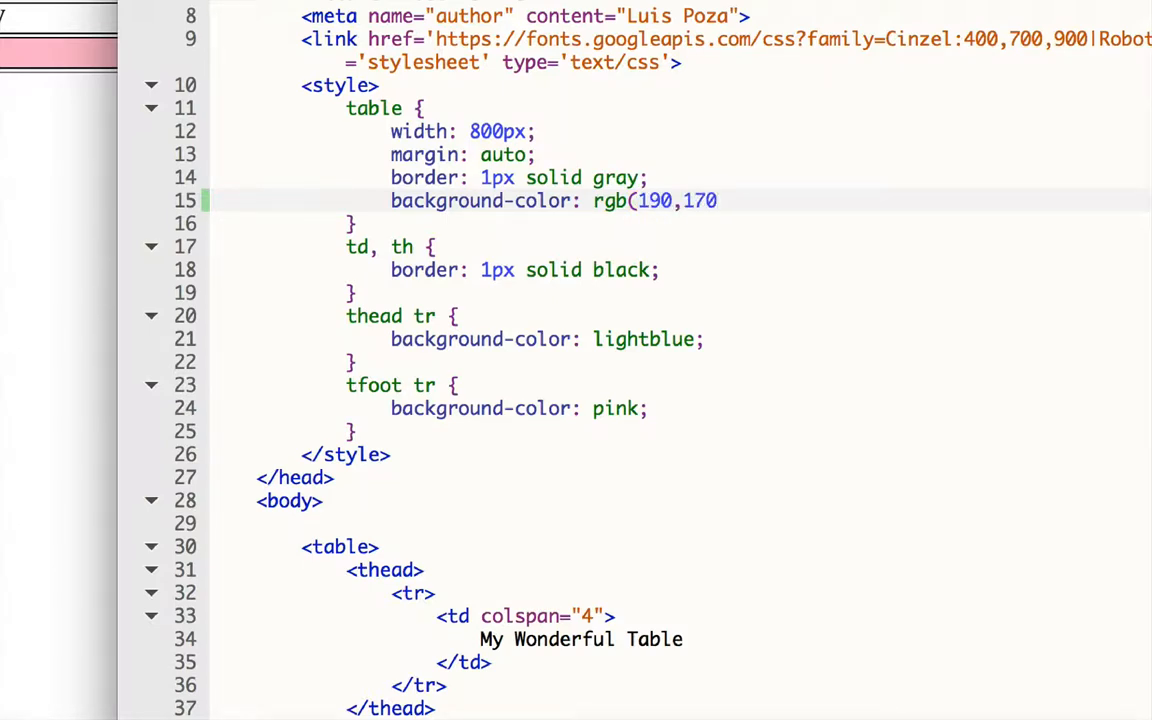
{"action": "type", "text": ",100);"}
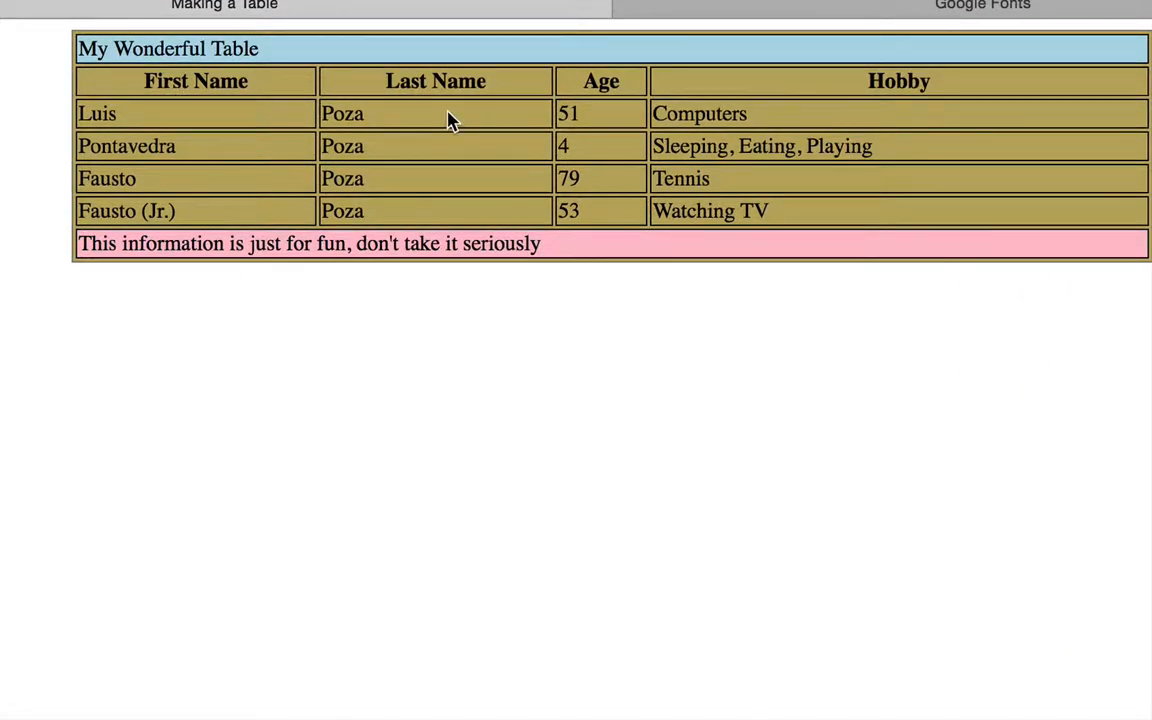
{"action": "mouse_move", "coordinate": [80, 95]}
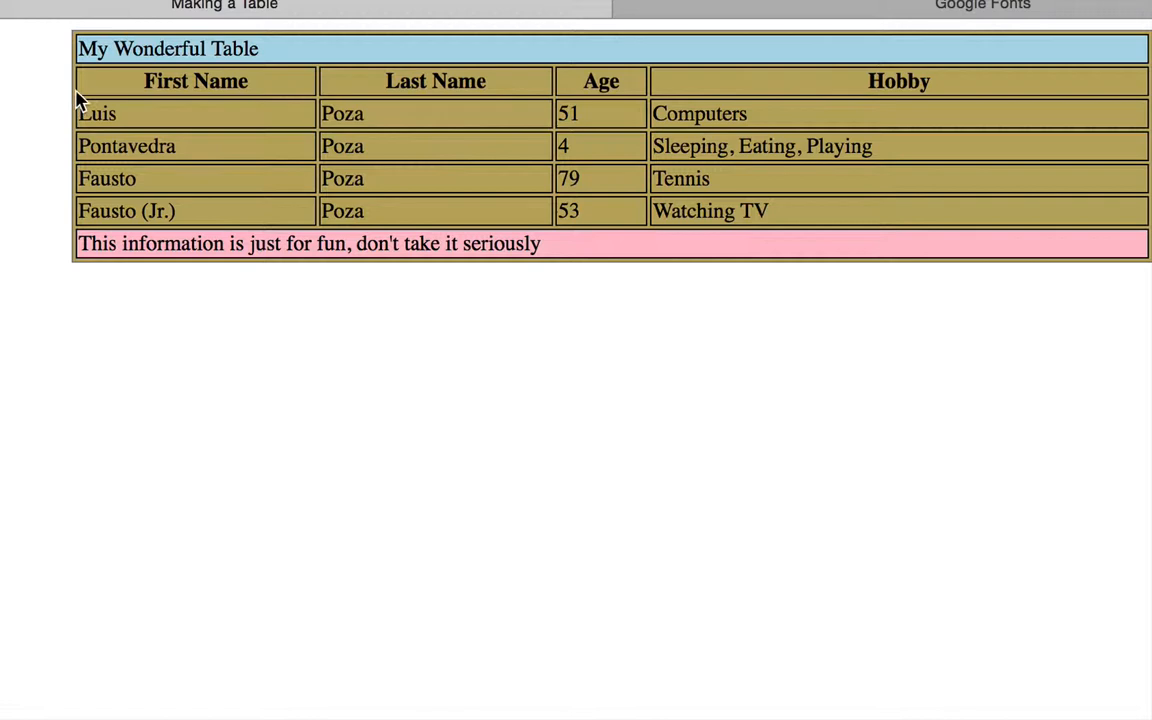
{"action": "mouse_move", "coordinate": [80, 63]}
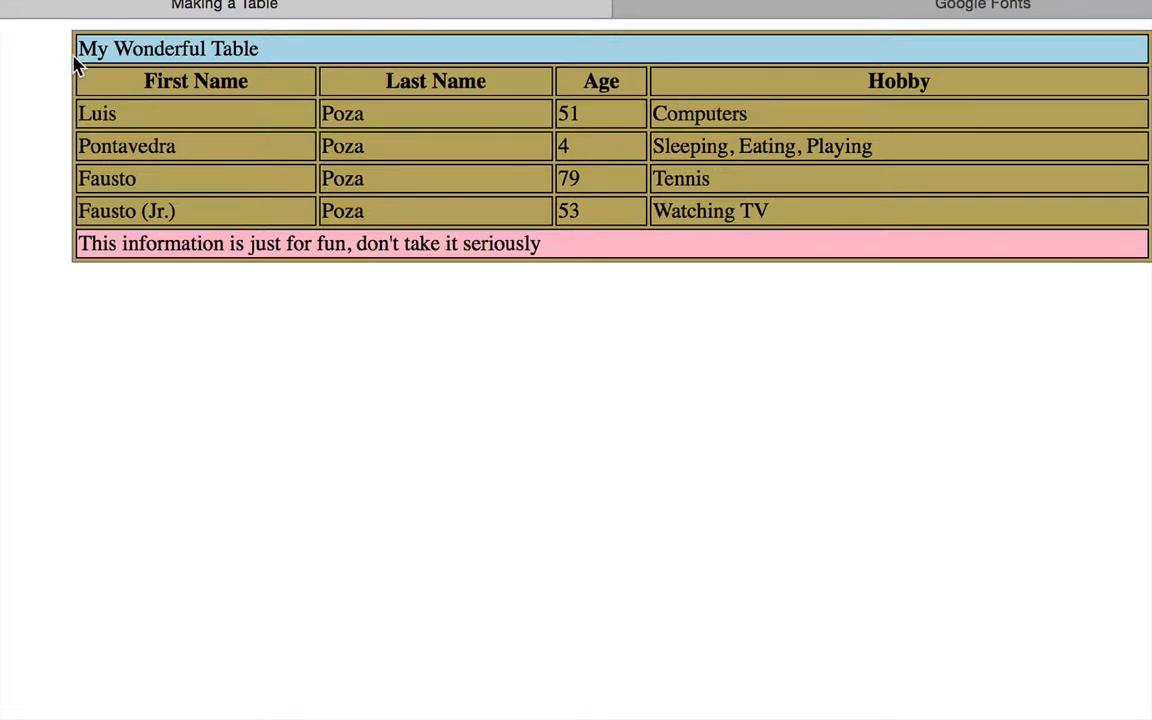
{"action": "mouse_move", "coordinate": [80, 243]}
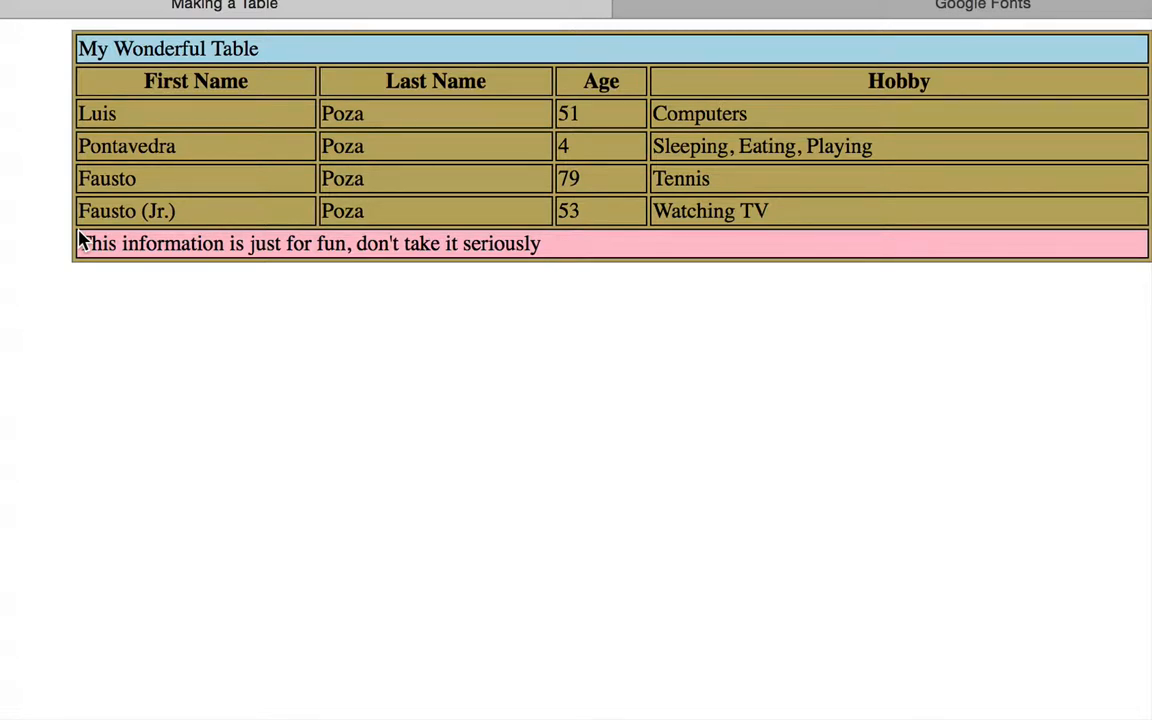
{"action": "mouse_move", "coordinate": [140, 78]}
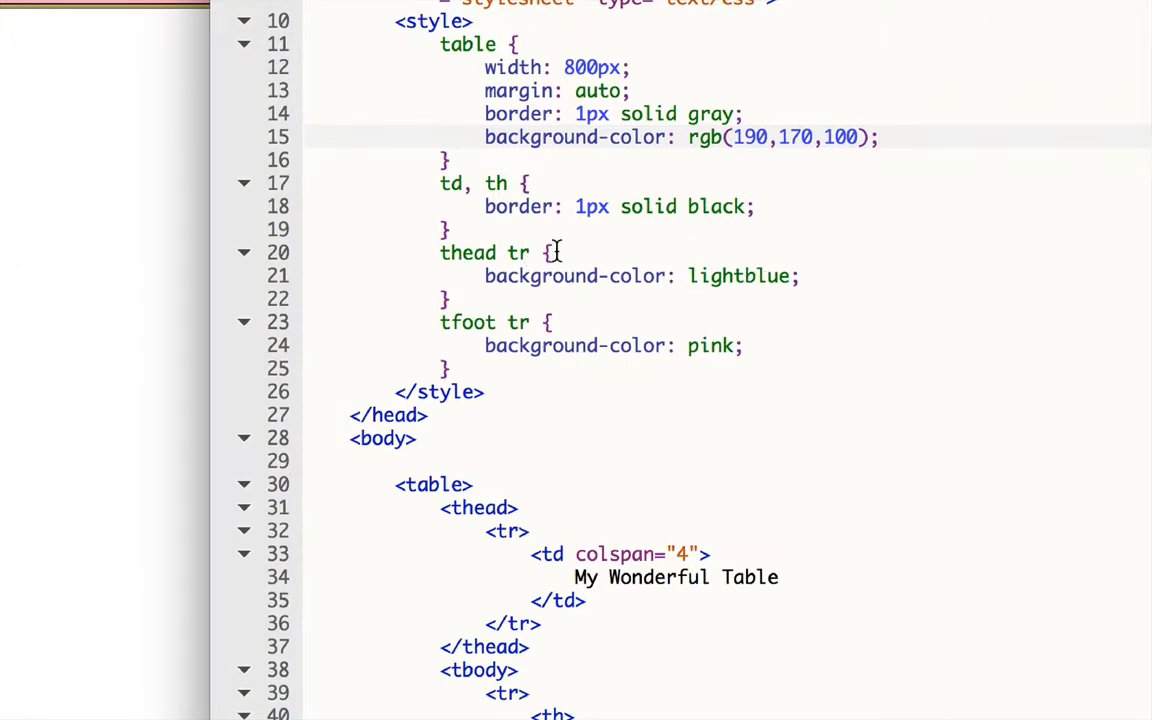
{"action": "mouse_move", "coordinate": [570, 362]}
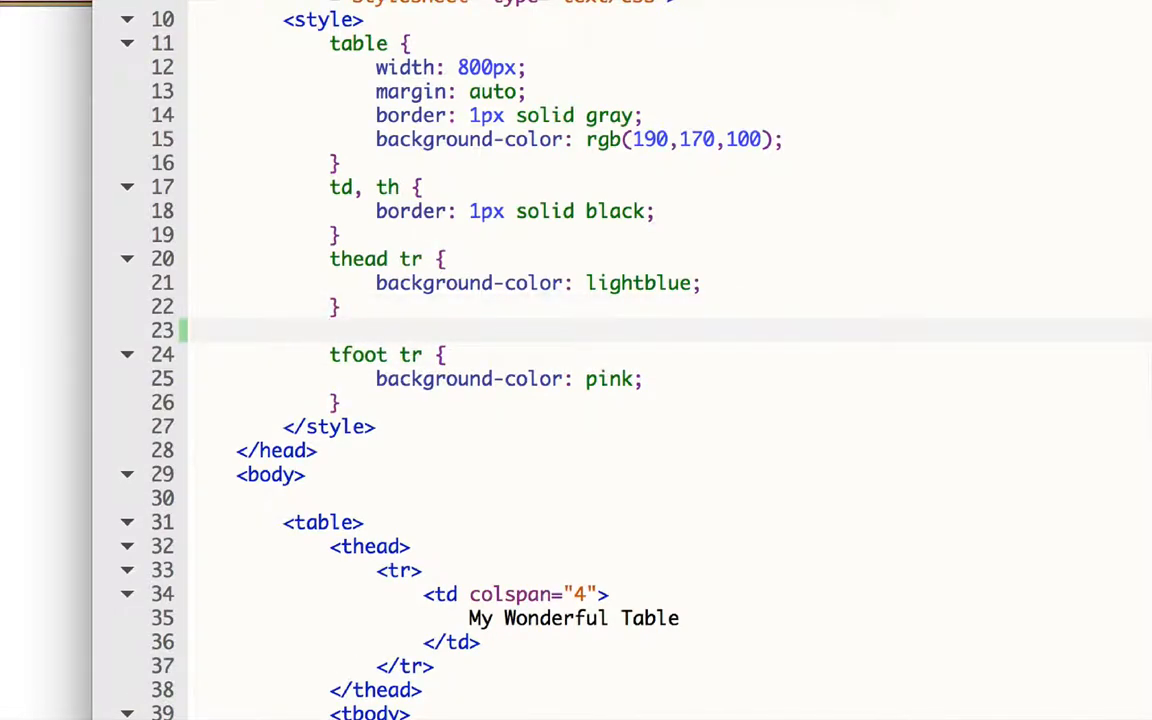
Step: Create a 'tbody tr' rule containing 'background-color: white;'
{"action": "type", "text": "tbody"}
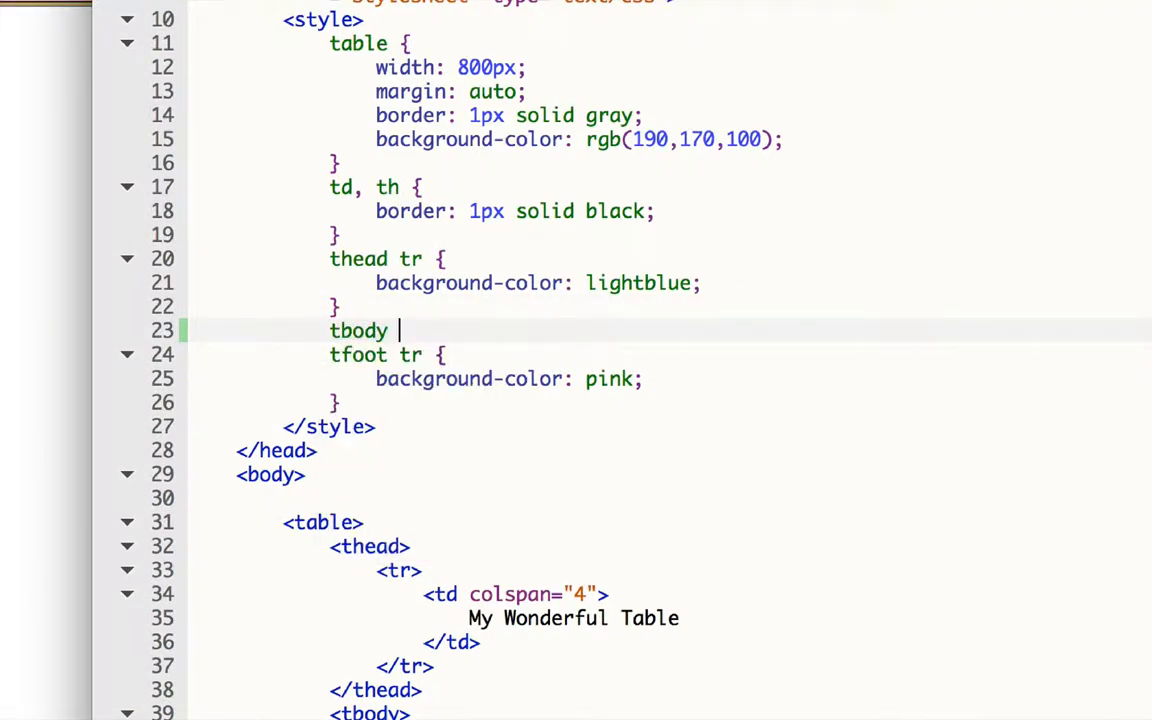
{"action": "type", "text": "tr {"}
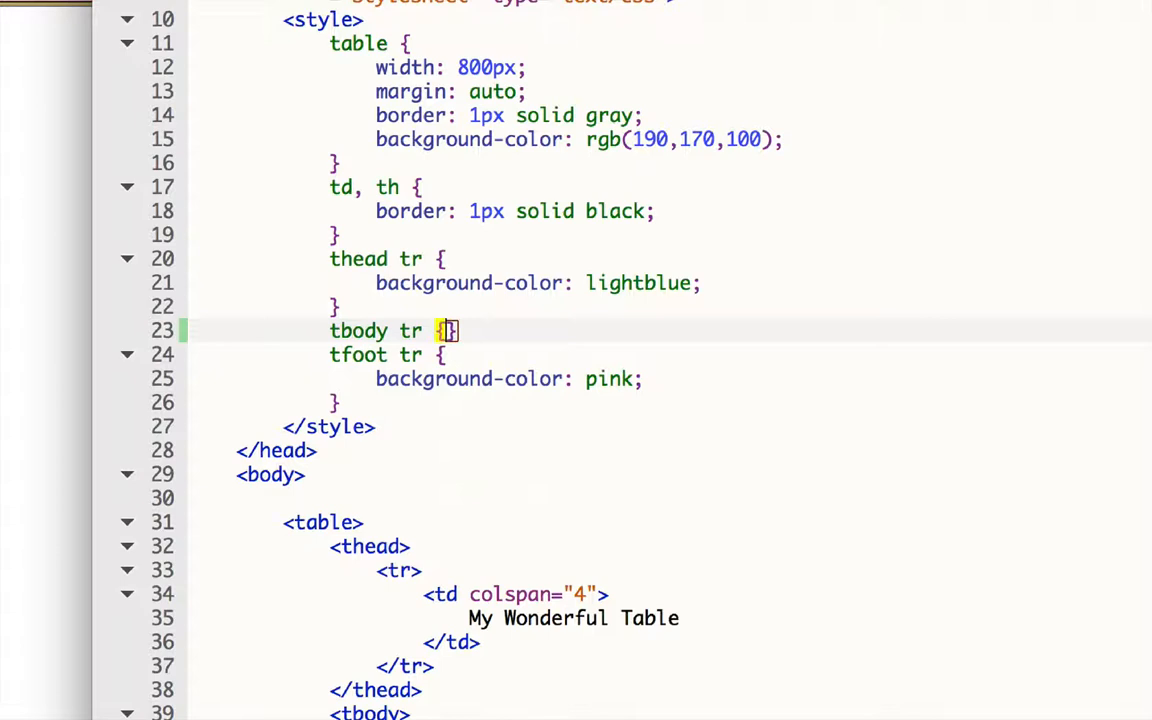
{"action": "key", "text": "enter"}
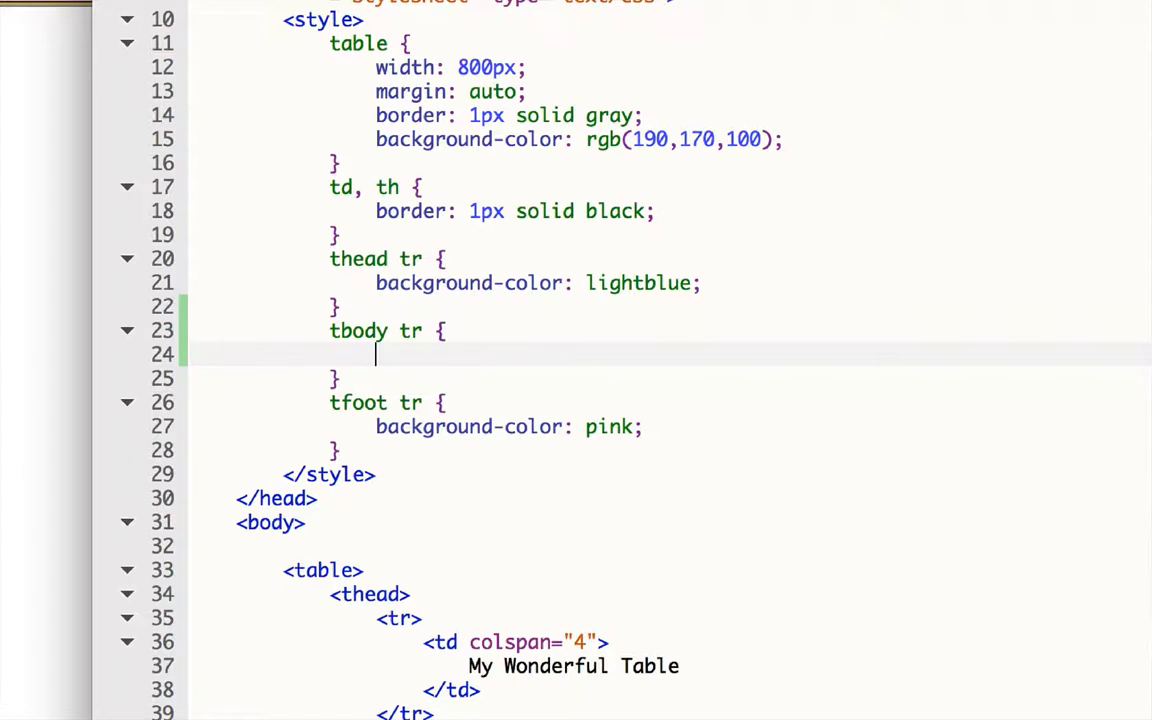
{"action": "type", "text": "background-color:"}
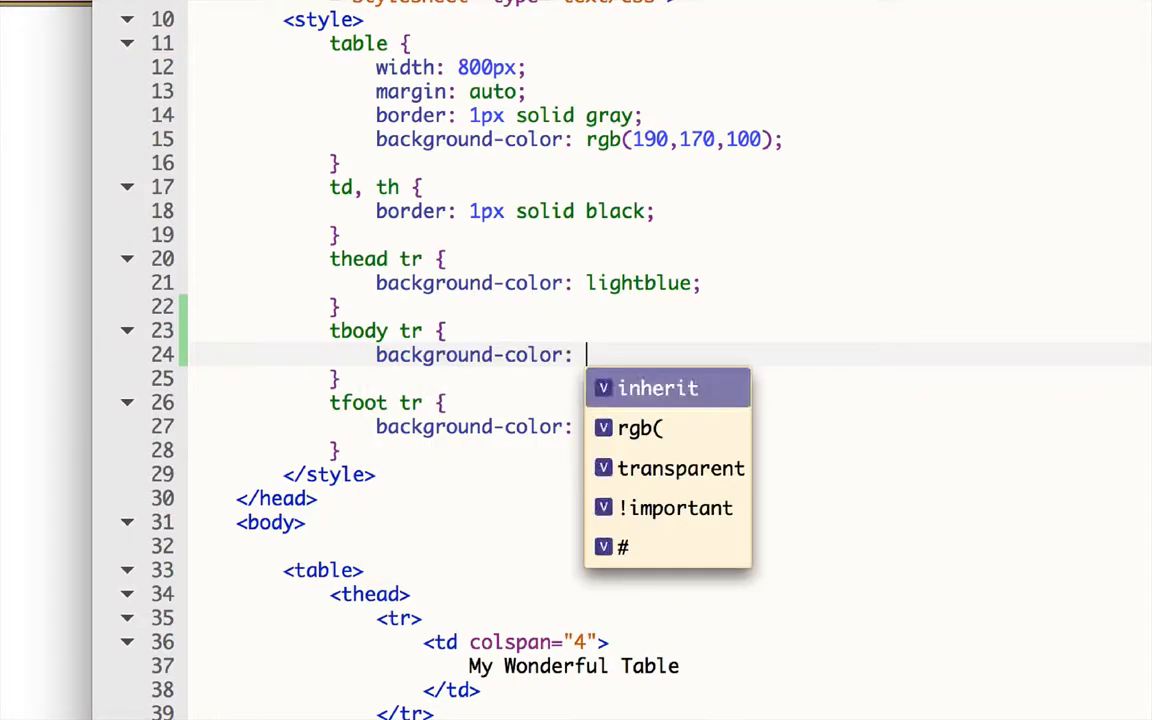
{"action": "type", "text": "white;"}
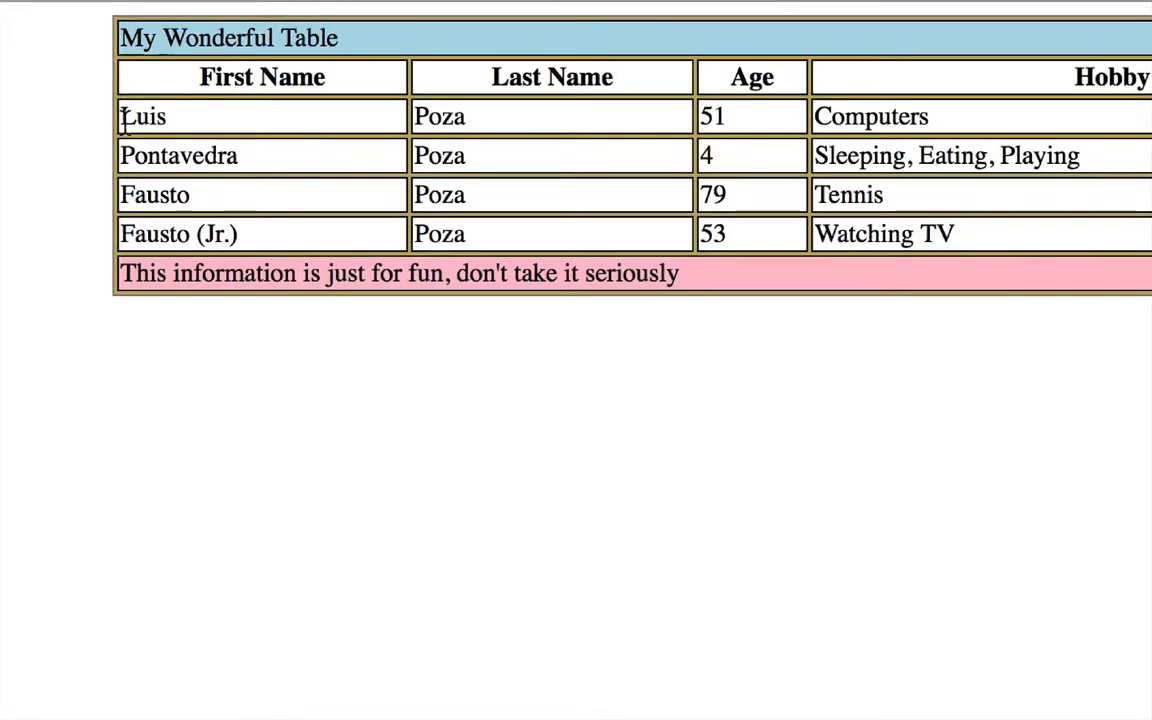
{"action": "mouse_move", "coordinate": [175, 105]}
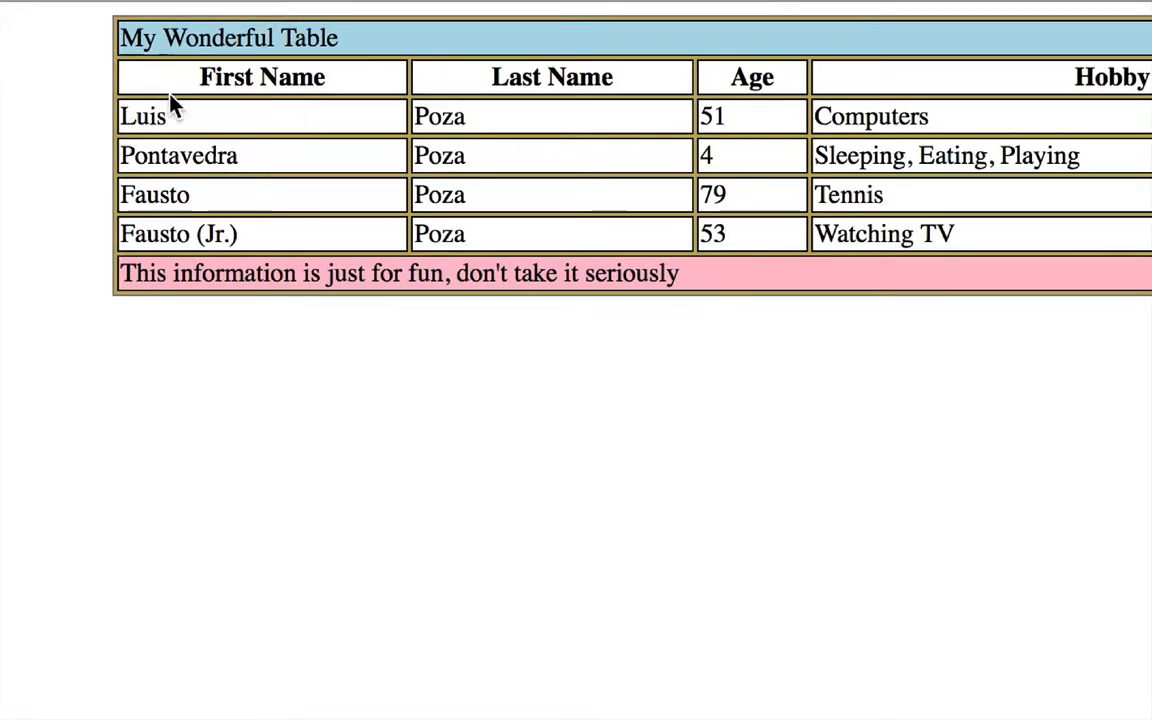
Step: Reload the Safari preview to check the white body rows
{"action": "right_click", "coordinate": [170, 110]}
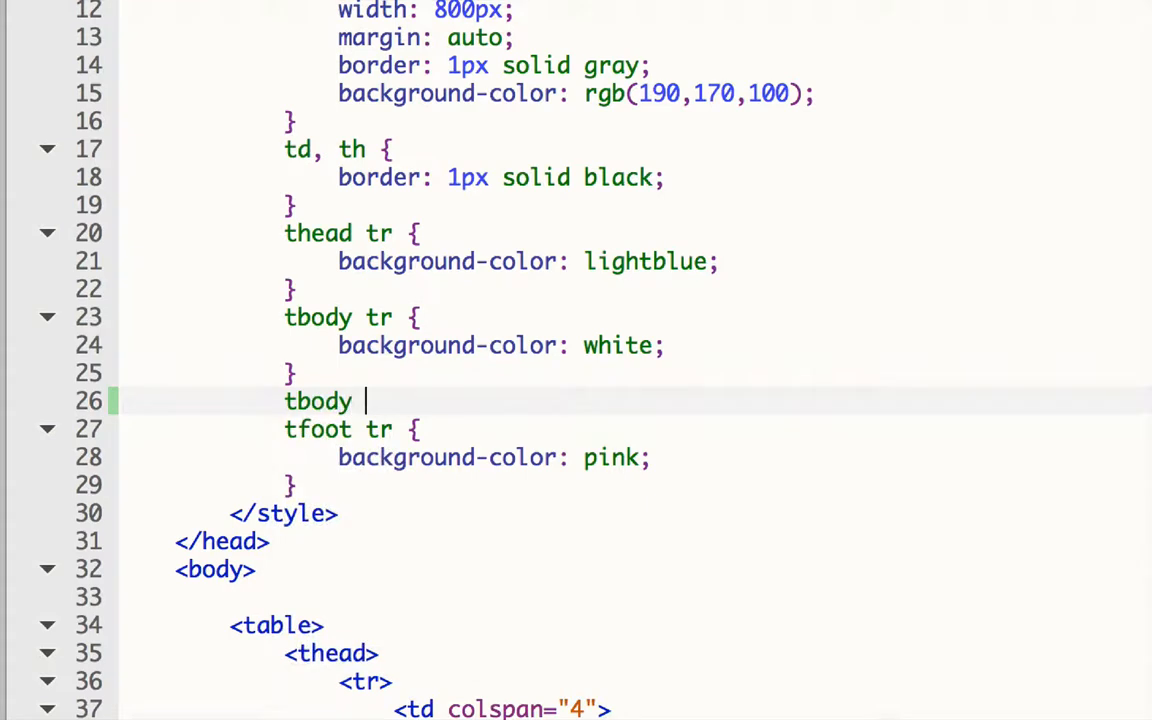
Step: Create a 'tbody td' rule with background-color rgb(230,215,190)
{"action": "type", "text": "td"}
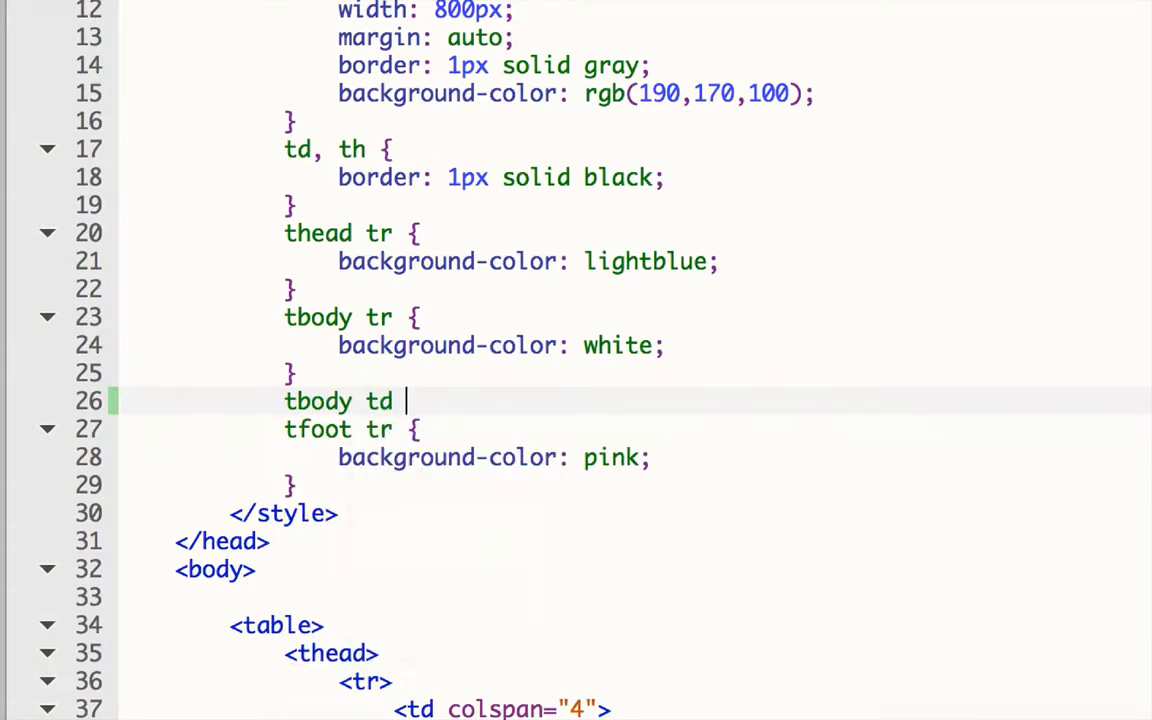
{"action": "type", "text": "{"}
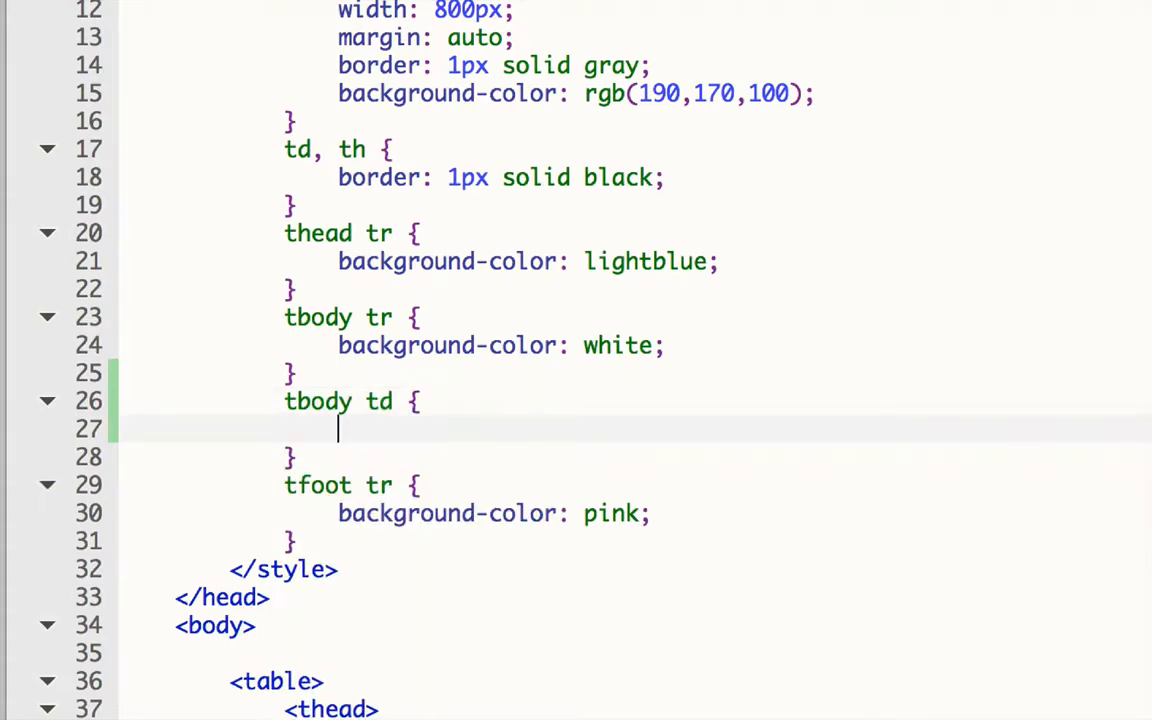
{"action": "type", "text": "background-color:"}
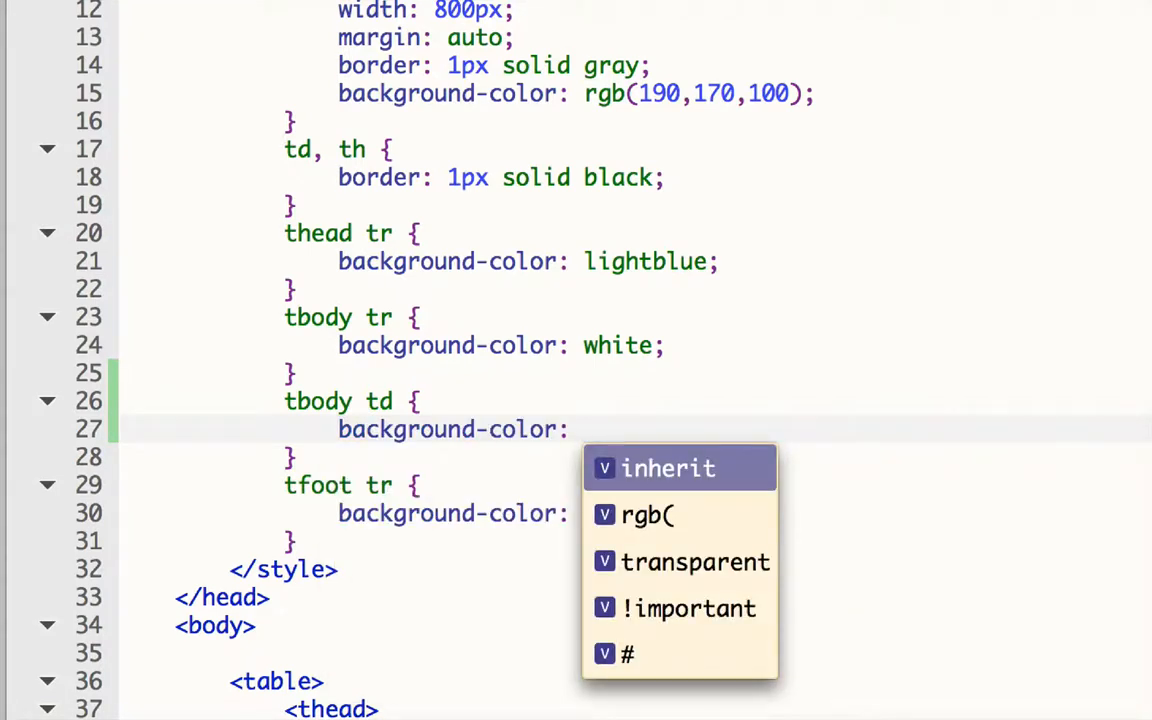
{"action": "left_click", "coordinate": [647, 514]}
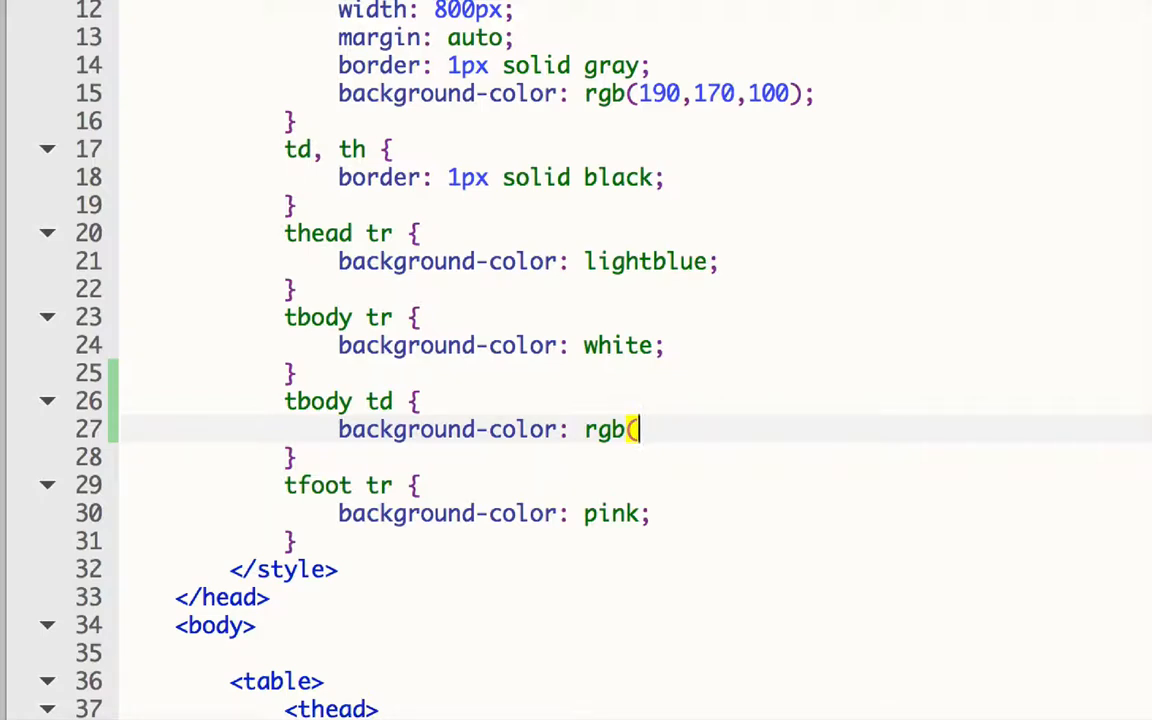
{"action": "type", "text": "230"}
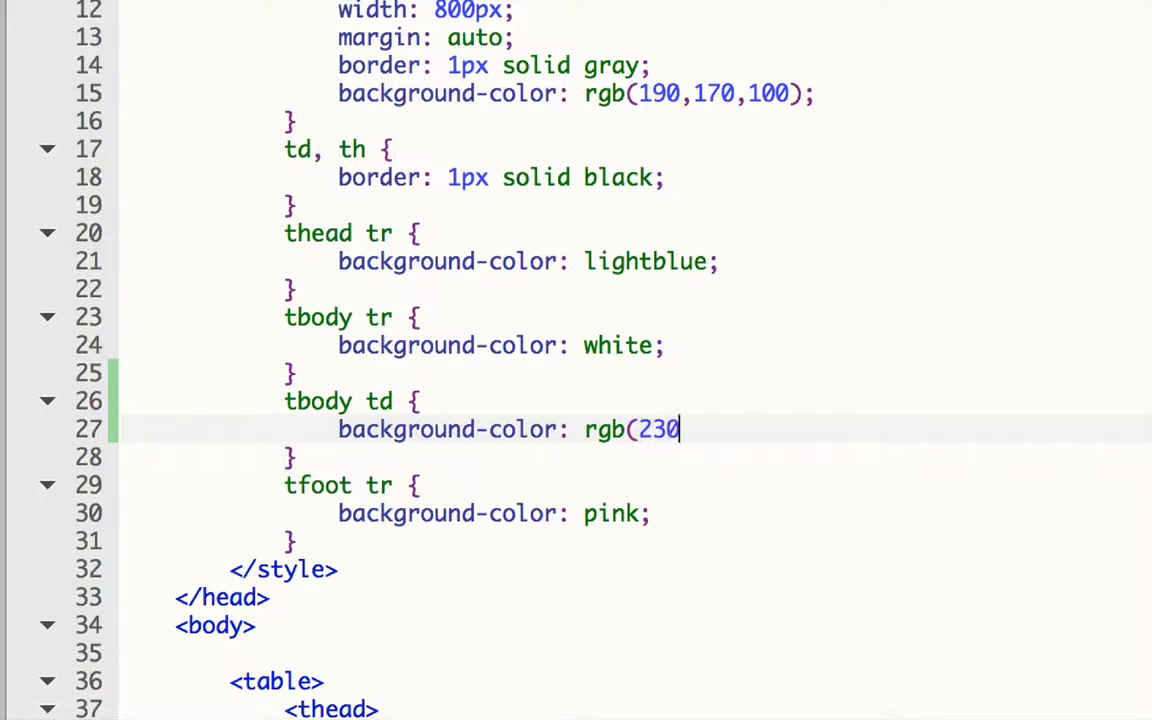
{"action": "type", "text": ",2"}
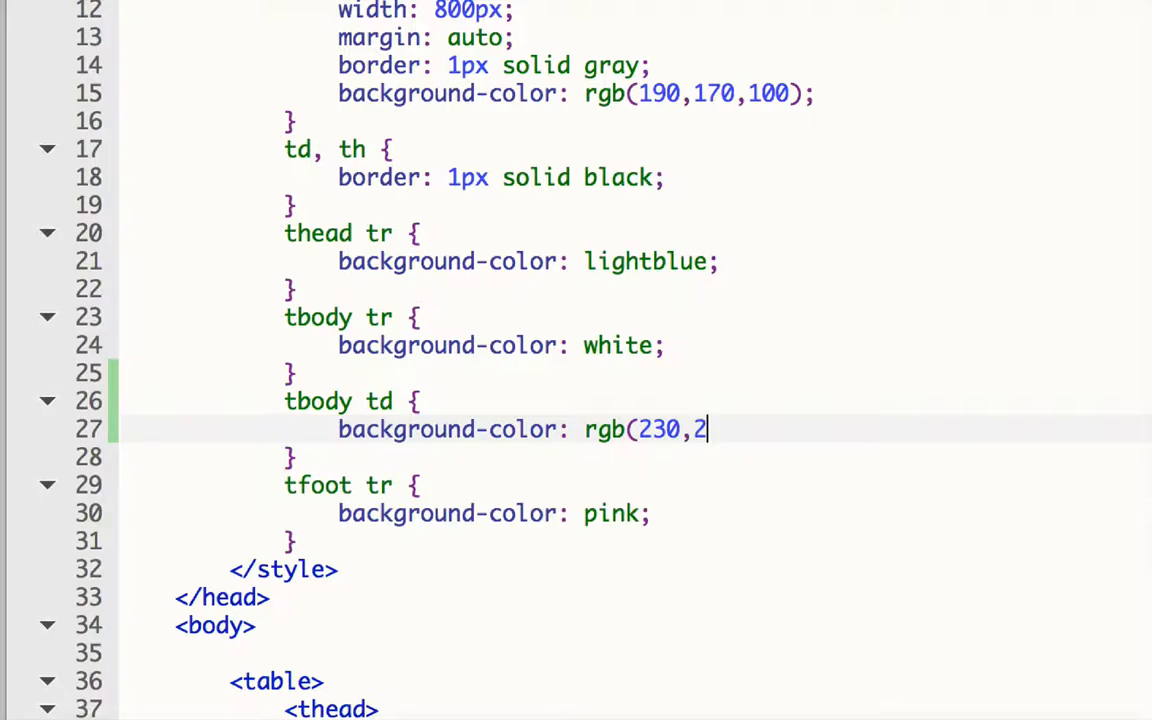
{"action": "type", "text": "15,190"}
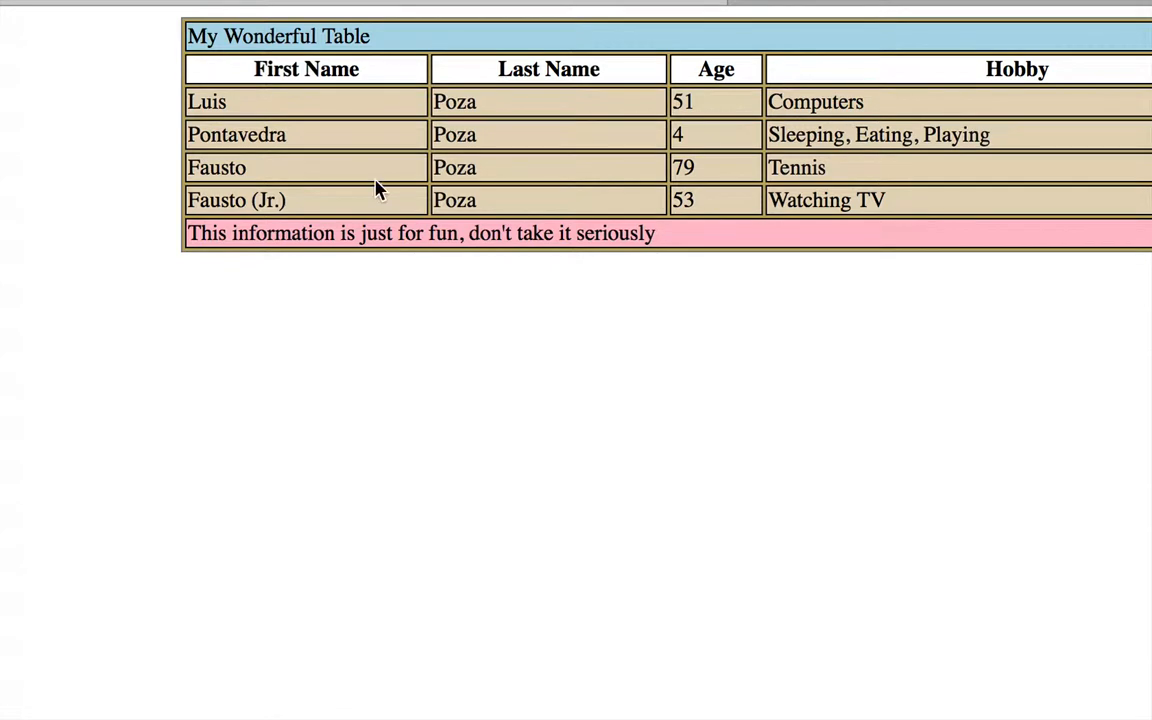
{"action": "mouse_move", "coordinate": [337, 113]}
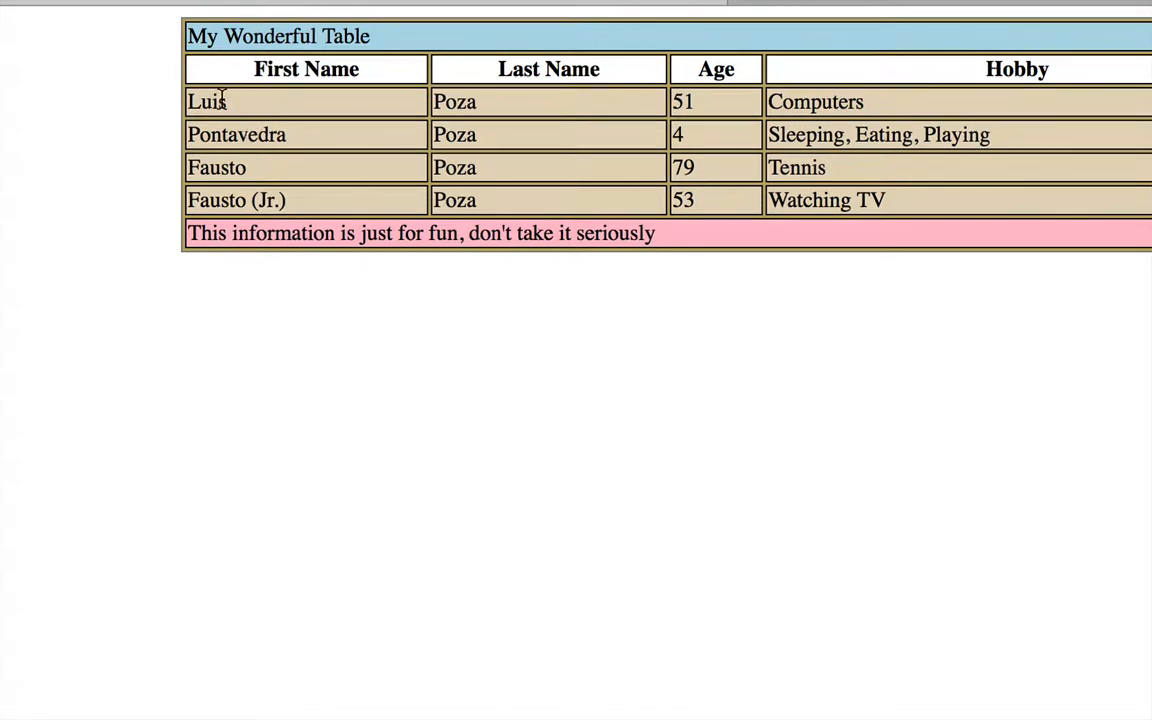
{"action": "mouse_move", "coordinate": [305, 115]}
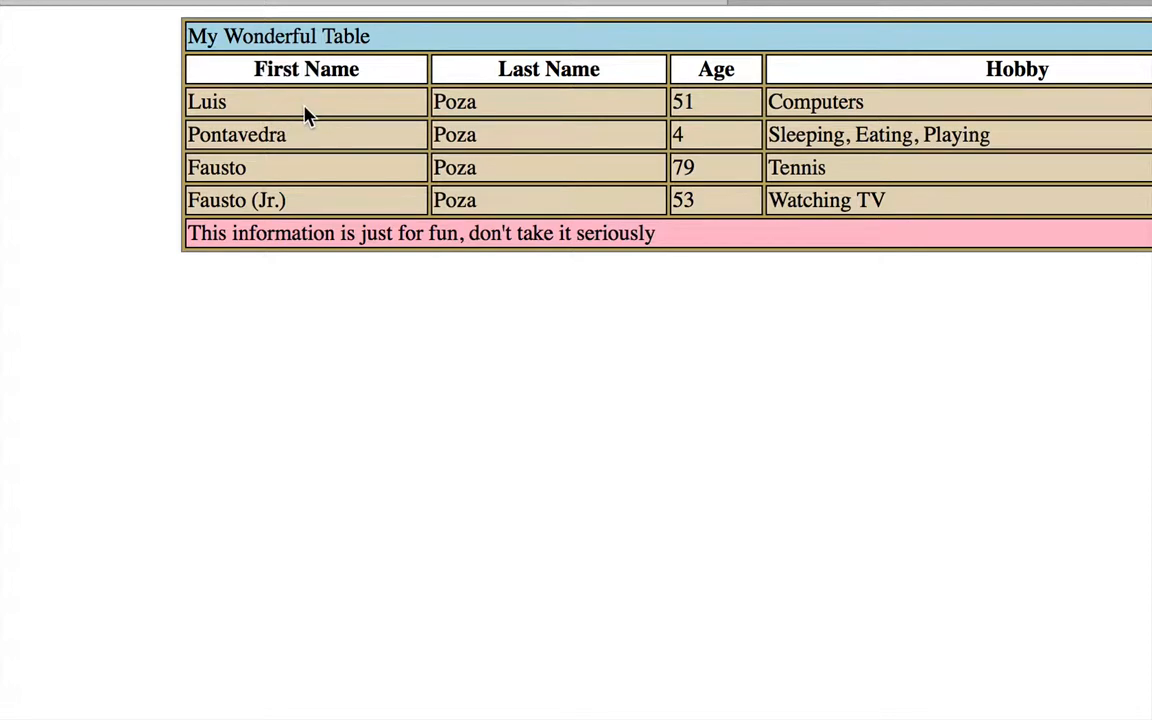
{"action": "mouse_move", "coordinate": [358, 100]}
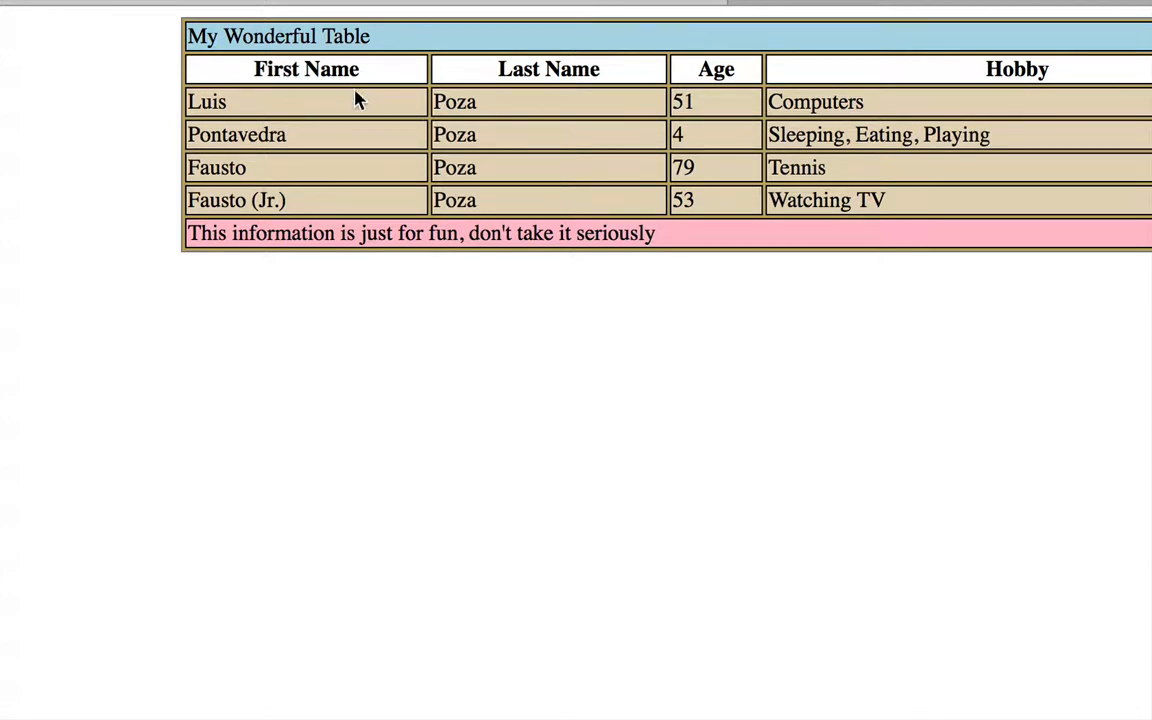
{"action": "mouse_move", "coordinate": [336, 112]}
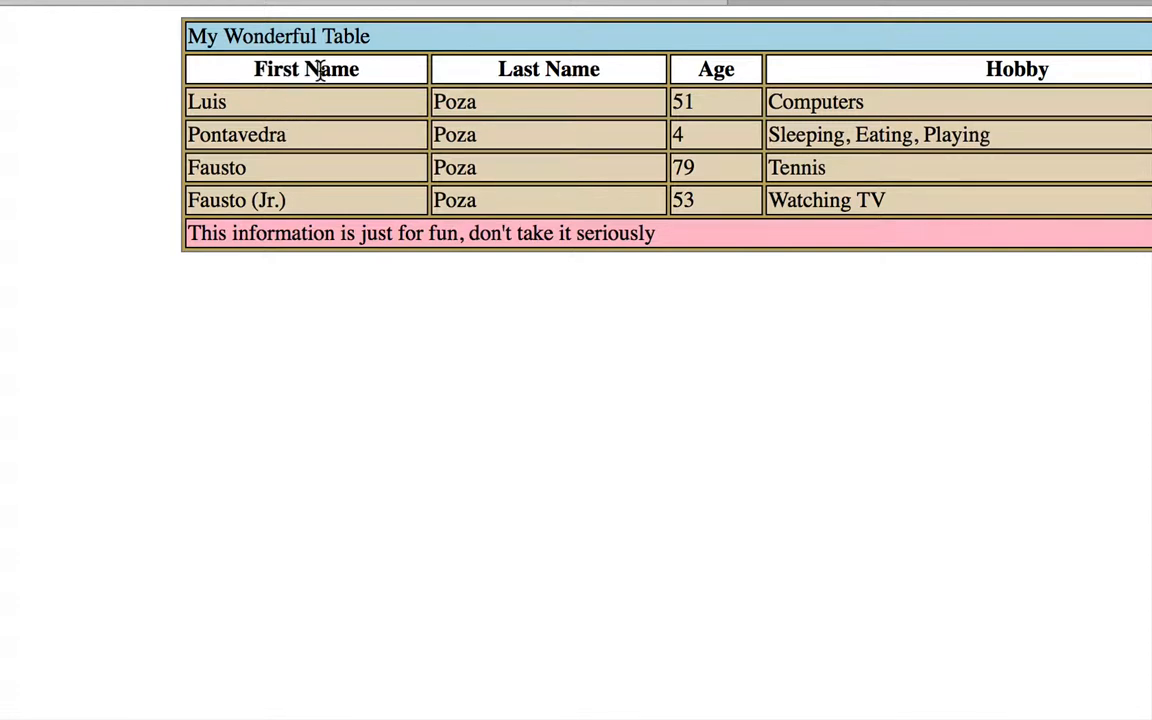
{"action": "mouse_move", "coordinate": [282, 178]}
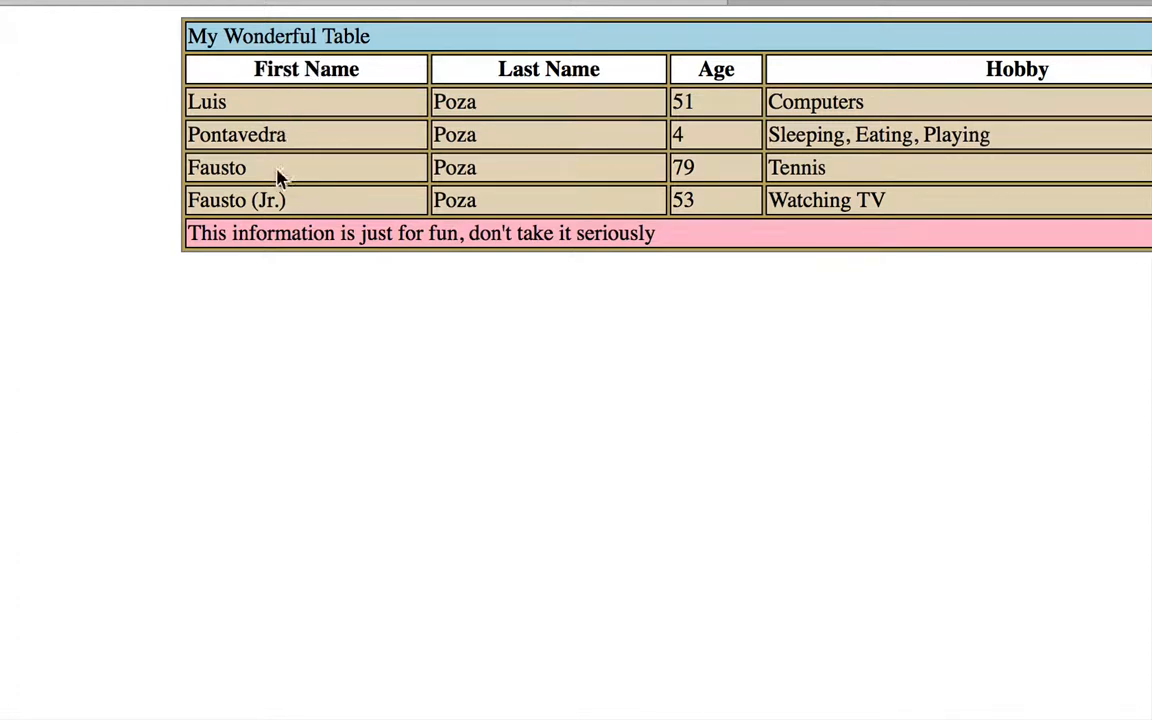
{"action": "mouse_move", "coordinate": [390, 164]}
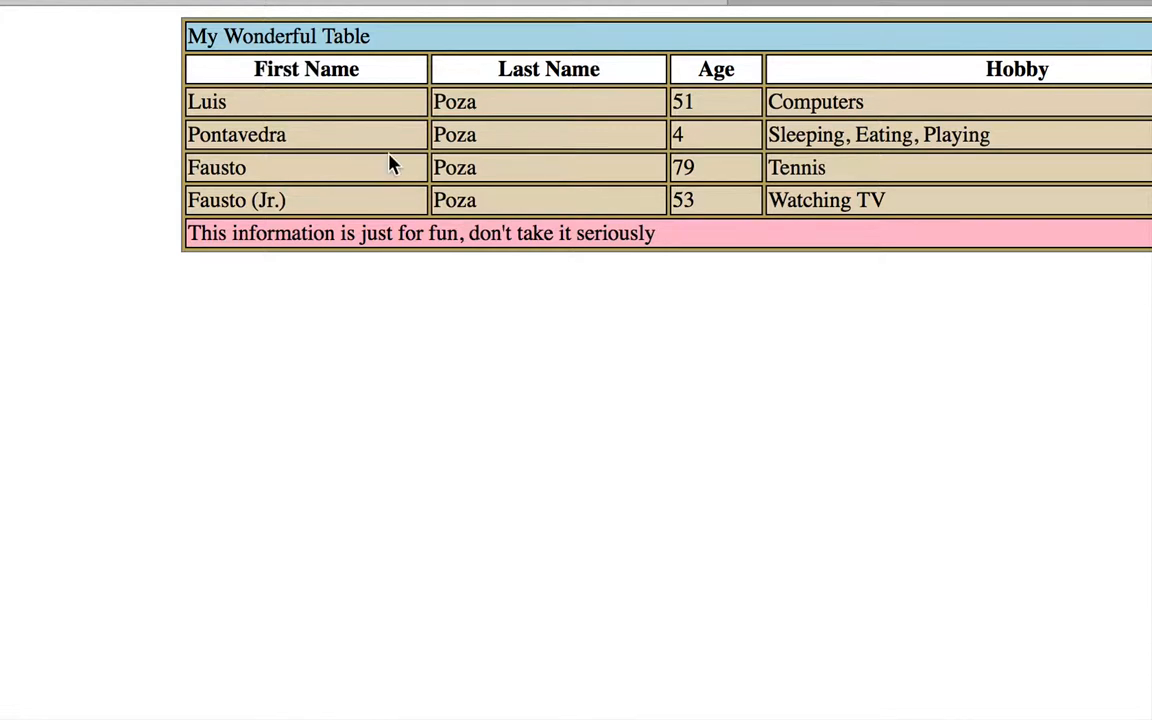
{"action": "mouse_move", "coordinate": [318, 37]}
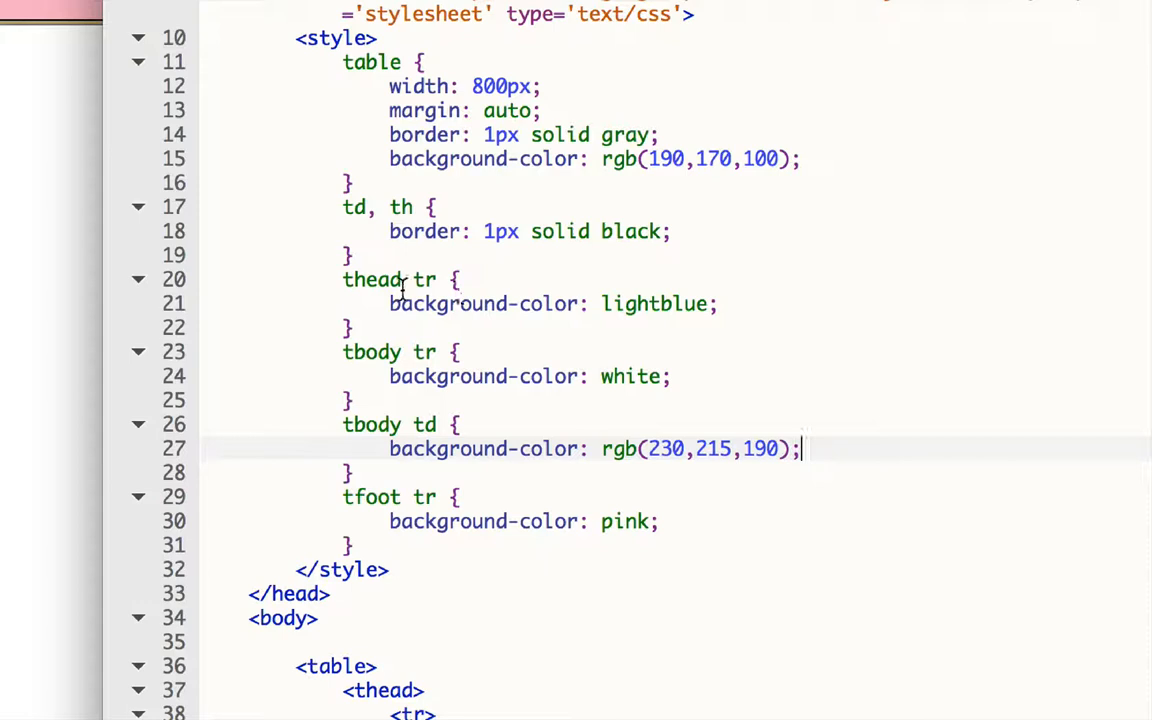
{"action": "mouse_move", "coordinate": [712, 285]}
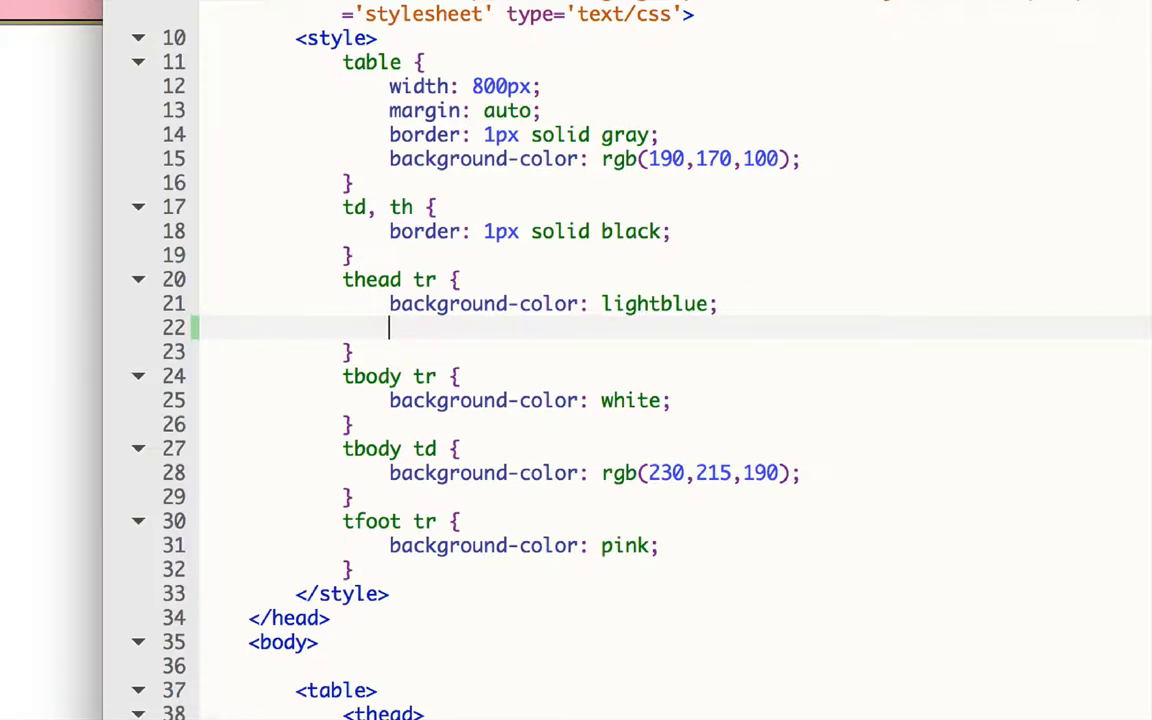
Step: Add 'text-align: center;' to the thead tr rule
{"action": "type", "text": "text-align: center;"}
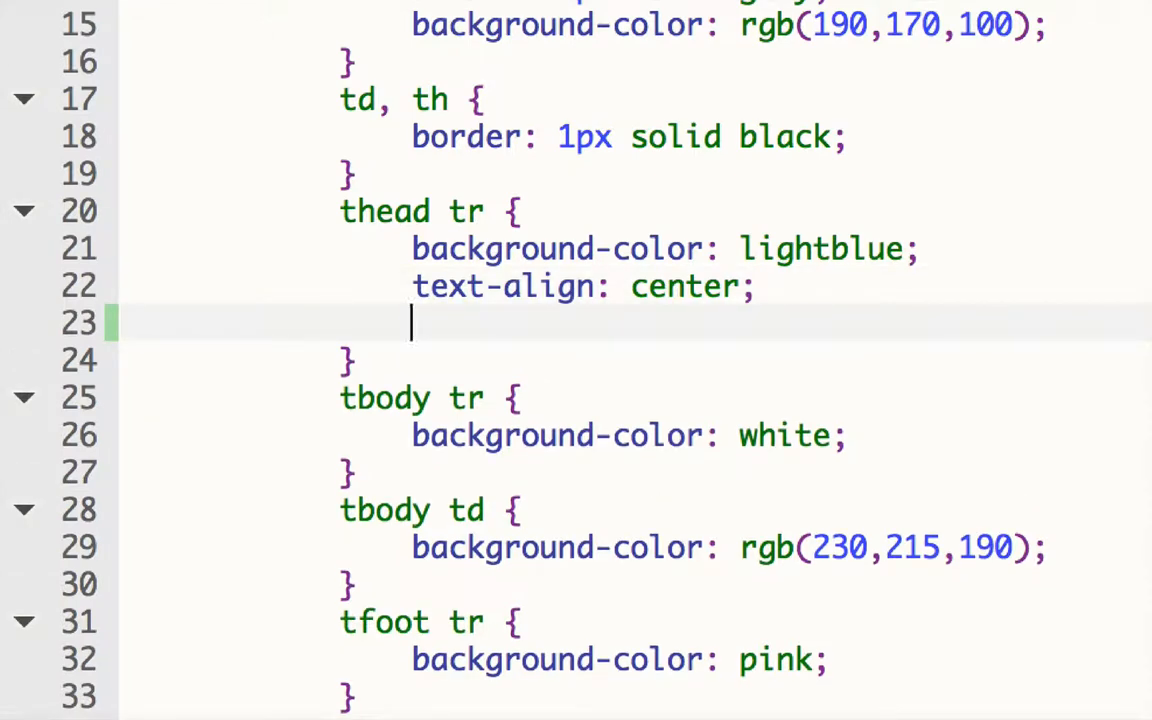
Step: Add font-family 'Impact', sans-serif and font-size 24pt to the thead tr rule
{"action": "type", "text": "fo"}
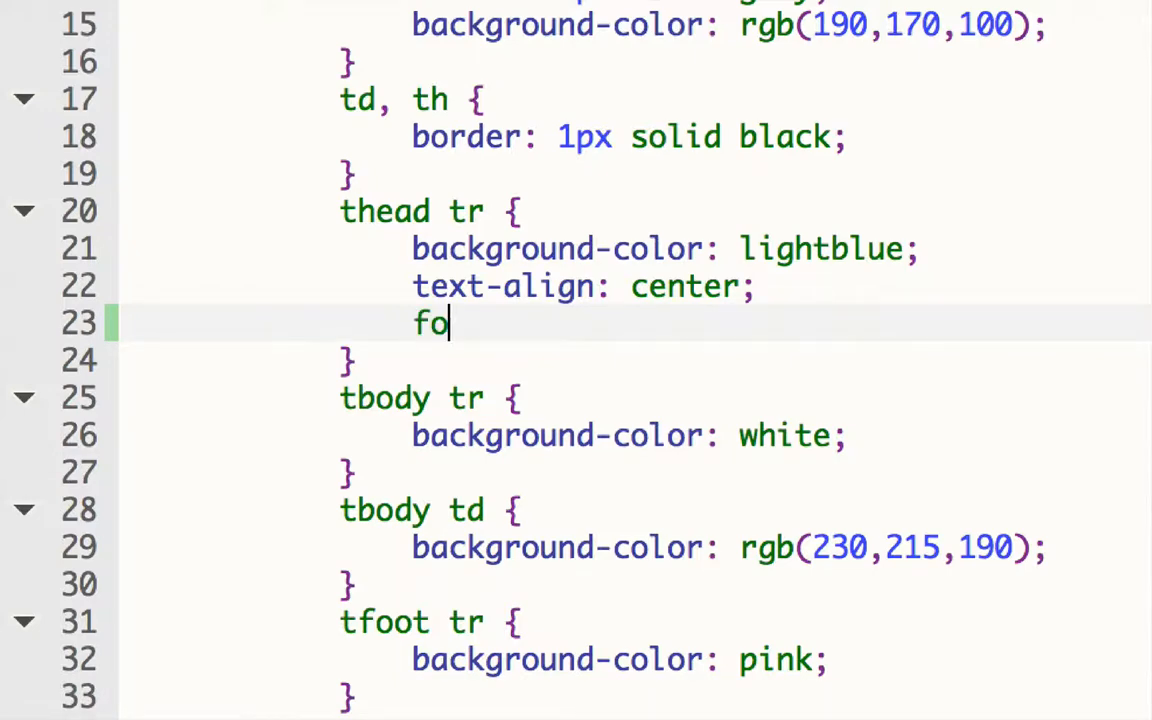
{"action": "type", "text": "nt-family: '"}
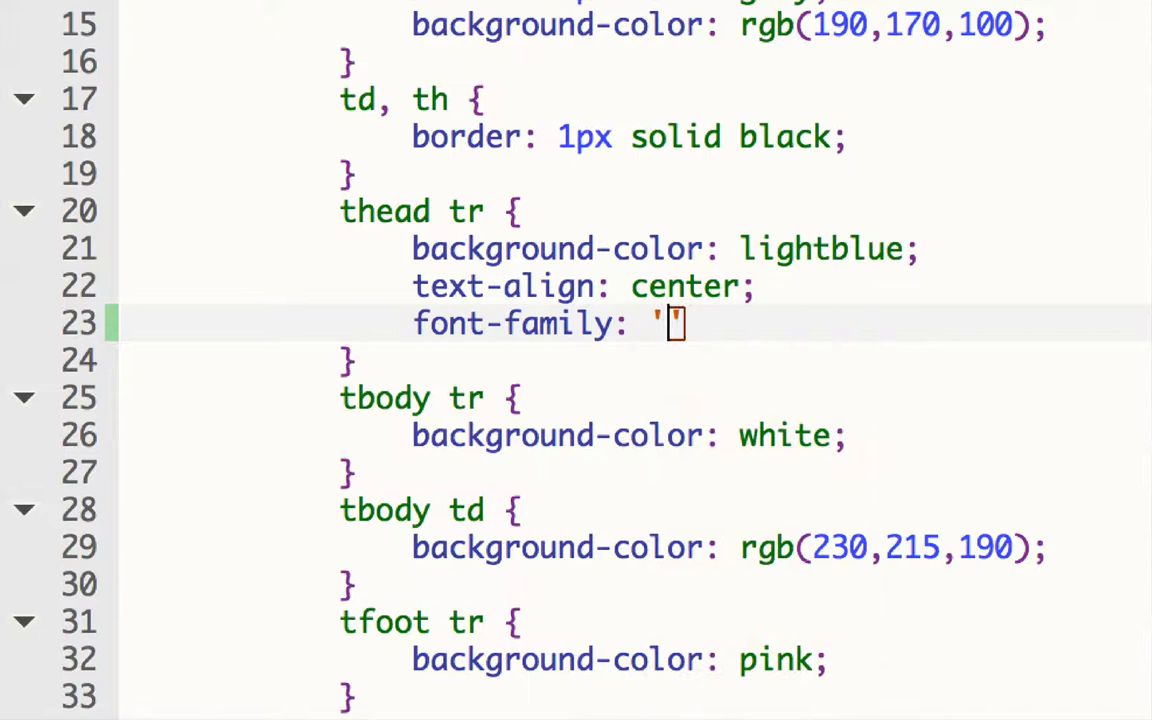
{"action": "type", "text": "Impact"}
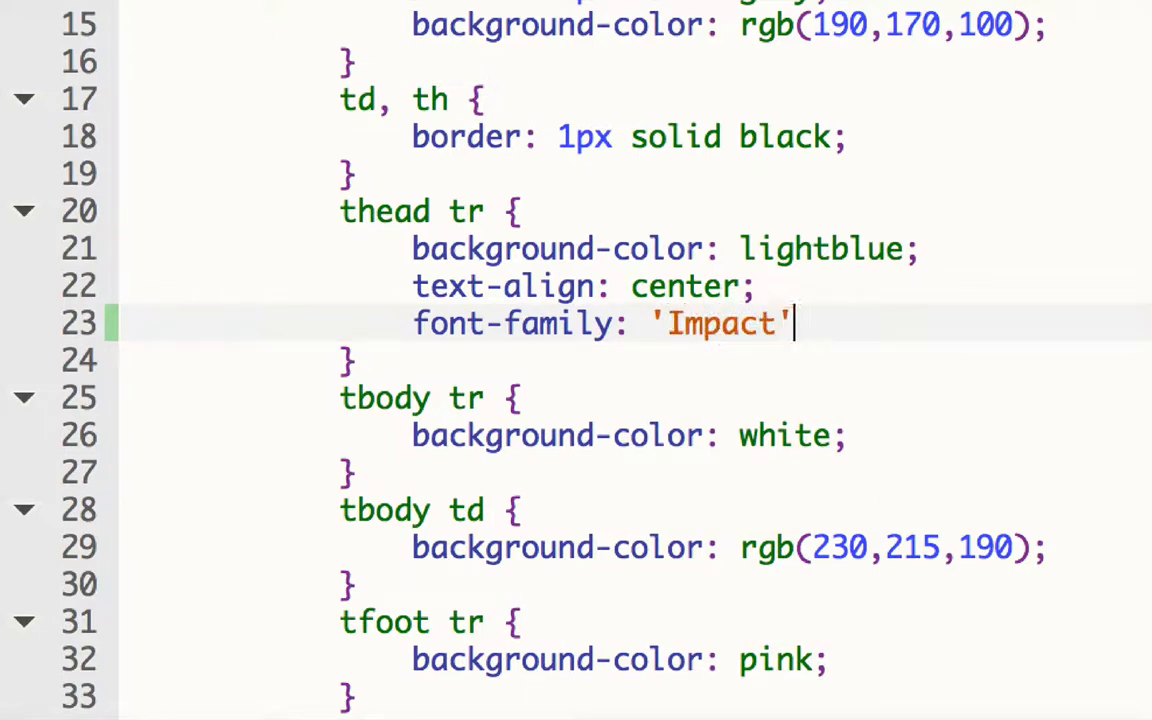
{"action": "type", "text": ", sans-serif"}
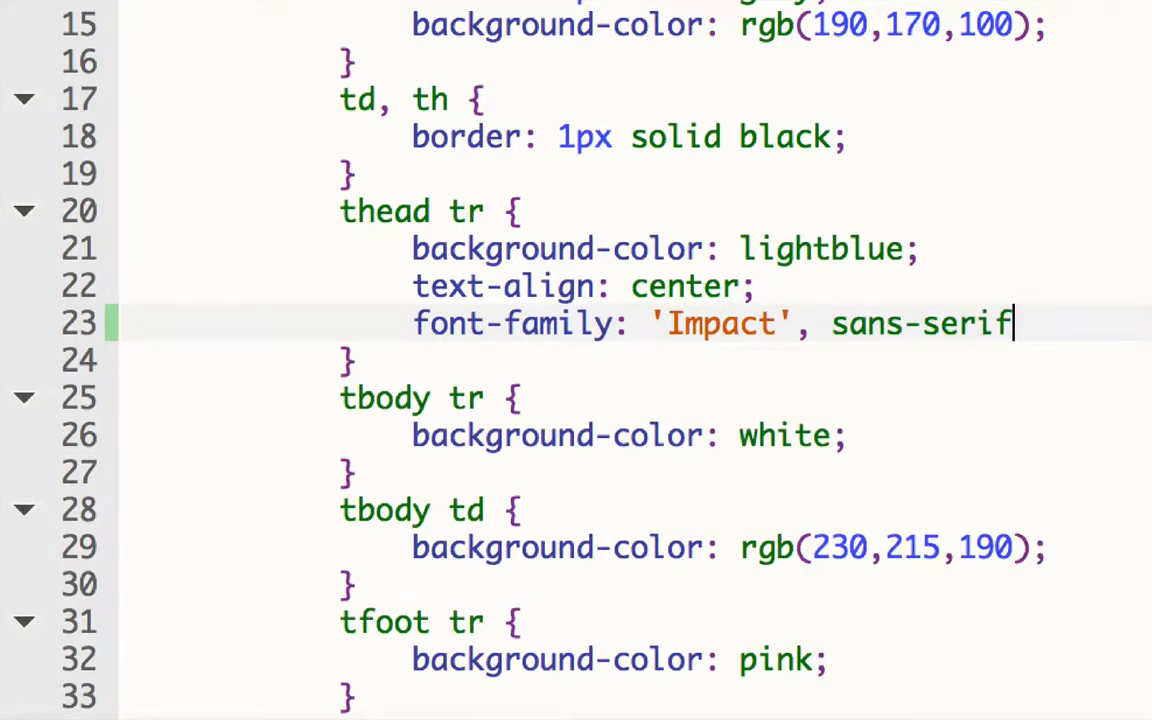
{"action": "type", "text": "font-size:"}
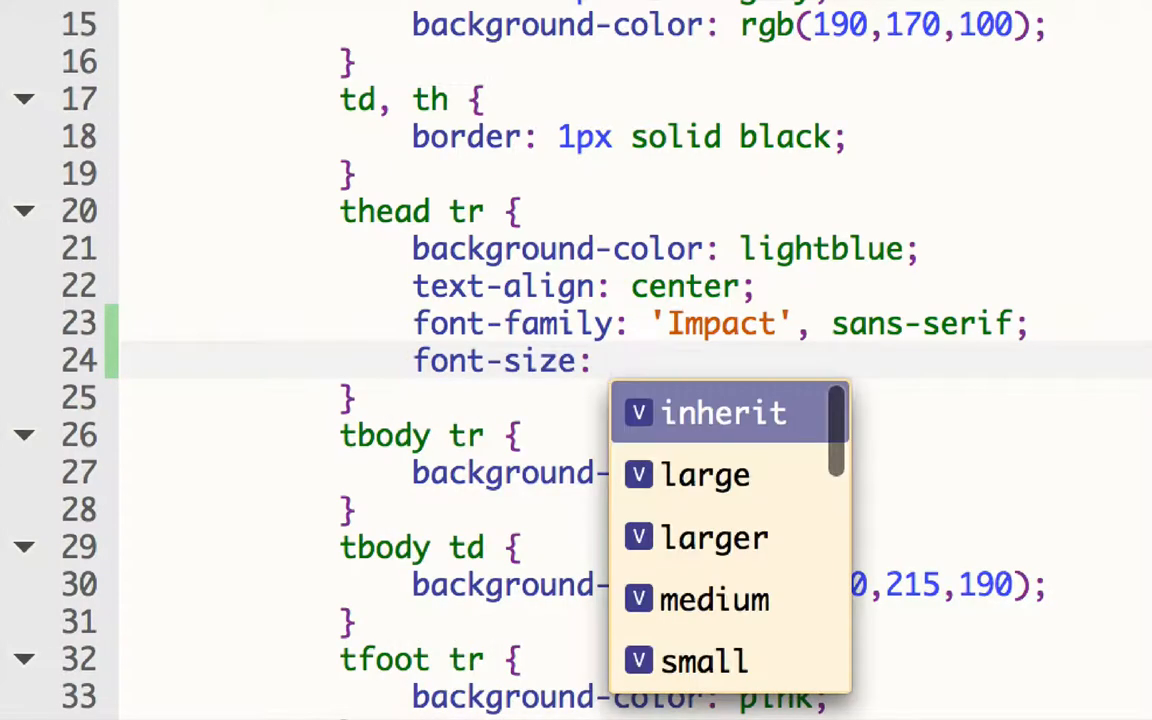
{"action": "type", "text": "24pt;"}
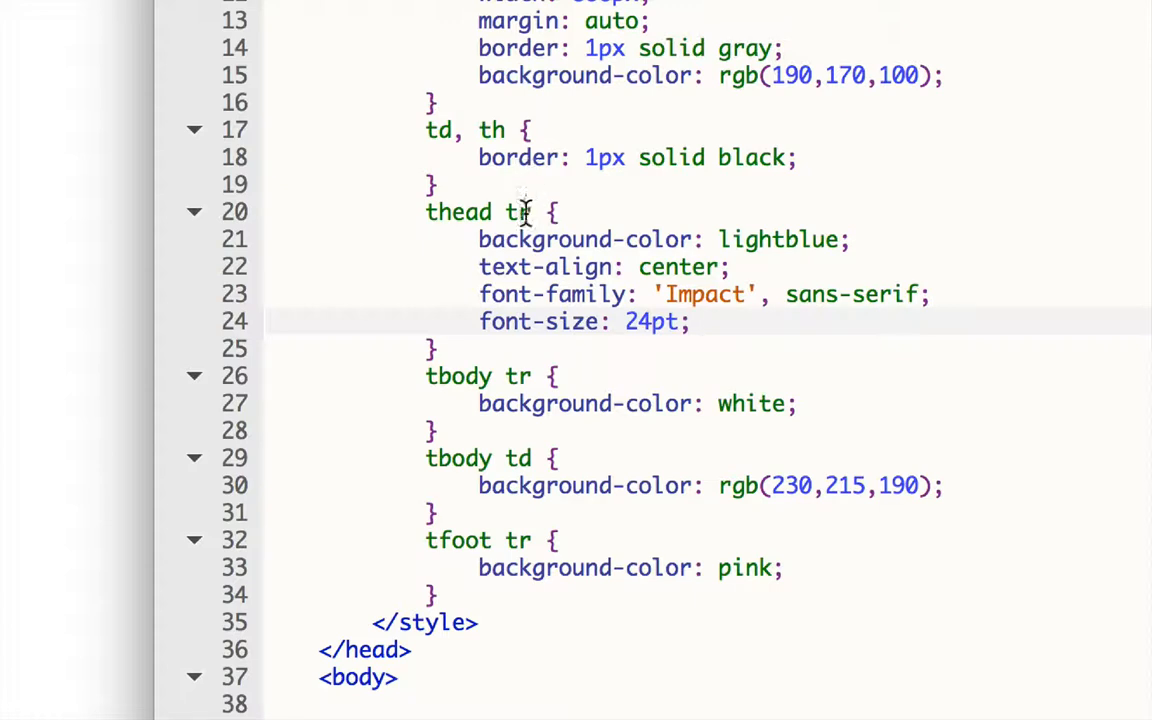
{"action": "mouse_move", "coordinate": [570, 294]}
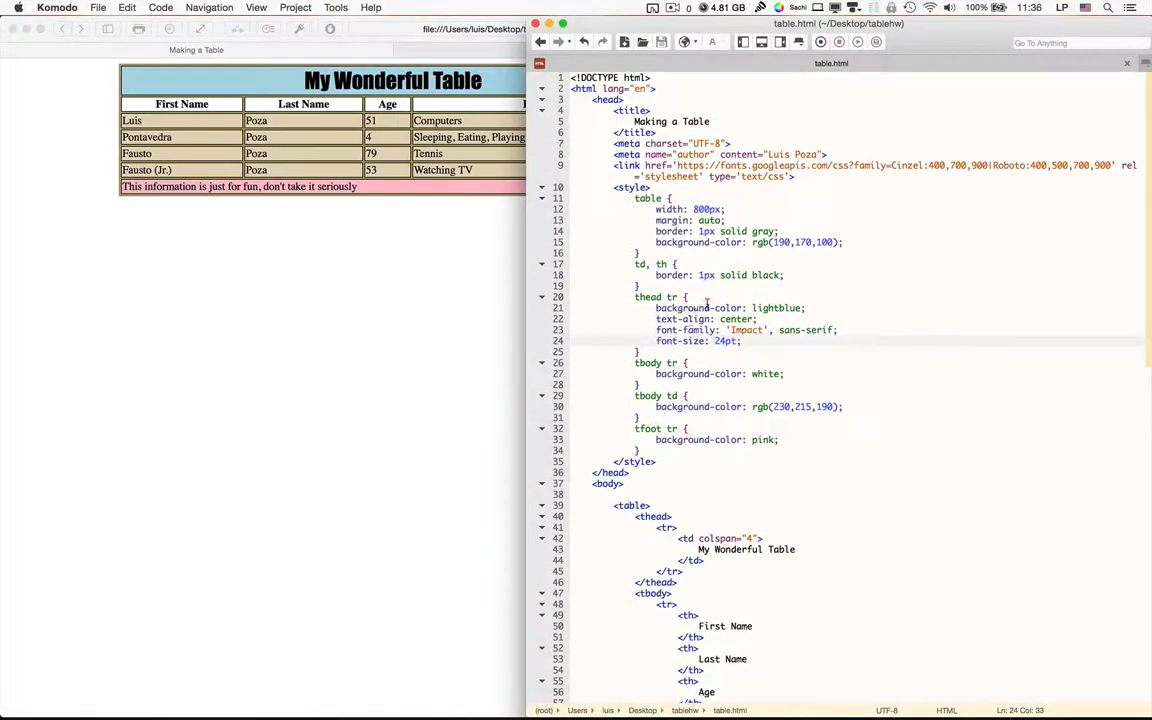
{"action": "mouse_move", "coordinate": [473, 323]}
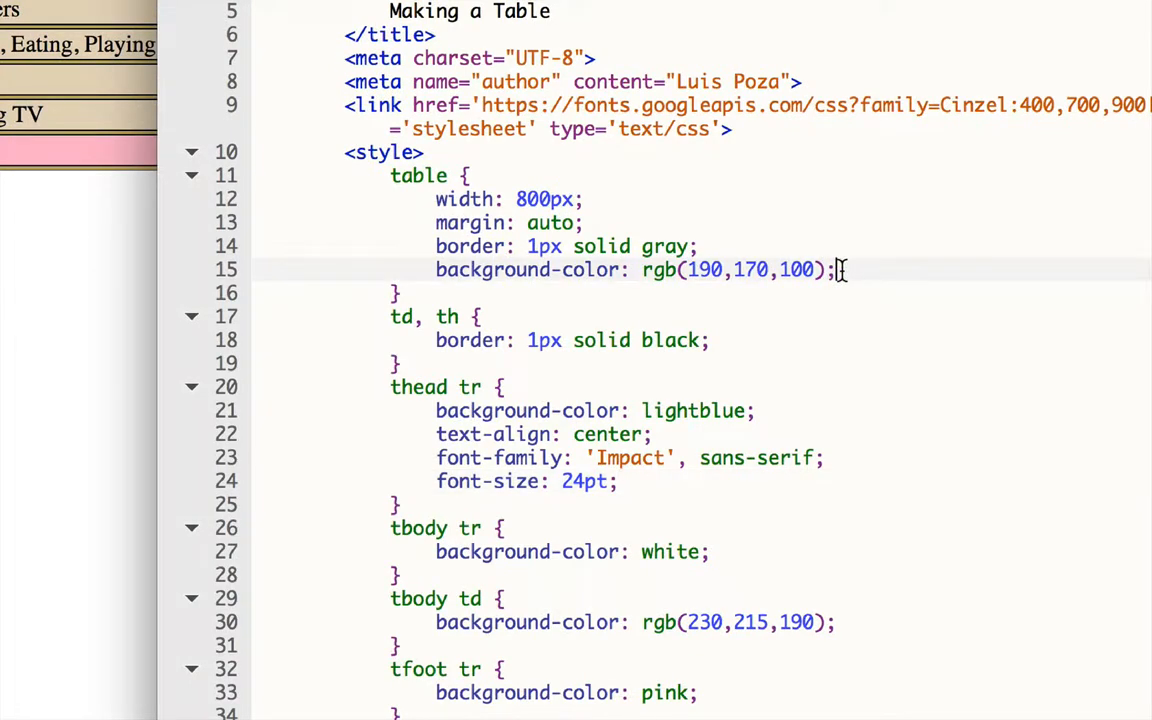
Step: Add padding: 30px to the table rule using autocomplete
{"action": "type", "text": "padd"}
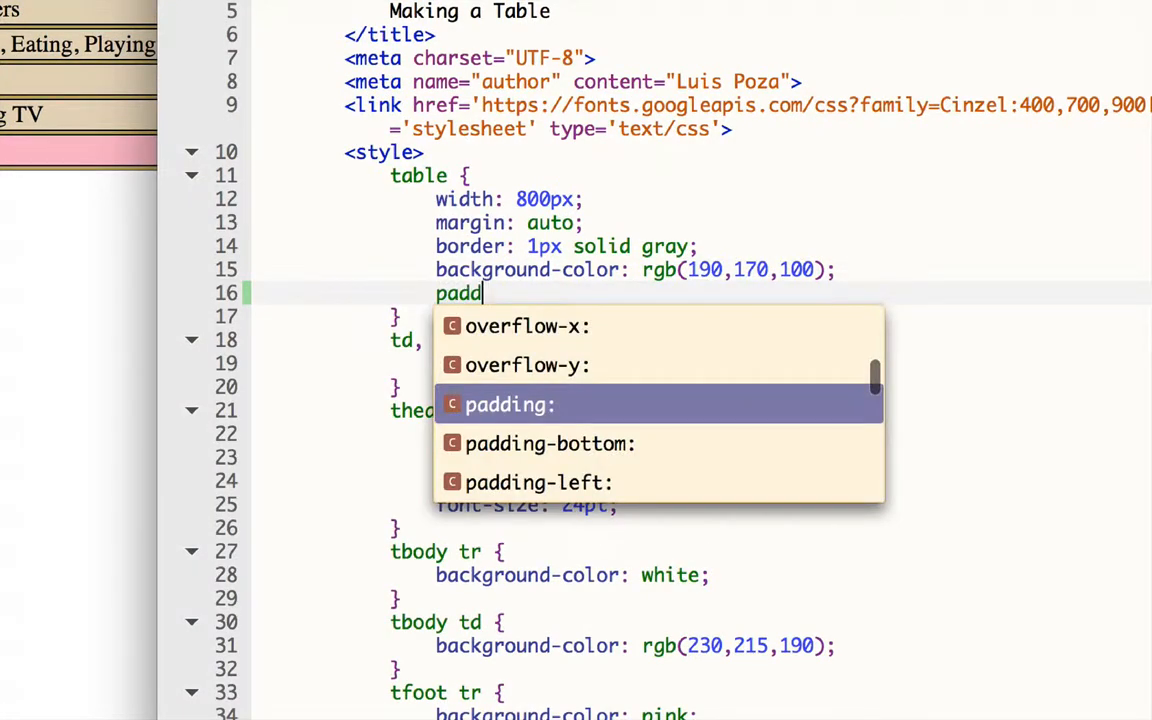
{"action": "left_click", "coordinate": [507, 404]}
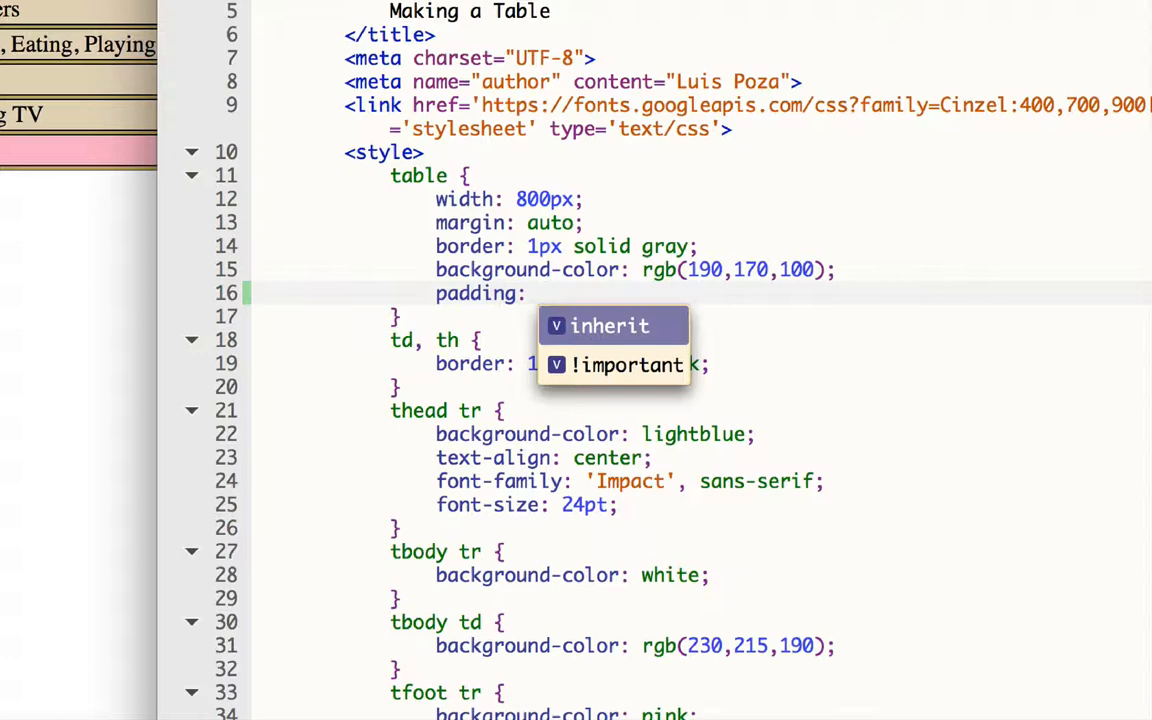
{"action": "type", "text": "30px;"}
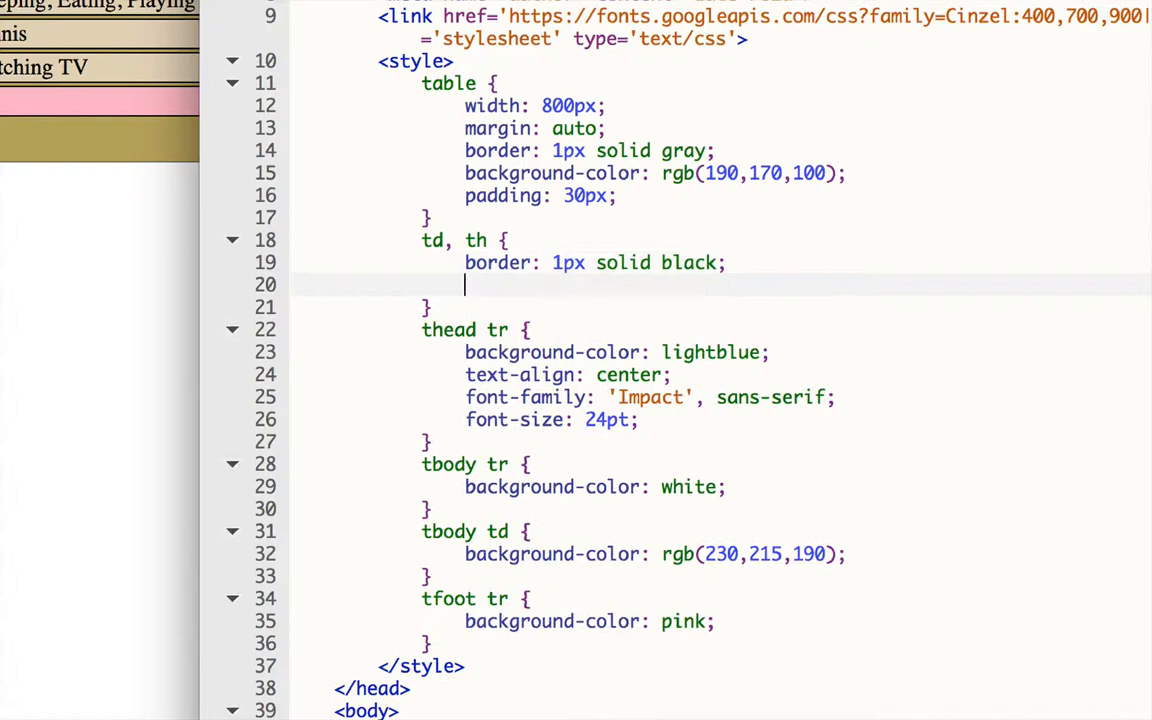
Step: Add padding: 10px; to the td, th rule using autocomplete
{"action": "type", "text": "pa"}
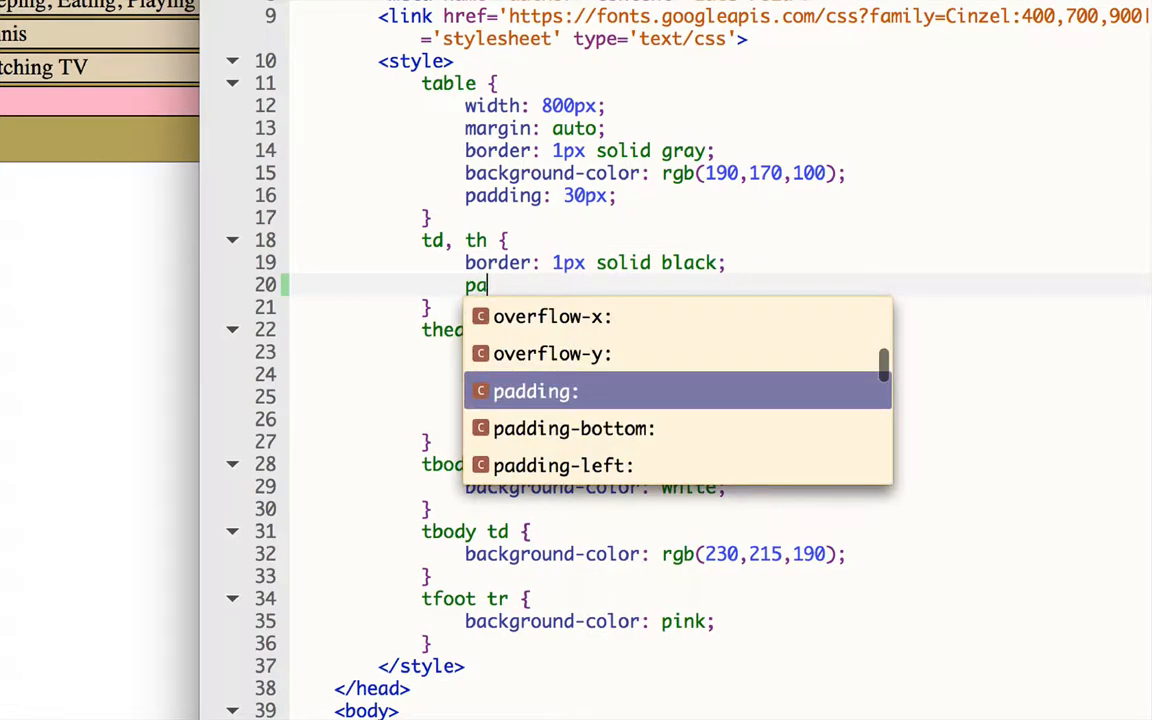
{"action": "left_click", "coordinate": [534, 391]}
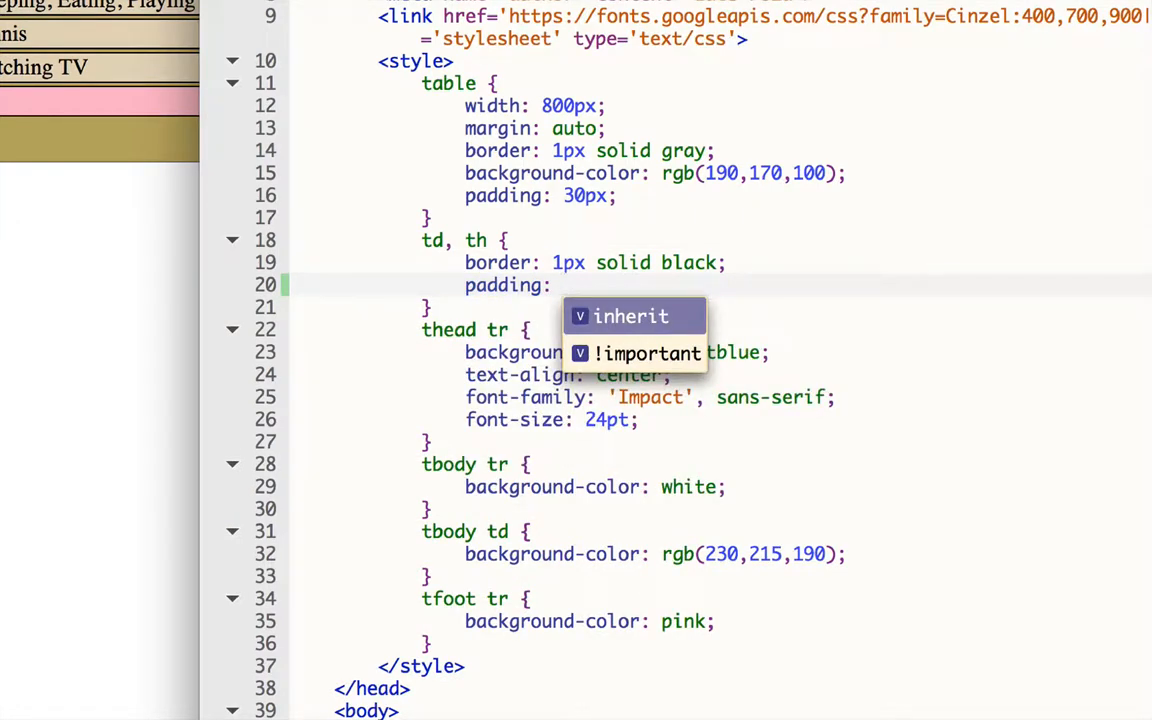
{"action": "type", "text": "10px;"}
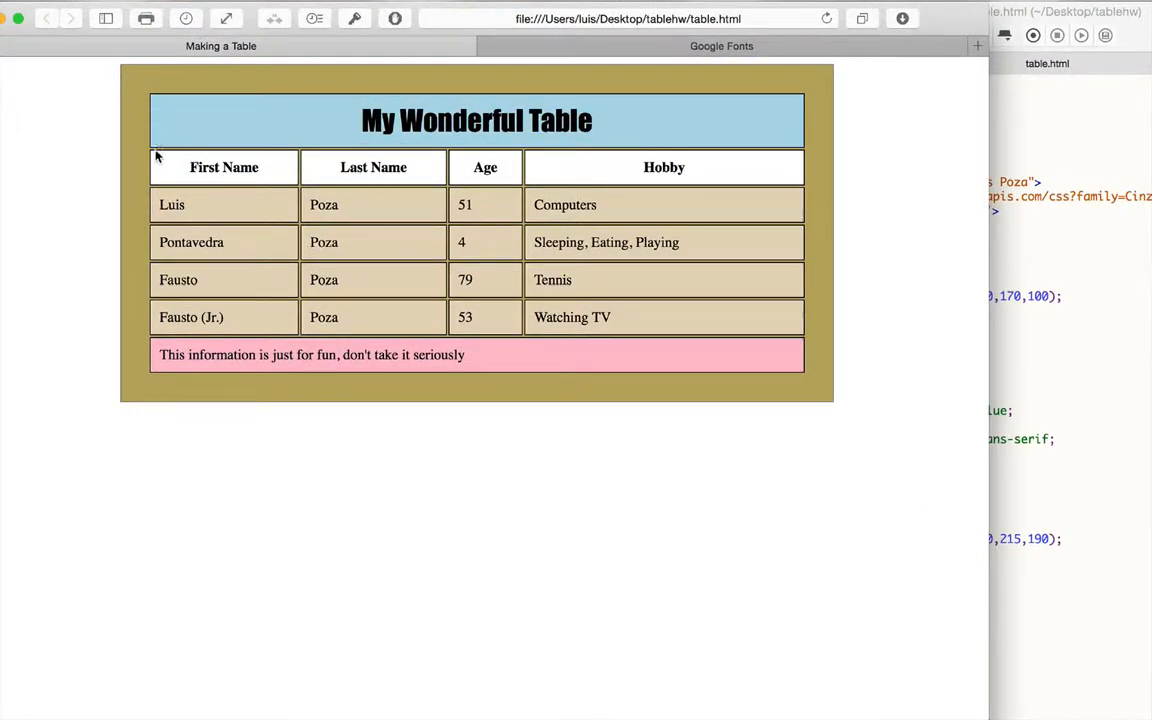
{"action": "mouse_move", "coordinate": [200, 135]}
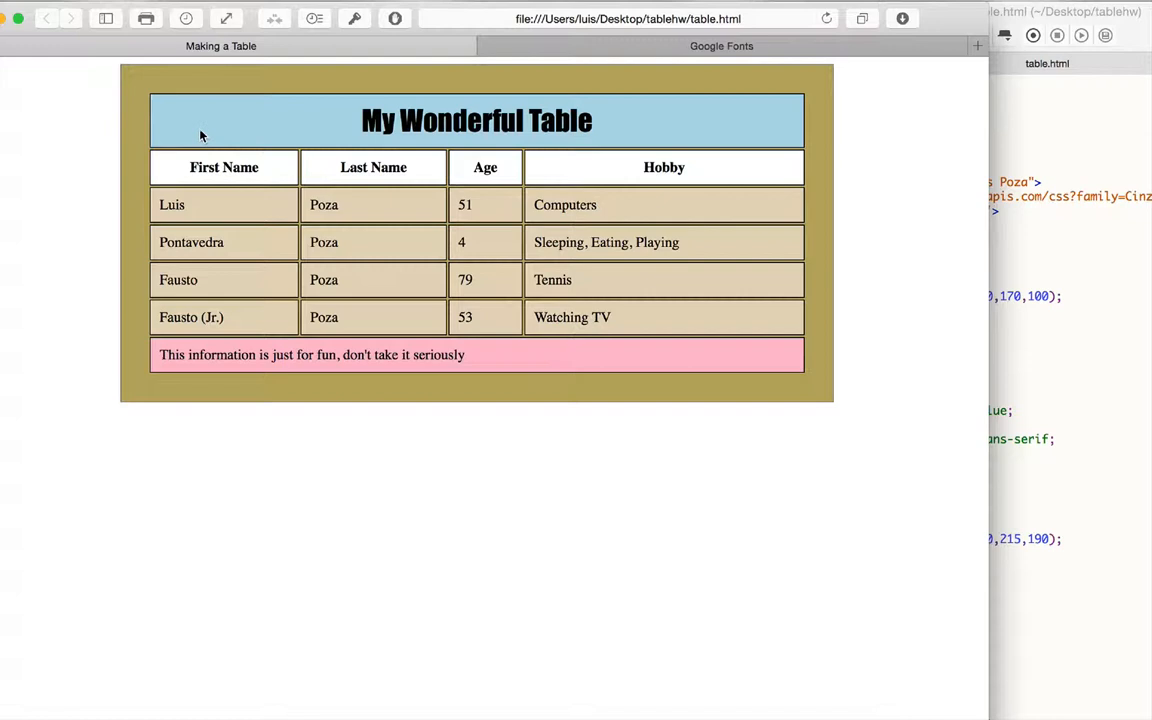
{"action": "mouse_move", "coordinate": [240, 251]}
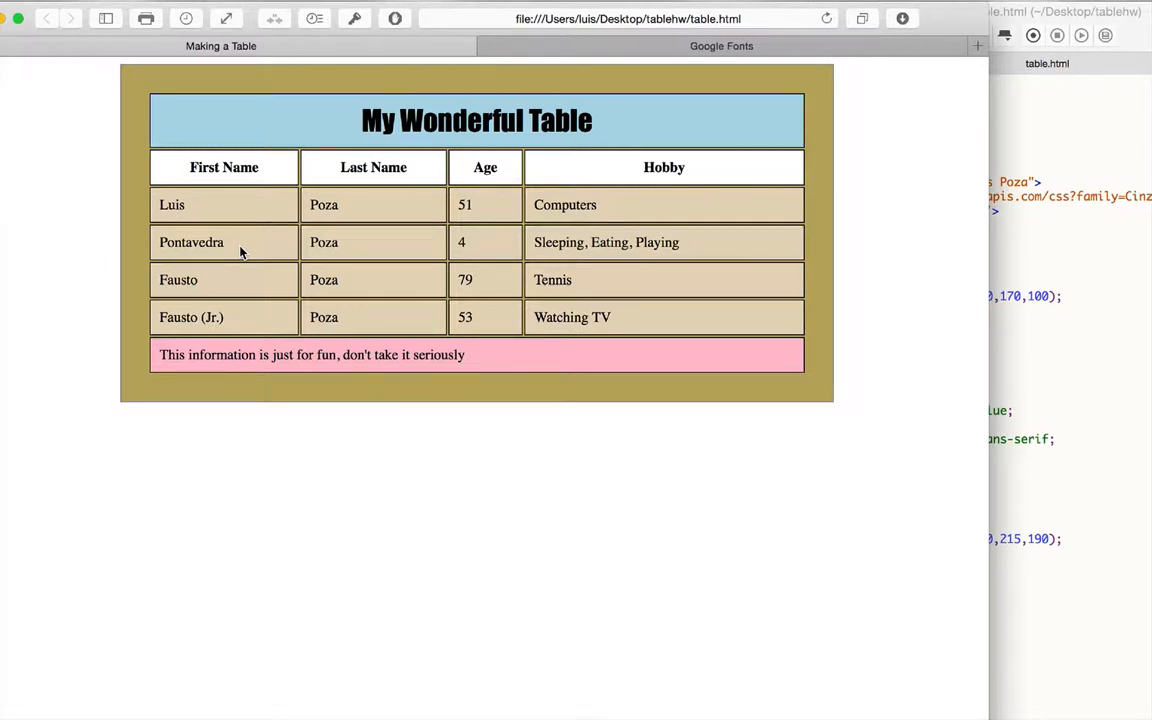
{"action": "mouse_move", "coordinate": [240, 192]}
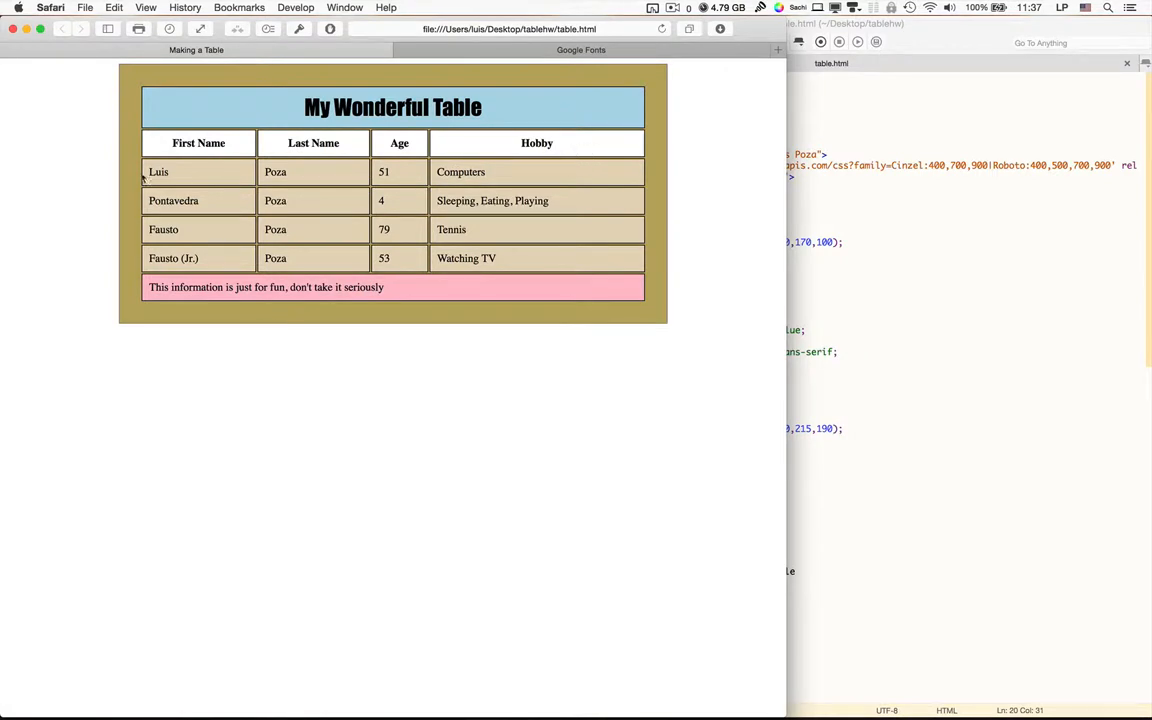
{"action": "mouse_move", "coordinate": [500, 153]}
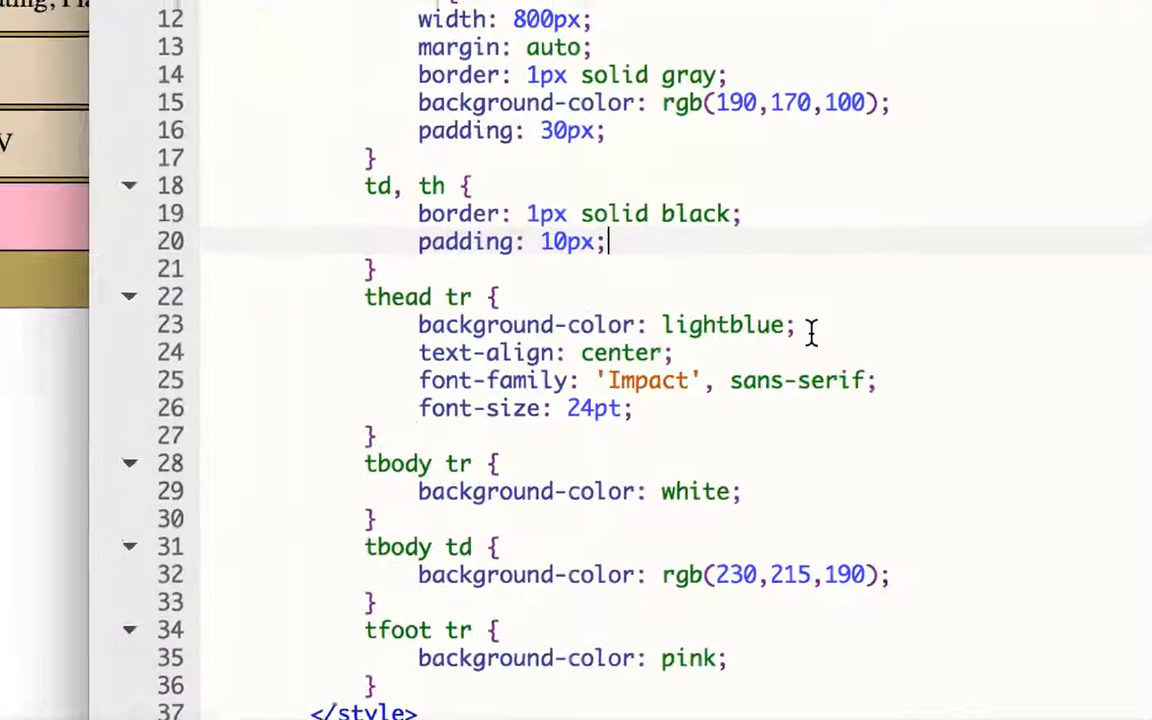
Step: Add width: 25%; to the td, th rule
{"action": "type", "text": "width:"}
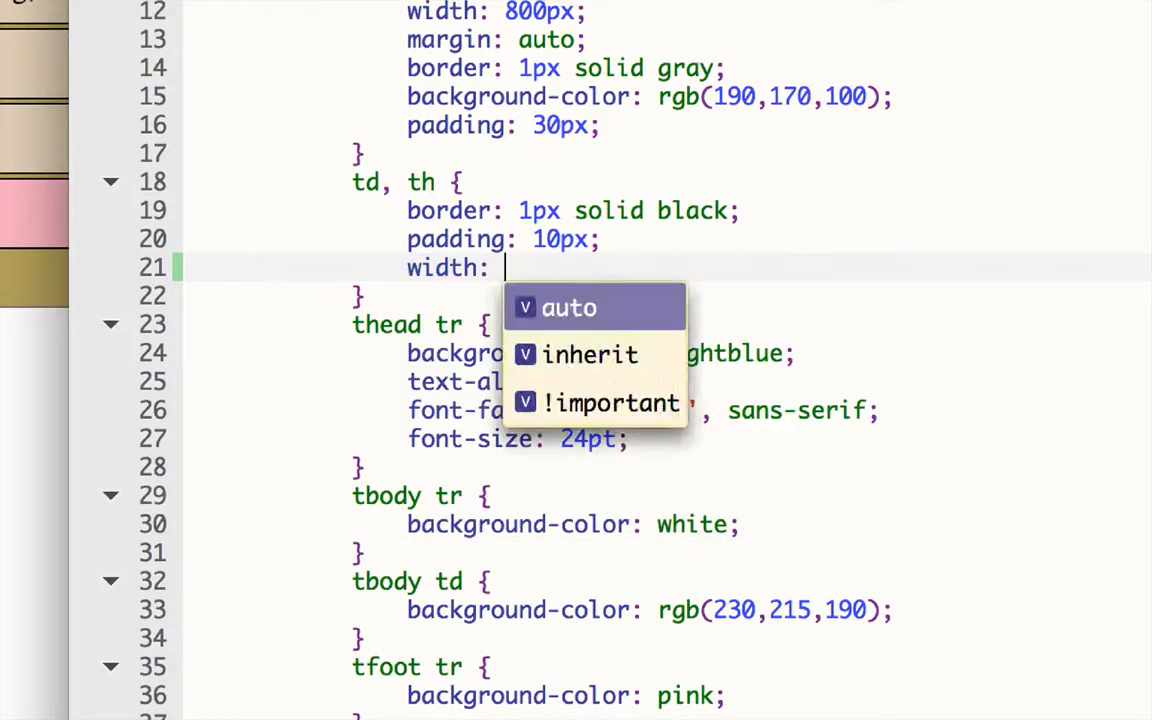
{"action": "type", "text": "25%;"}
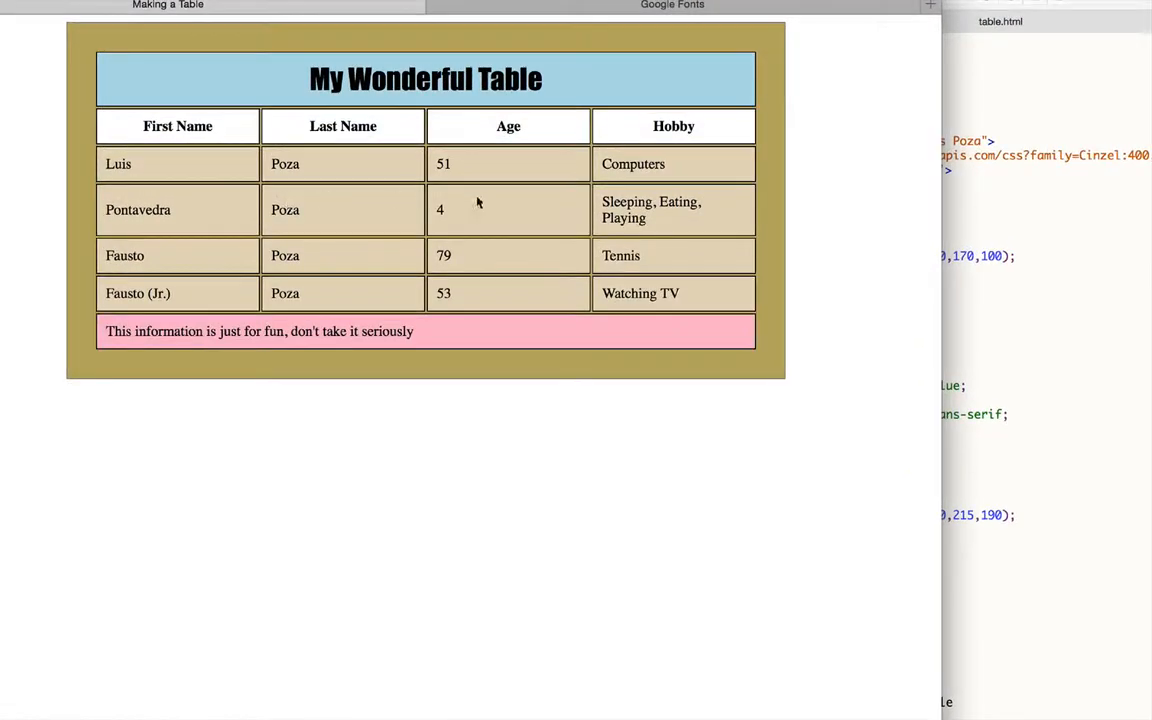
{"action": "mouse_move", "coordinate": [439, 225]}
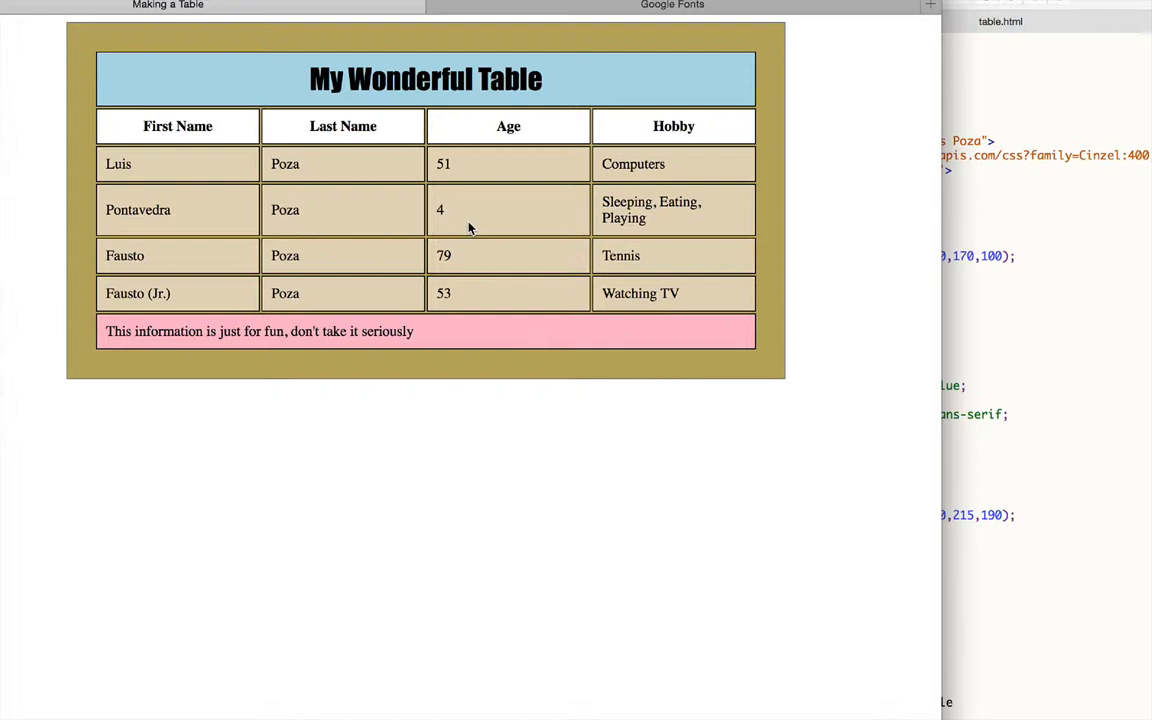
{"action": "mouse_move", "coordinate": [638, 196]}
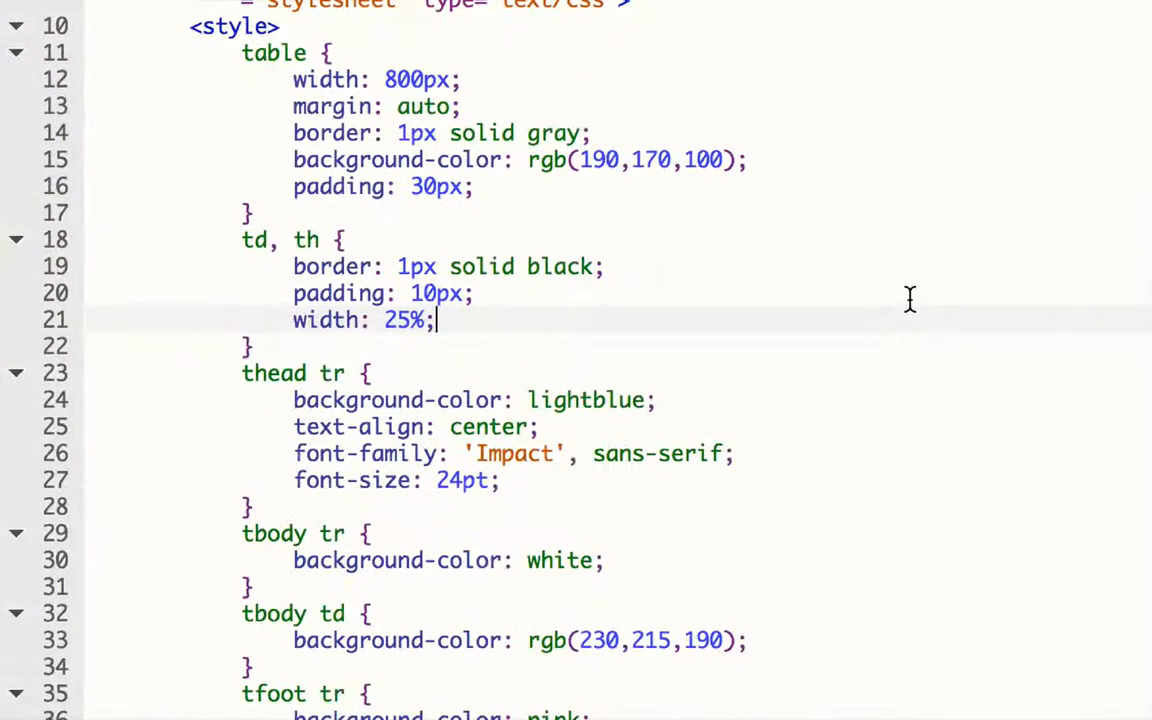
Step: Add height: 60px; to the td, th rule
{"action": "type", "text": "height:"}
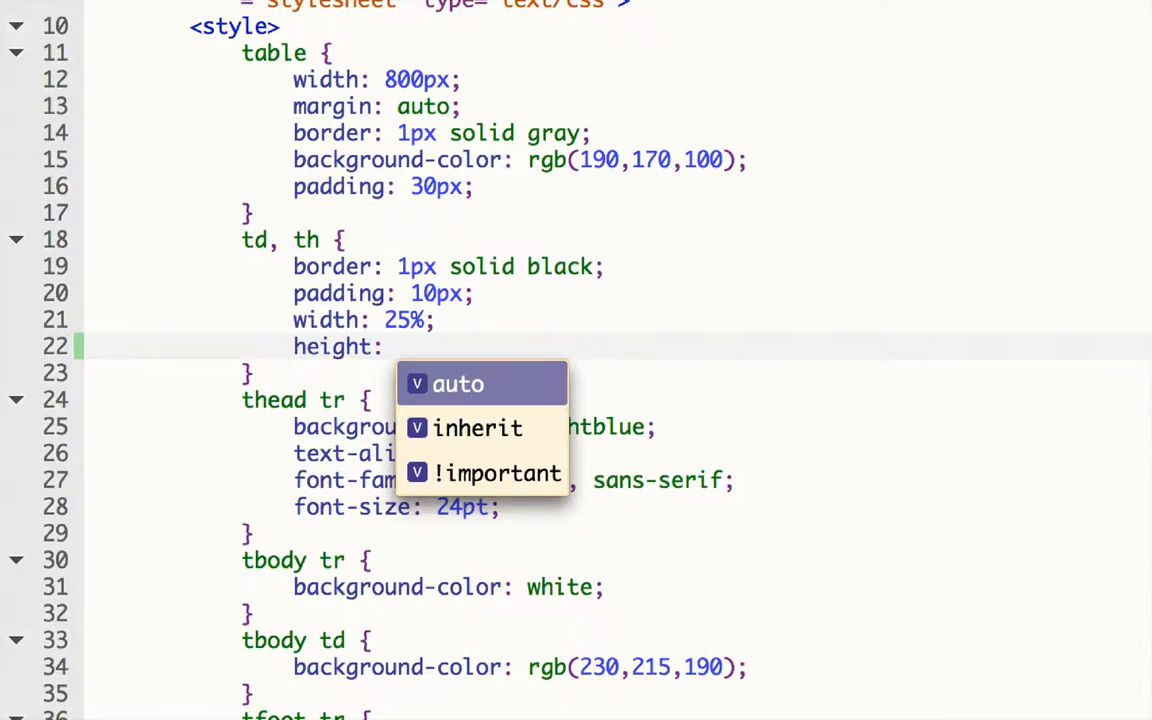
{"action": "type", "text": "60p"}
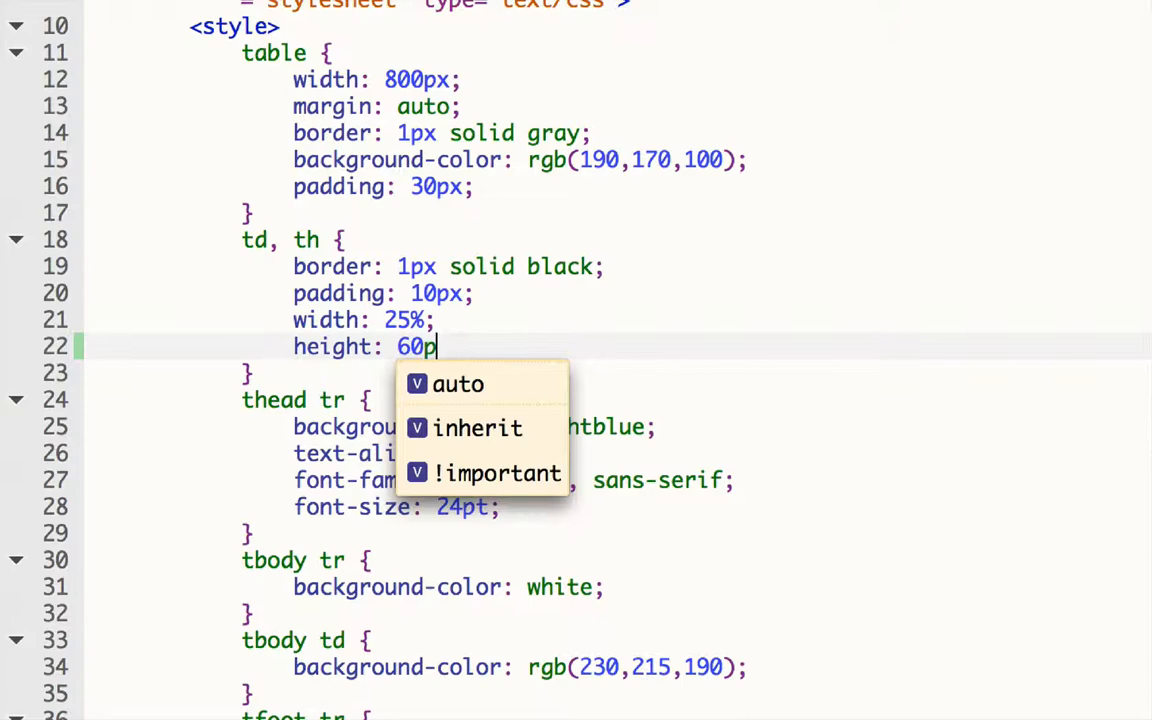
{"action": "type", "text": "x;"}
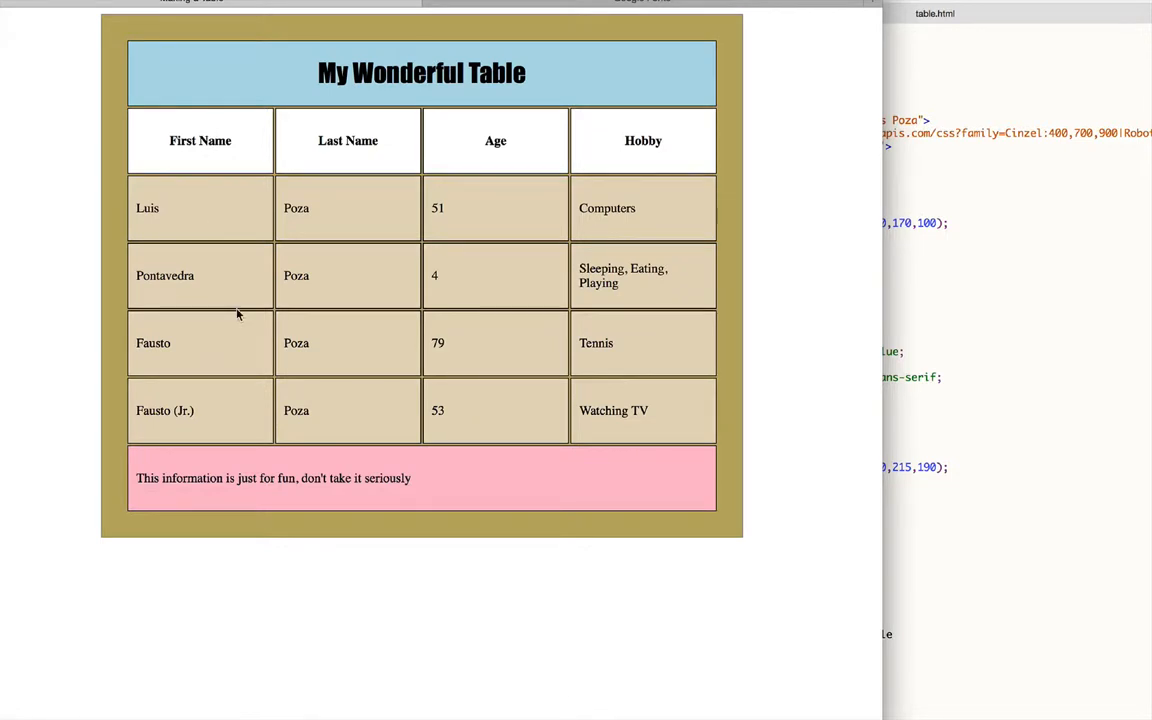
{"action": "mouse_move", "coordinate": [207, 280]}
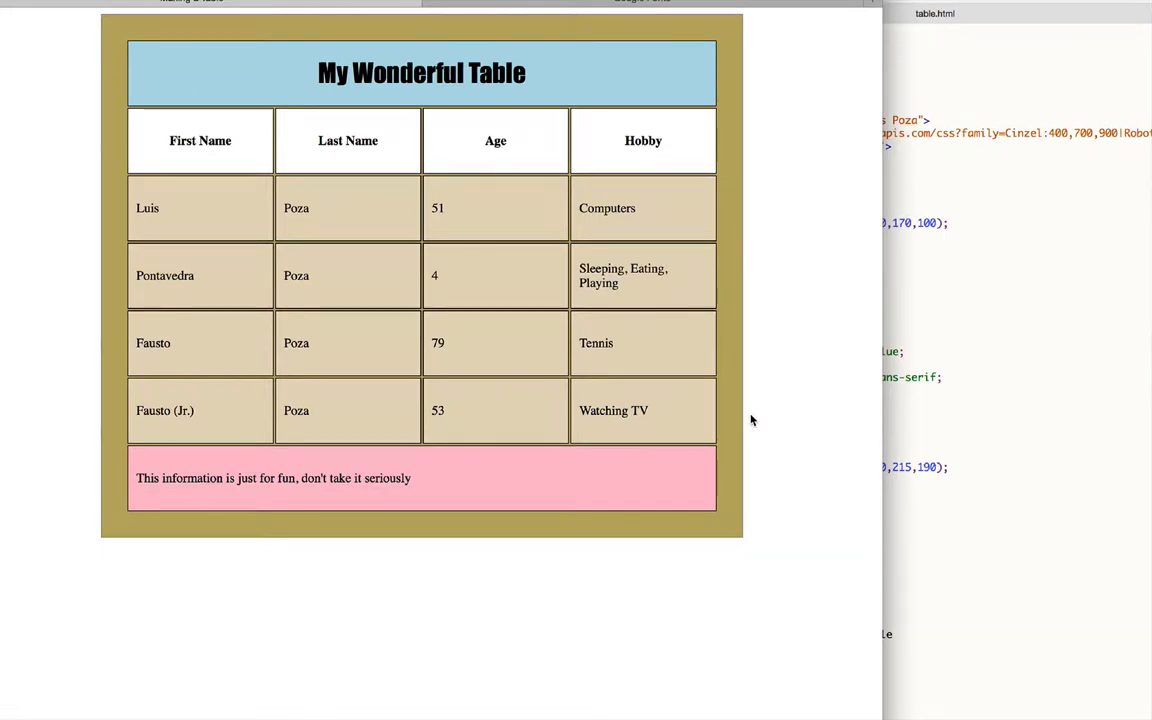
{"action": "mouse_move", "coordinate": [1116, 316]}
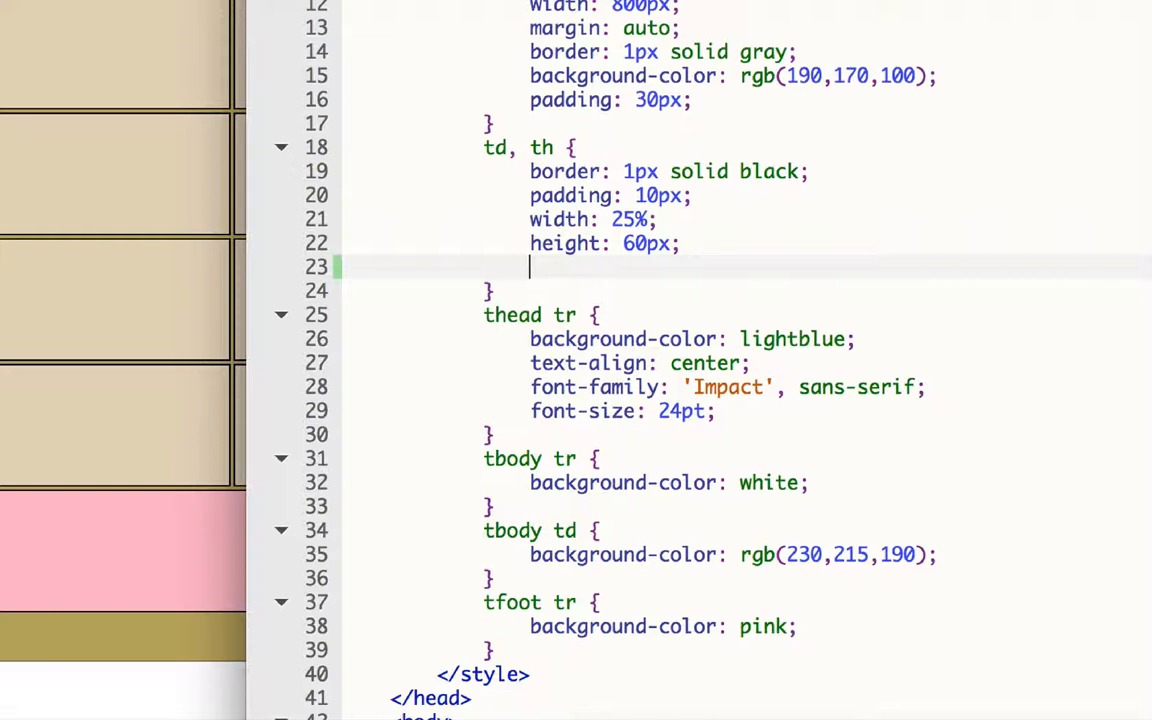
Step: Add a vertical-align declaration to the td, th rule to pin cell text to the top
{"action": "type", "text": "vertical-align:"}
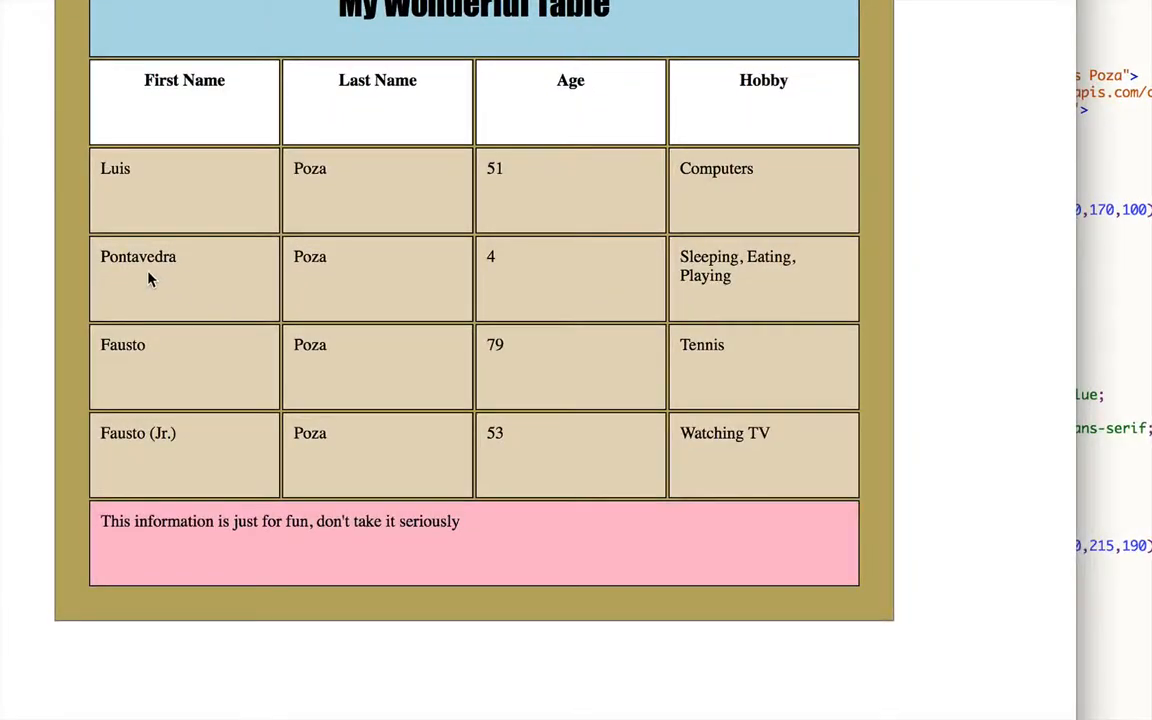
{"action": "mouse_move", "coordinate": [97, 168]}
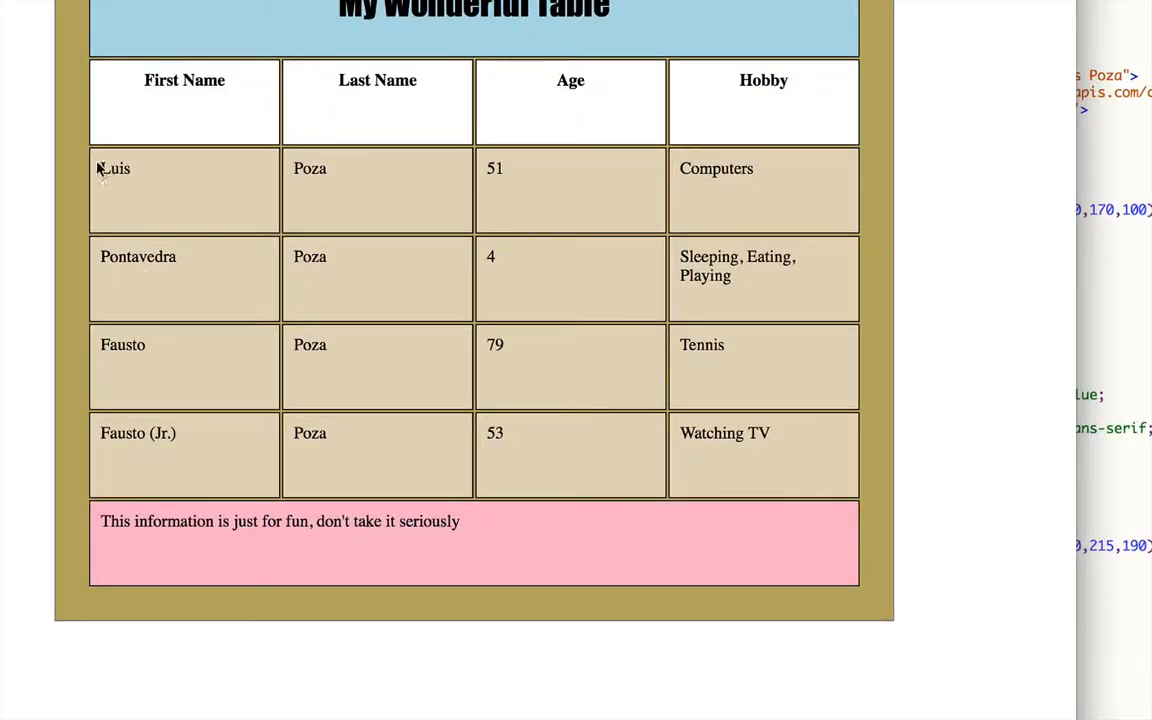
{"action": "mouse_move", "coordinate": [625, 240]}
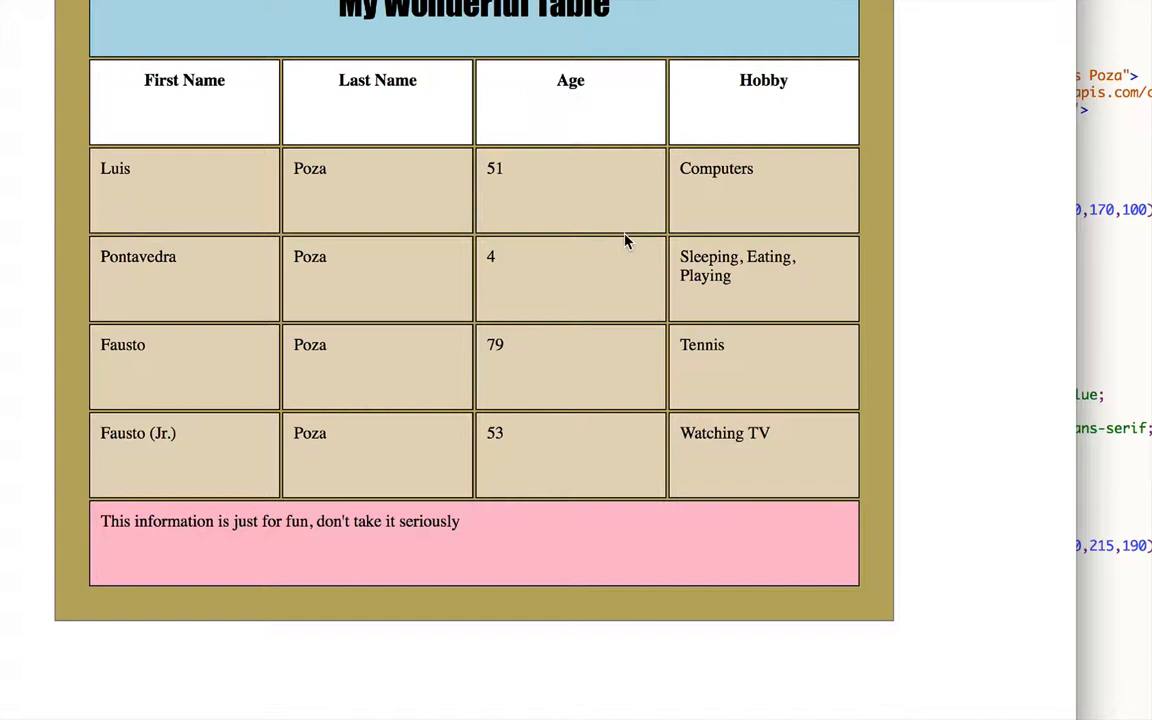
{"action": "mouse_move", "coordinate": [690, 214]}
{"action": "type", "text": "th {"}
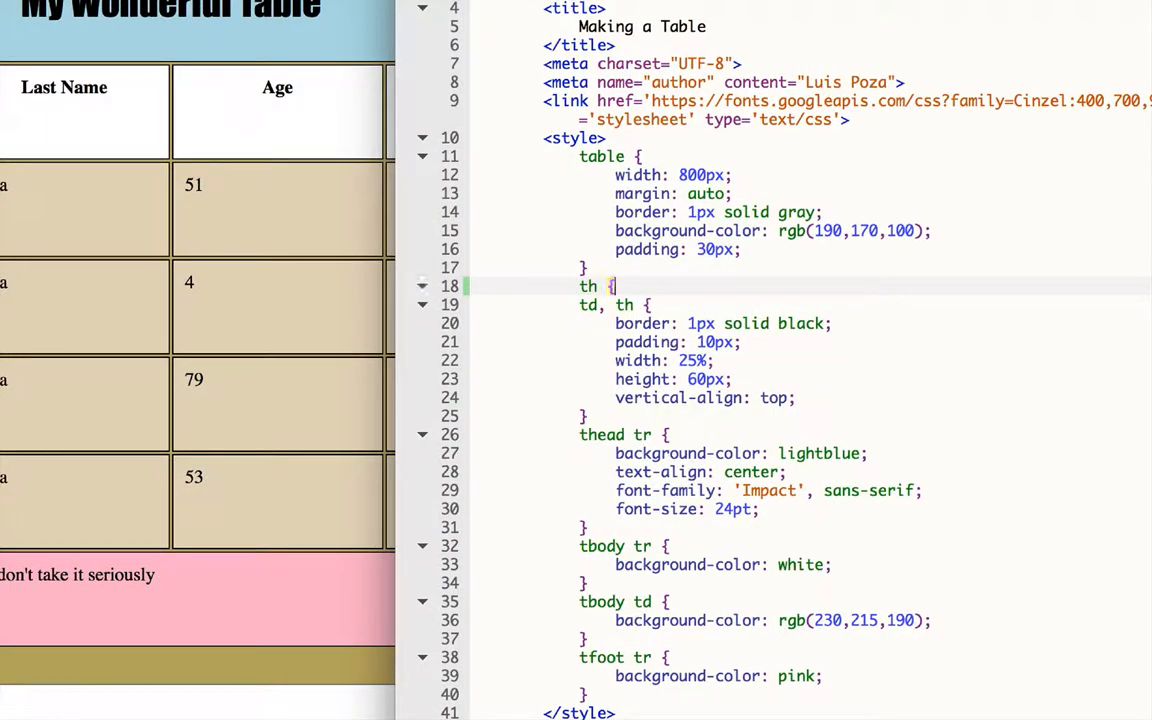
Step: Set the th background-image to url(images/paper.jpg), picking url( from autocomplete
{"action": "type", "text": "background-image:"}
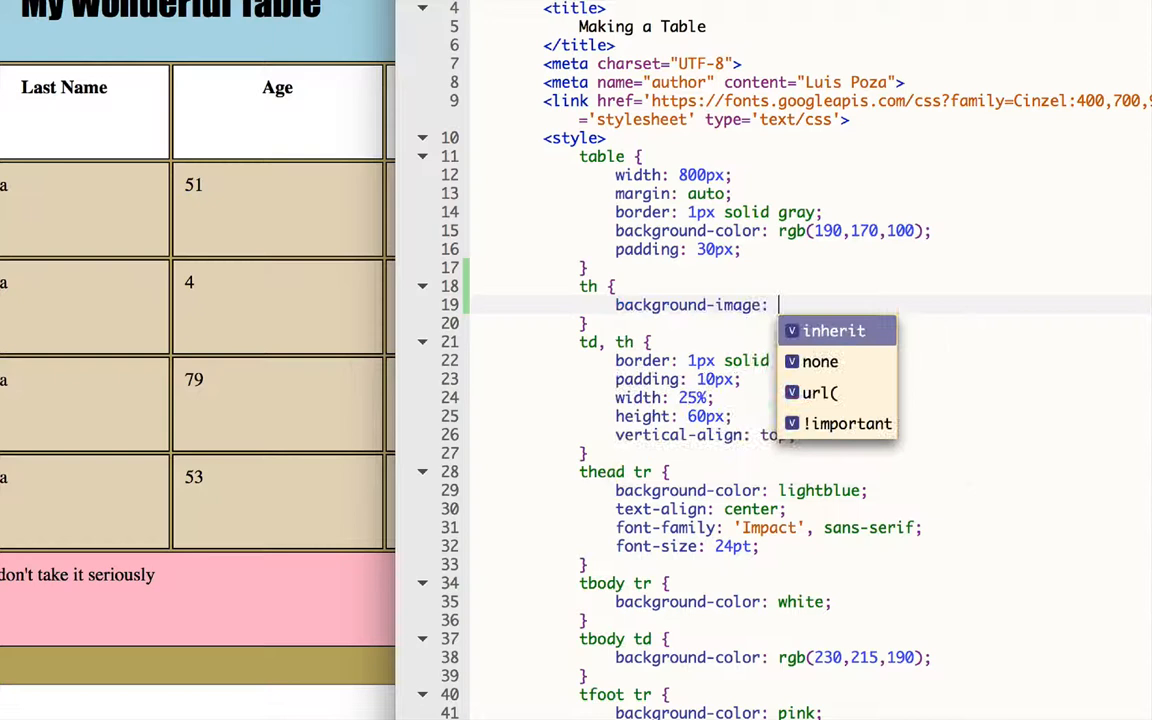
{"action": "left_click", "coordinate": [818, 392]}
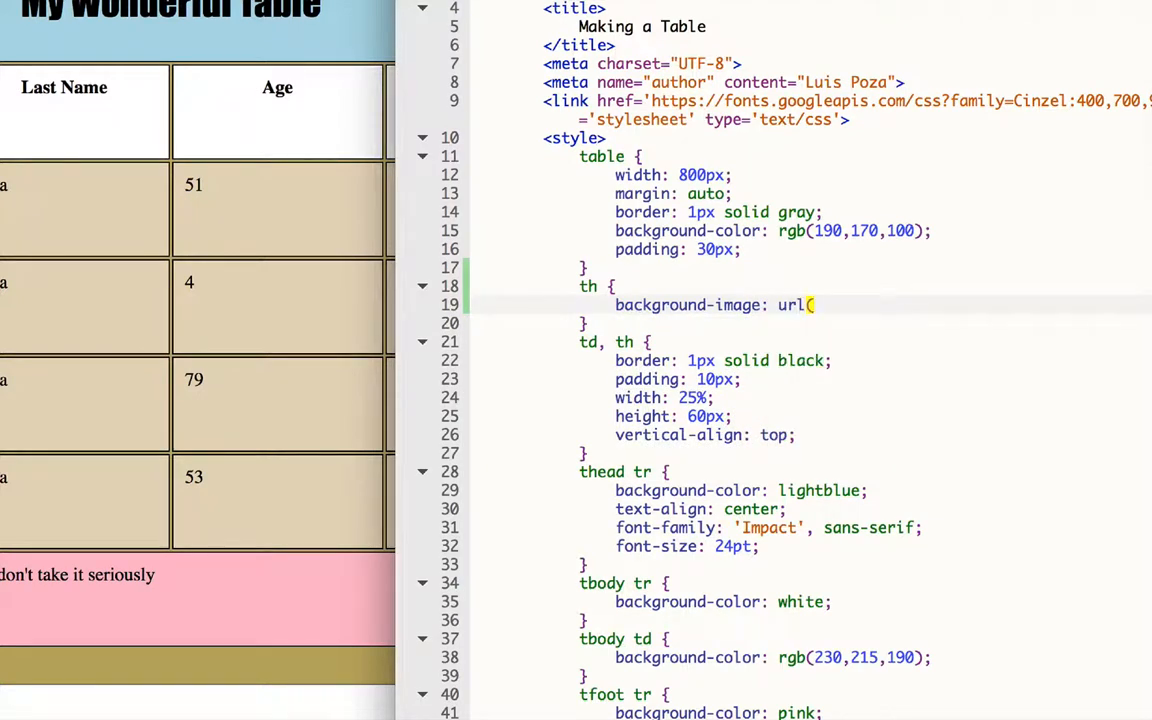
{"action": "type", "text": "images"}
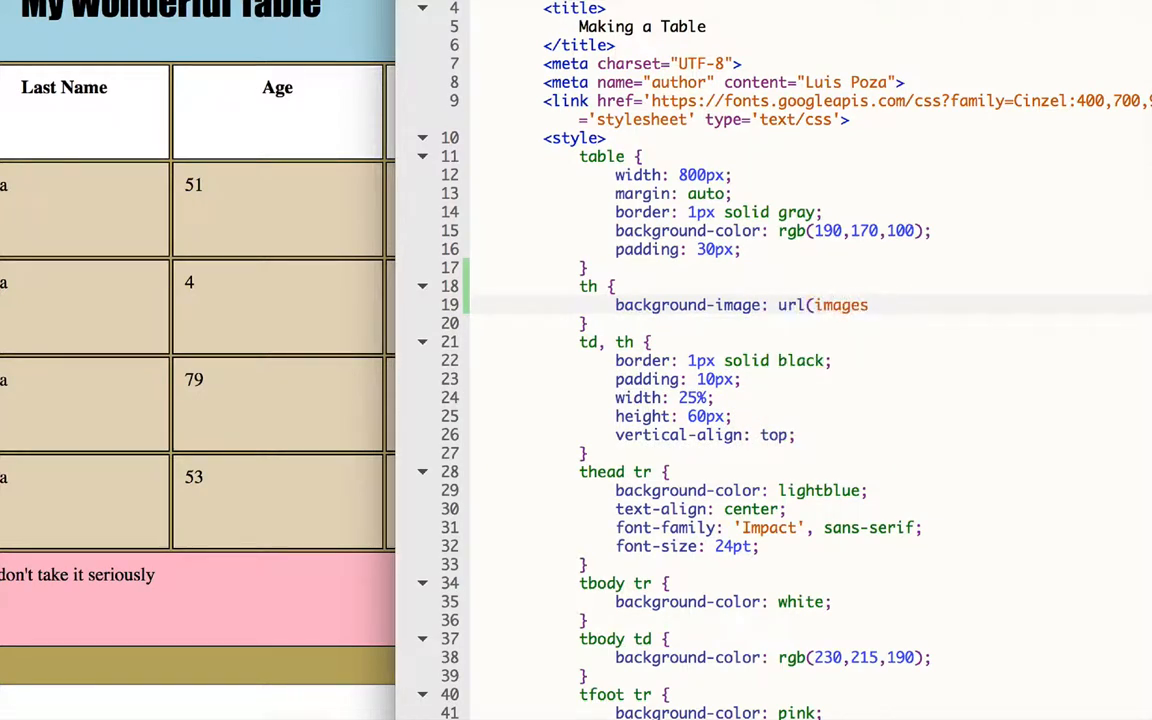
{"action": "type", "text": "/paper"}
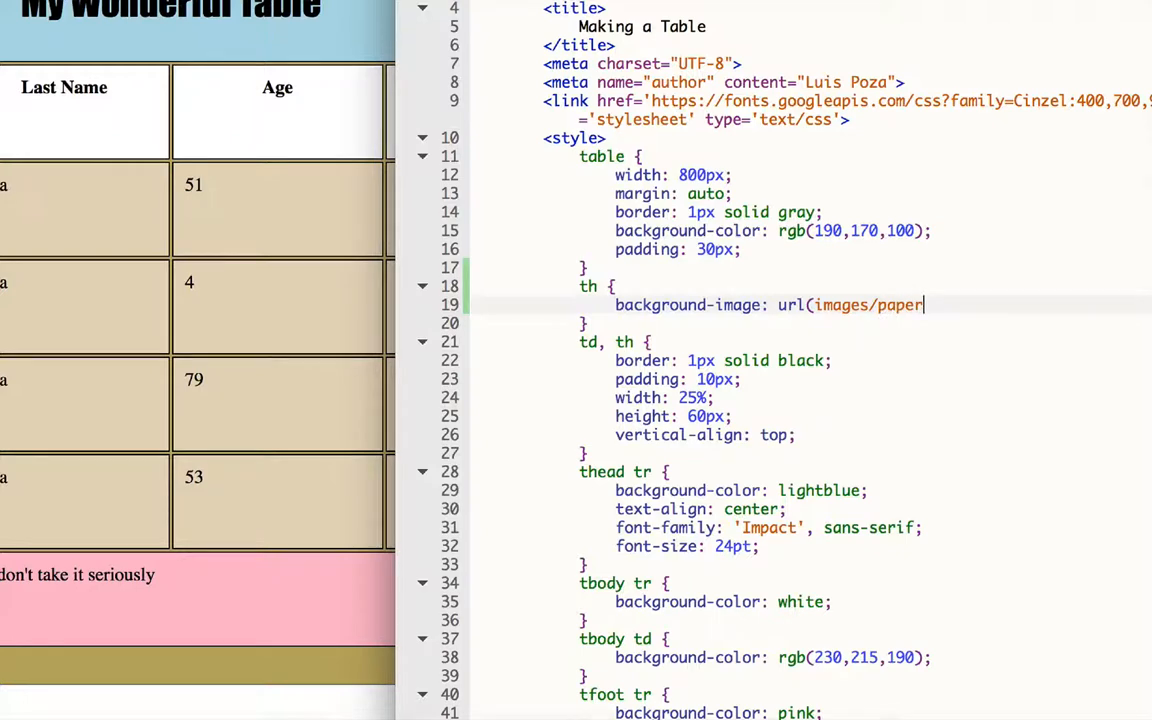
{"action": "type", "text": ".jpg"}
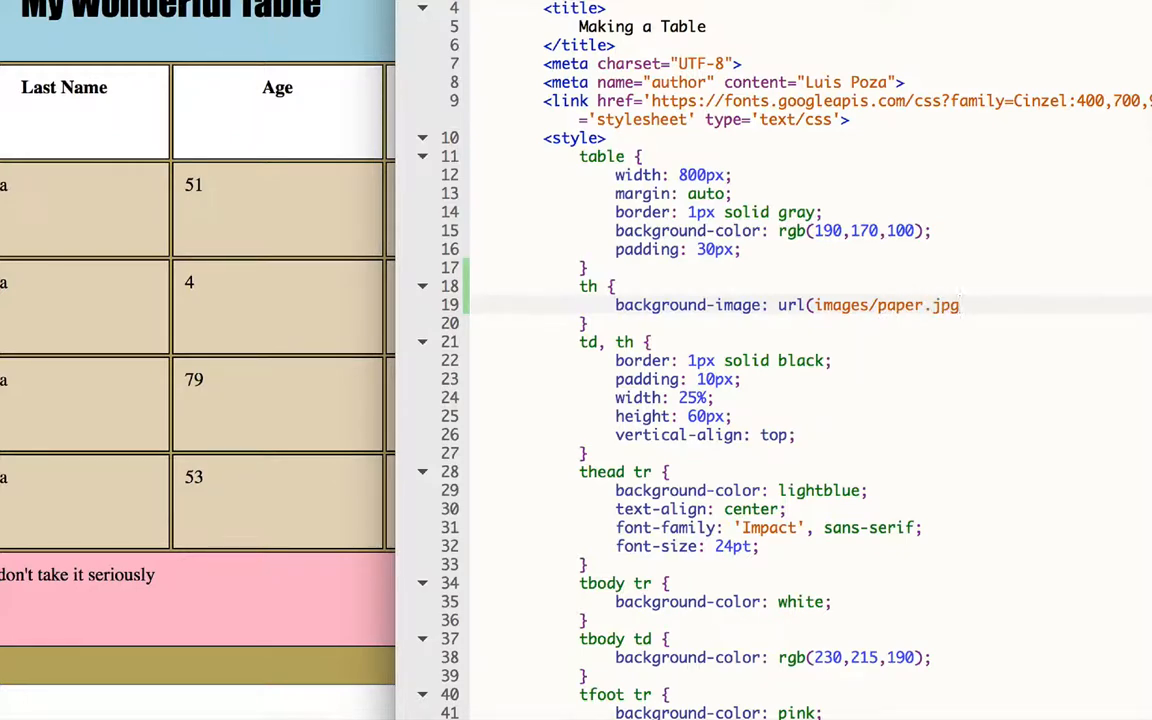
{"action": "type", "text": ";"}
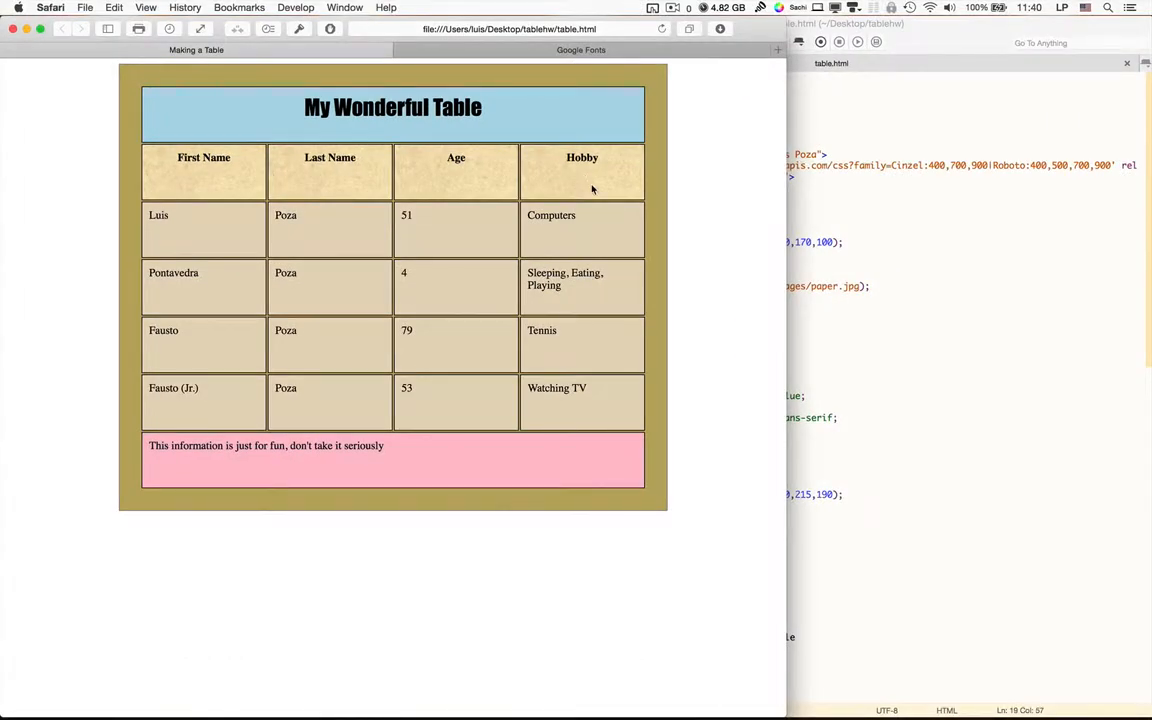
{"action": "mouse_move", "coordinate": [628, 300]}
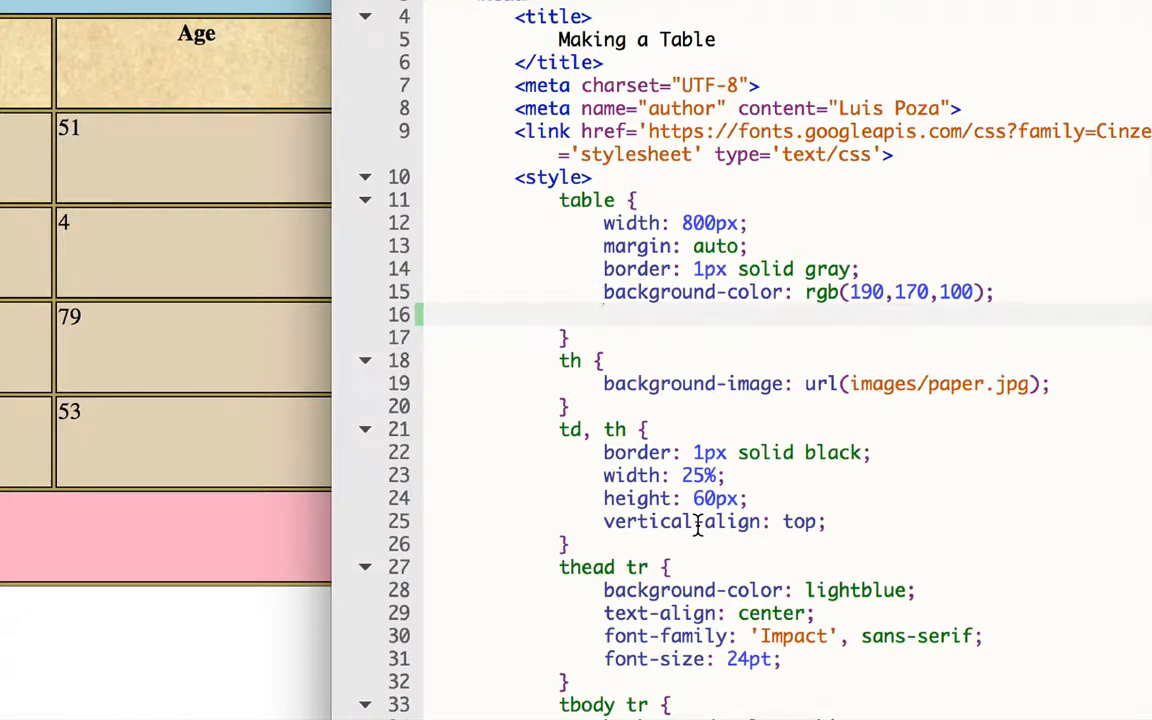
Step: Add border-spacing: 10px; to the table rule
{"action": "type", "text": "bord"}
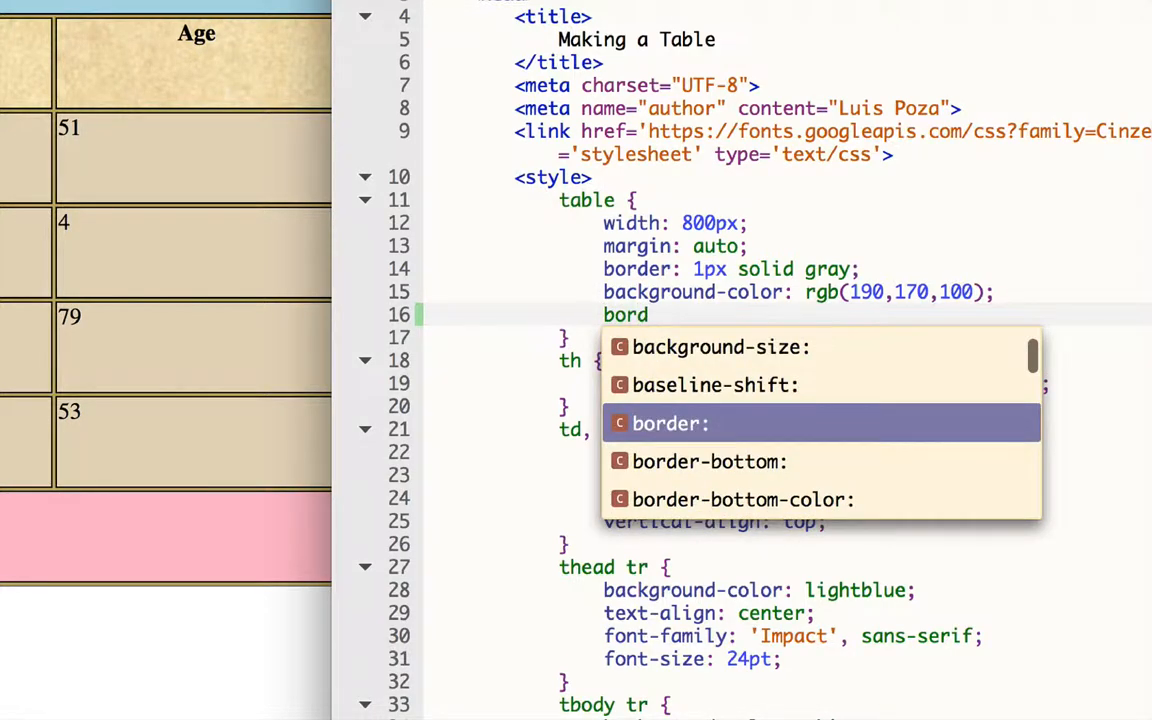
{"action": "type", "text": "-spacing:"}
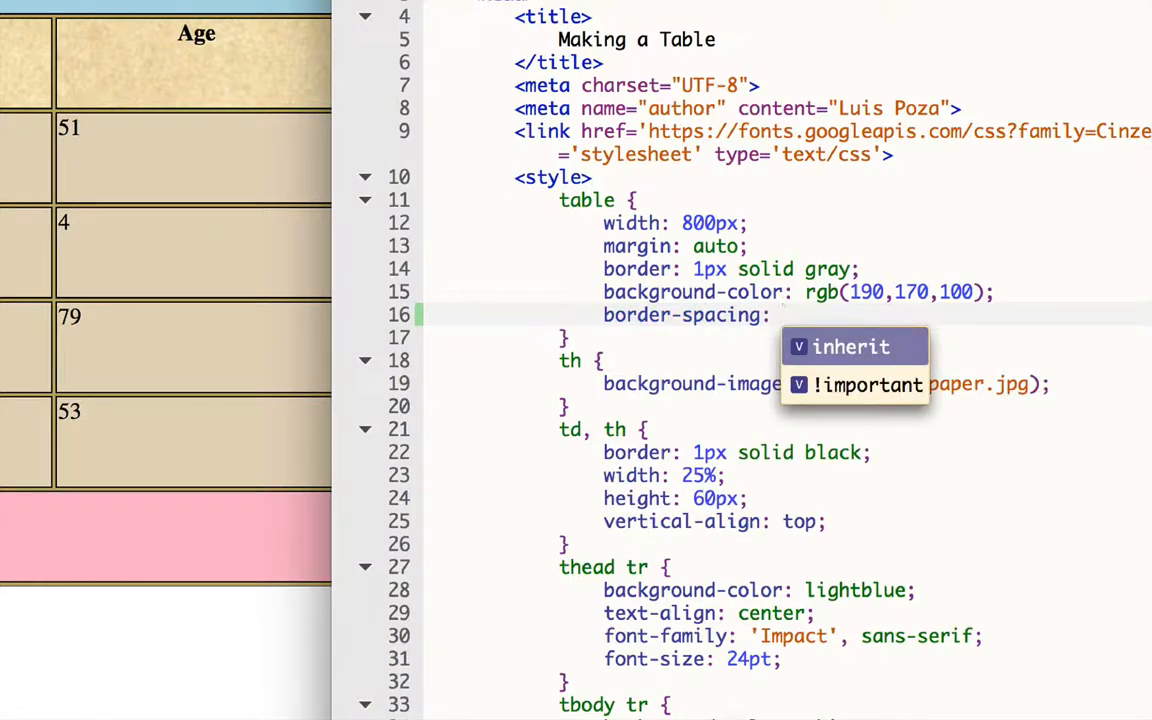
{"action": "type", "text": "10px"}
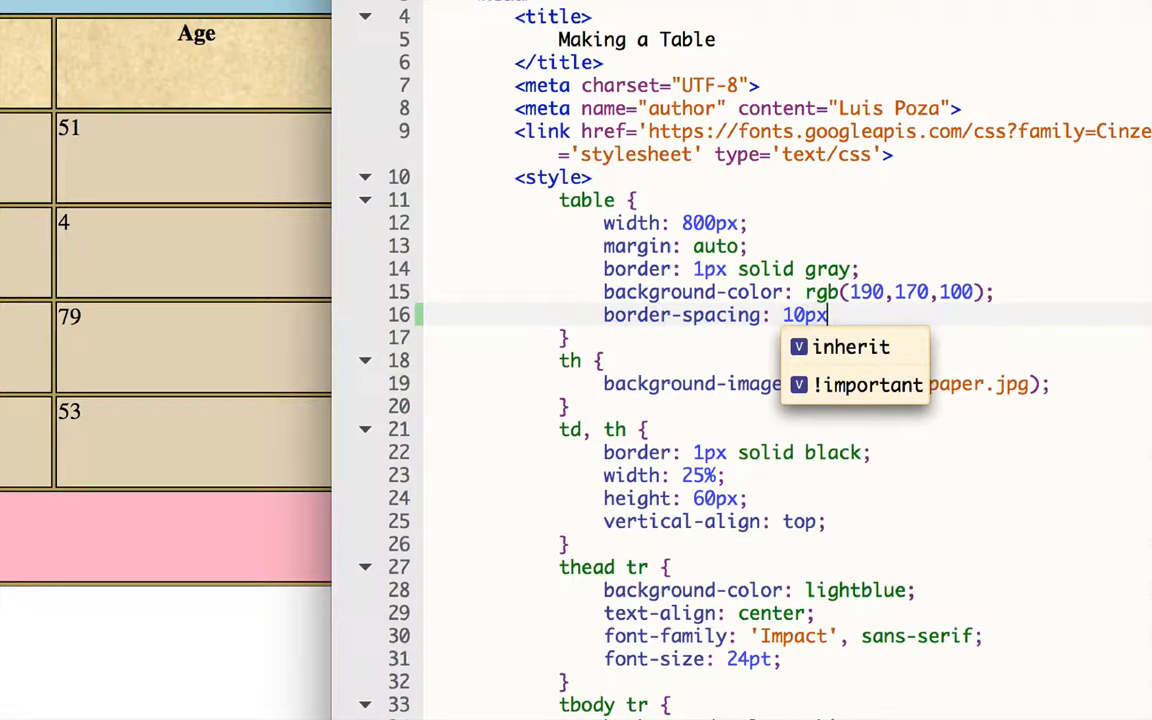
{"action": "type", "text": ";"}
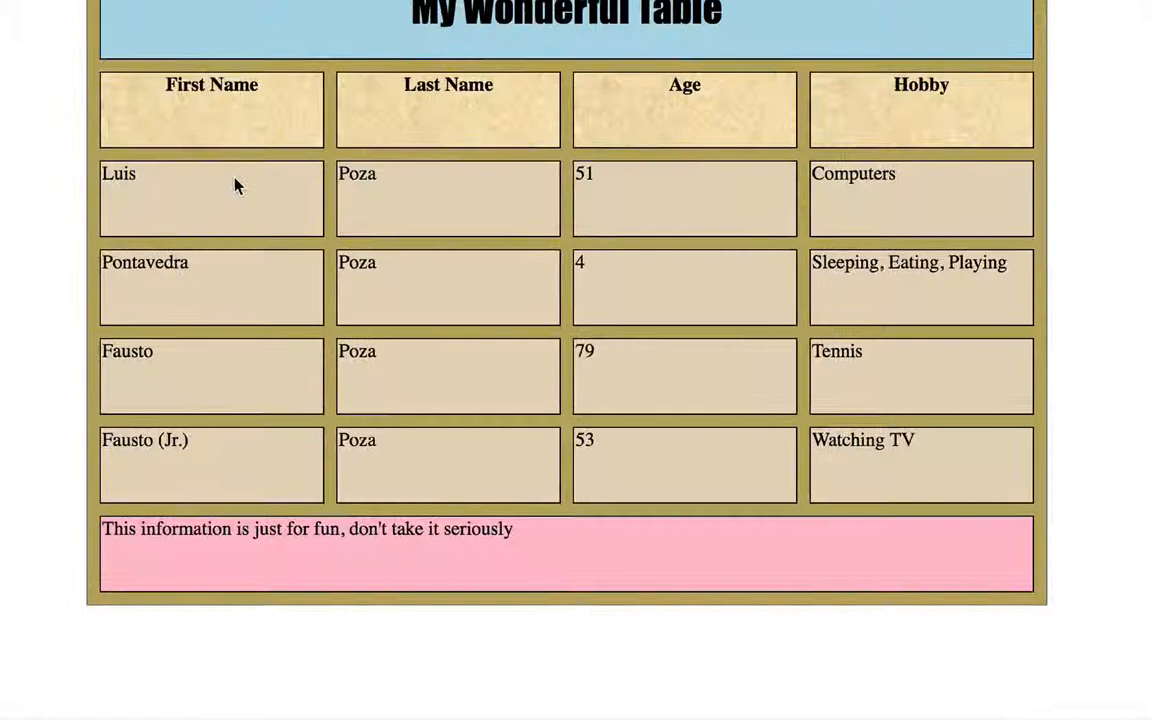
{"action": "mouse_move", "coordinate": [251, 112]}
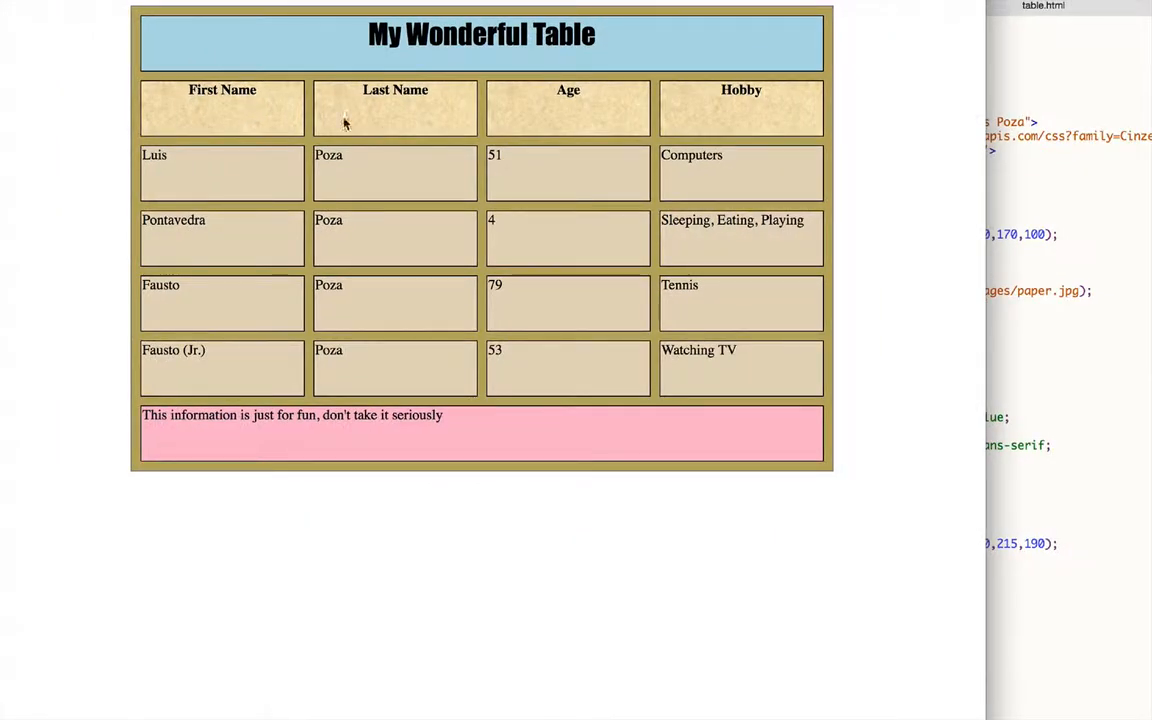
{"action": "mouse_move", "coordinate": [202, 113]}
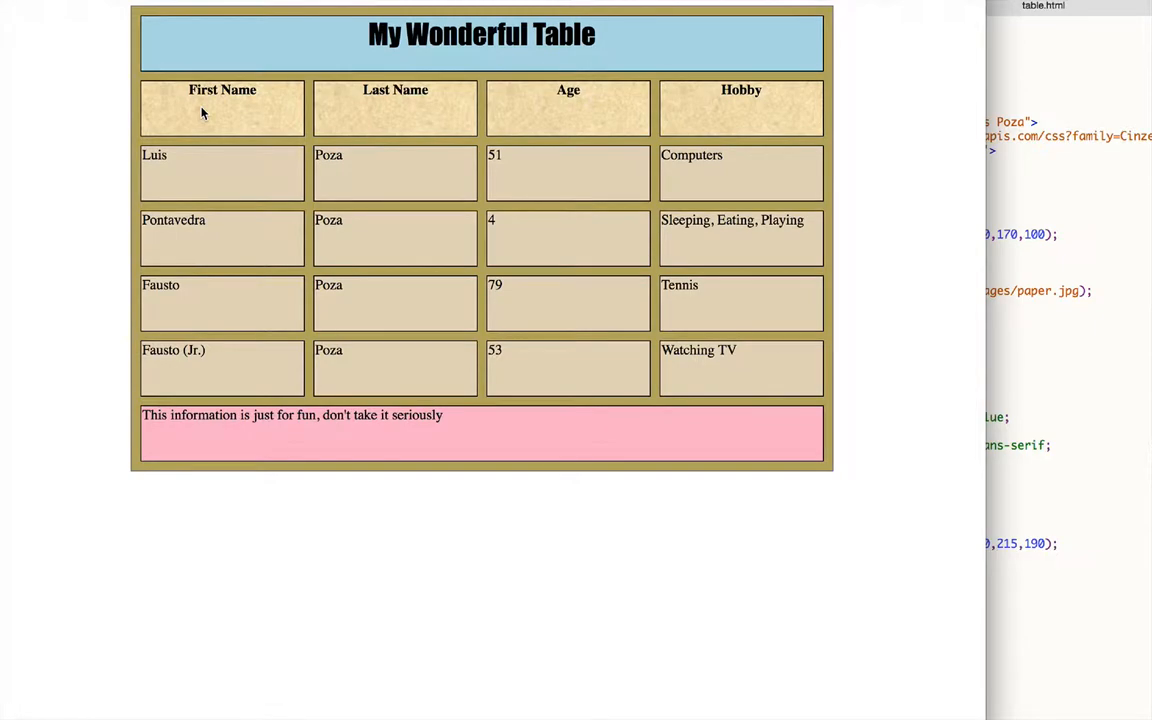
{"action": "mouse_move", "coordinate": [987, 238]}
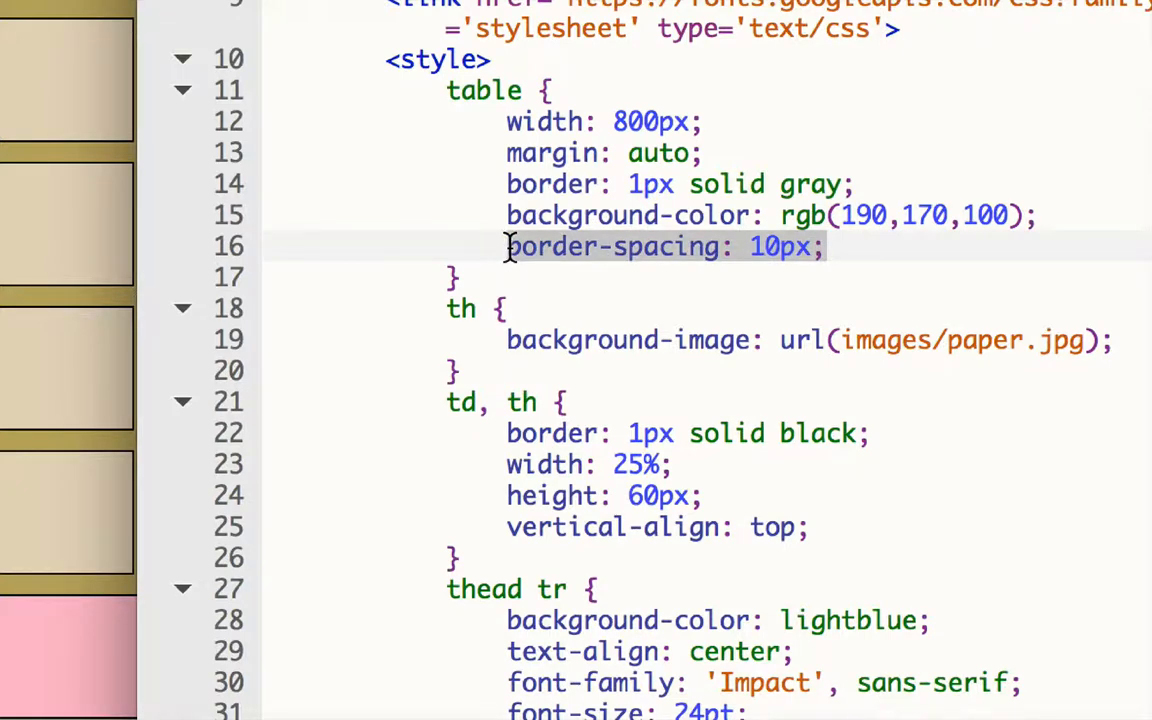
Step: Replace the border-spacing declaration with border-collapse: collapse via autocomplete
{"action": "key", "text": "Delete"}
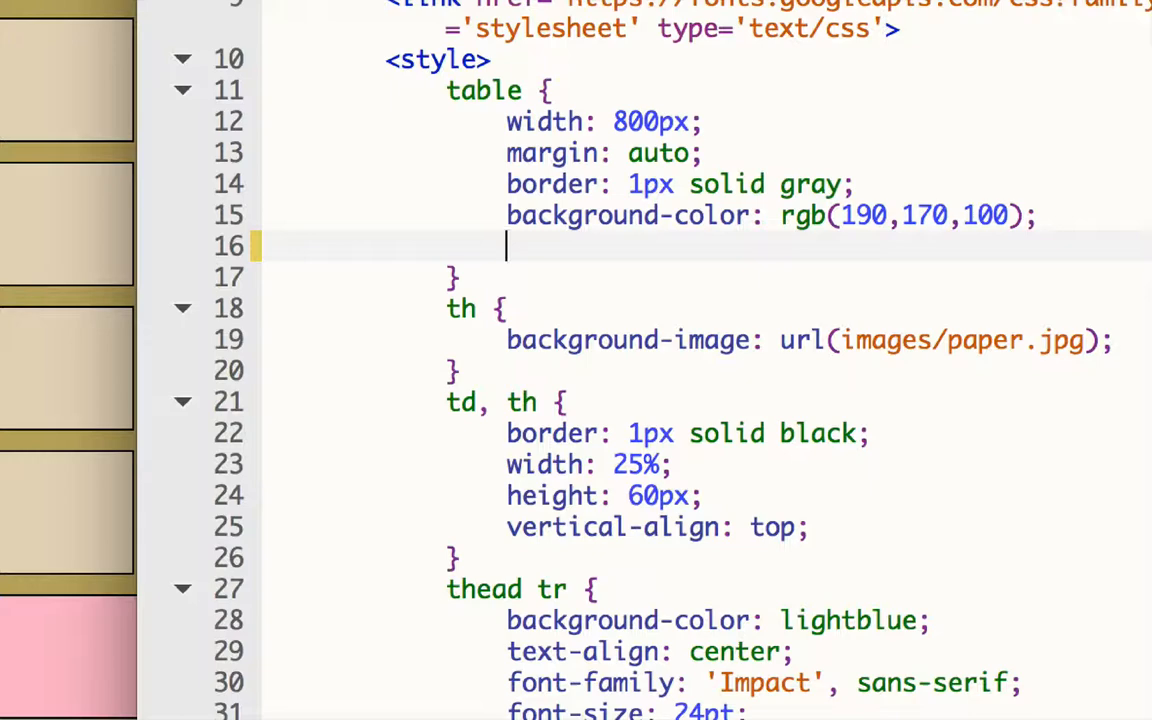
{"action": "type", "text": "border-collapse:"}
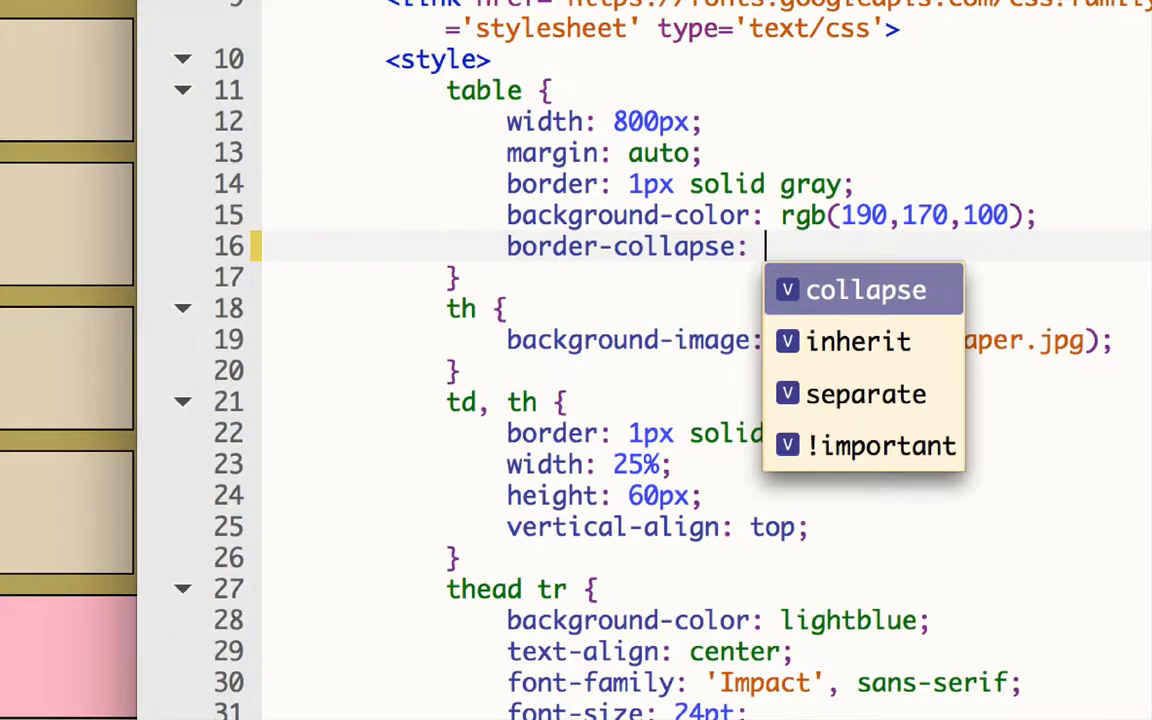
{"action": "left_click", "coordinate": [864, 289]}
{"action": "type", "text": "3"}
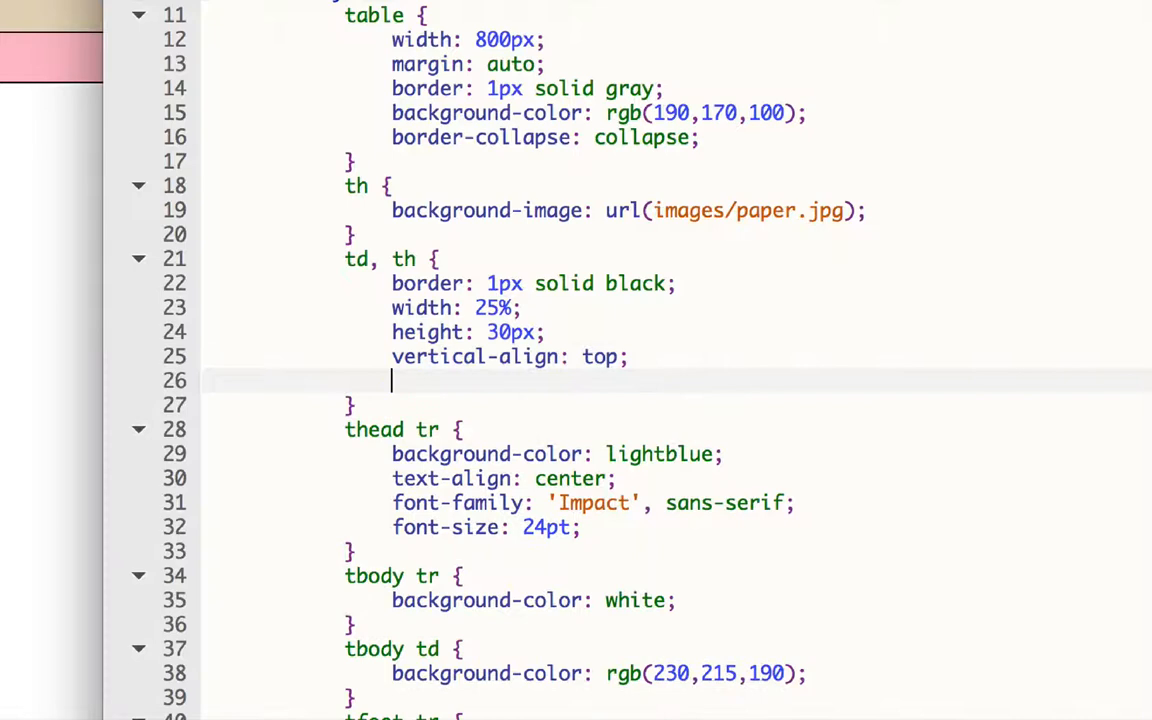
Step: Type padding: 0px 10px into the td, th rule
{"action": "type", "text": "padding:"}
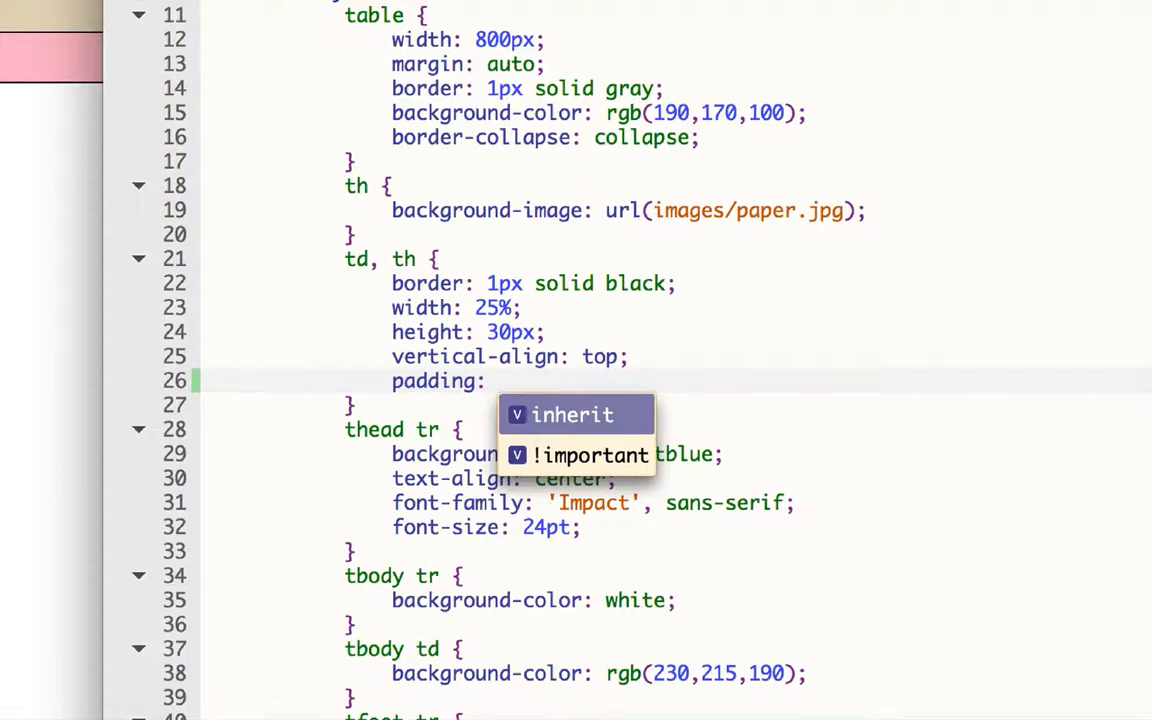
{"action": "type", "text": "0"}
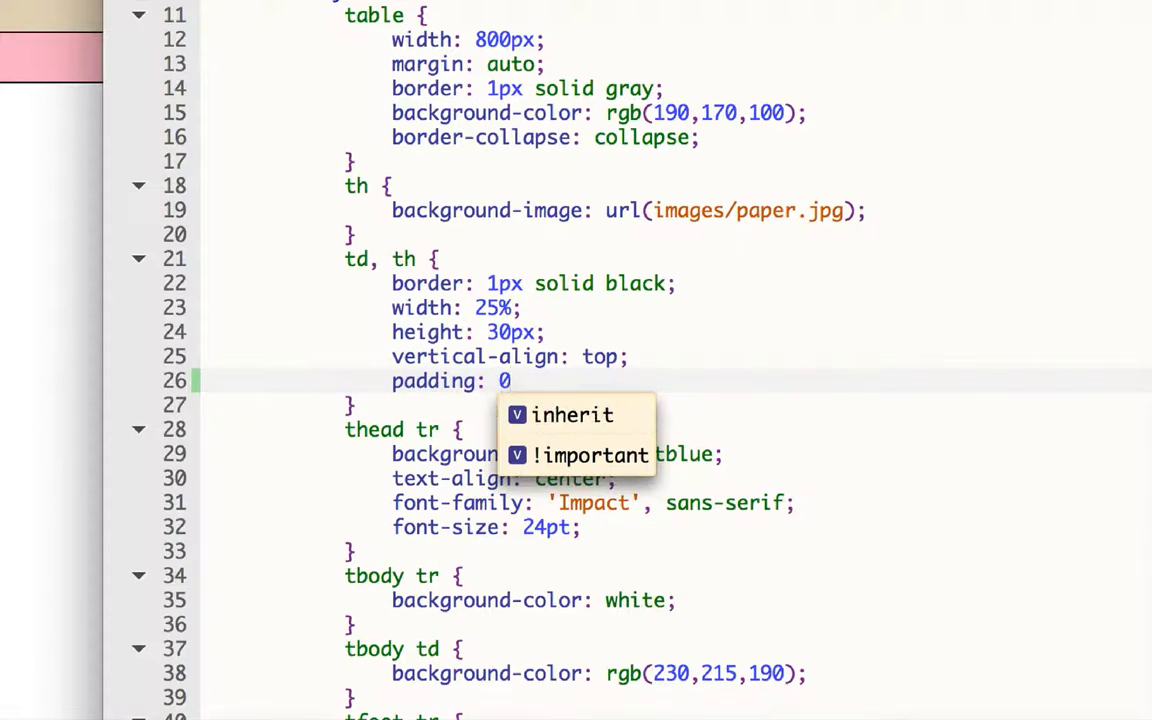
{"action": "type", "text": "px"}
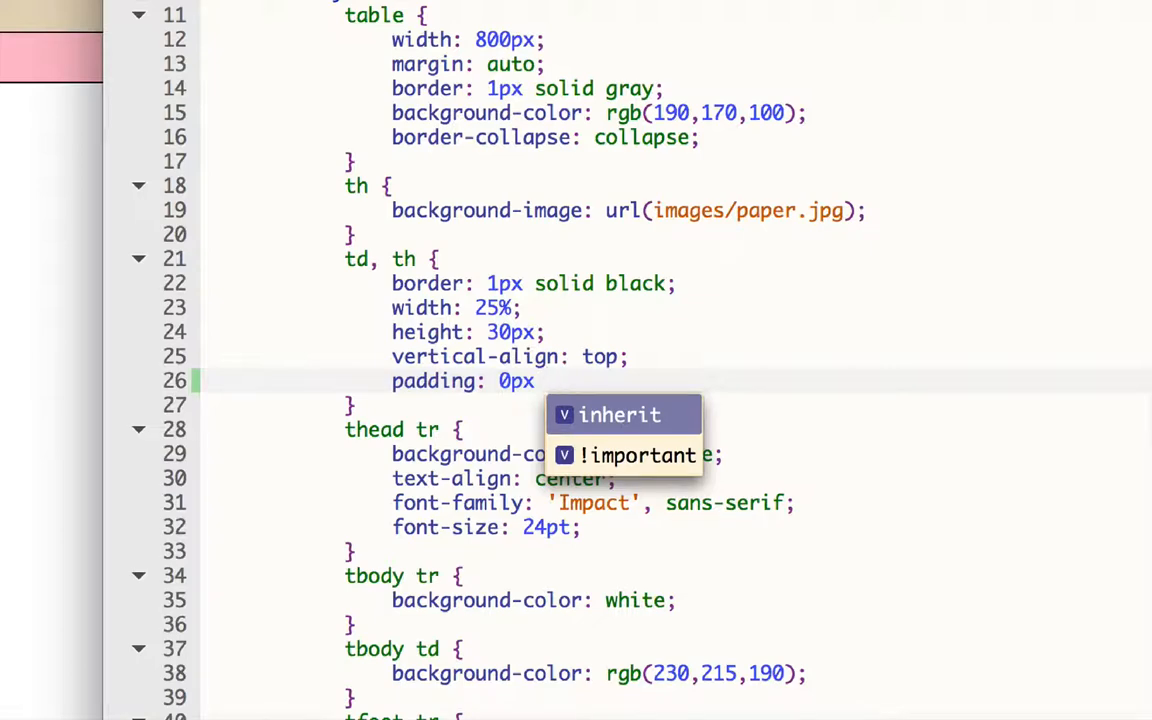
{"action": "type", "text": "10px"}
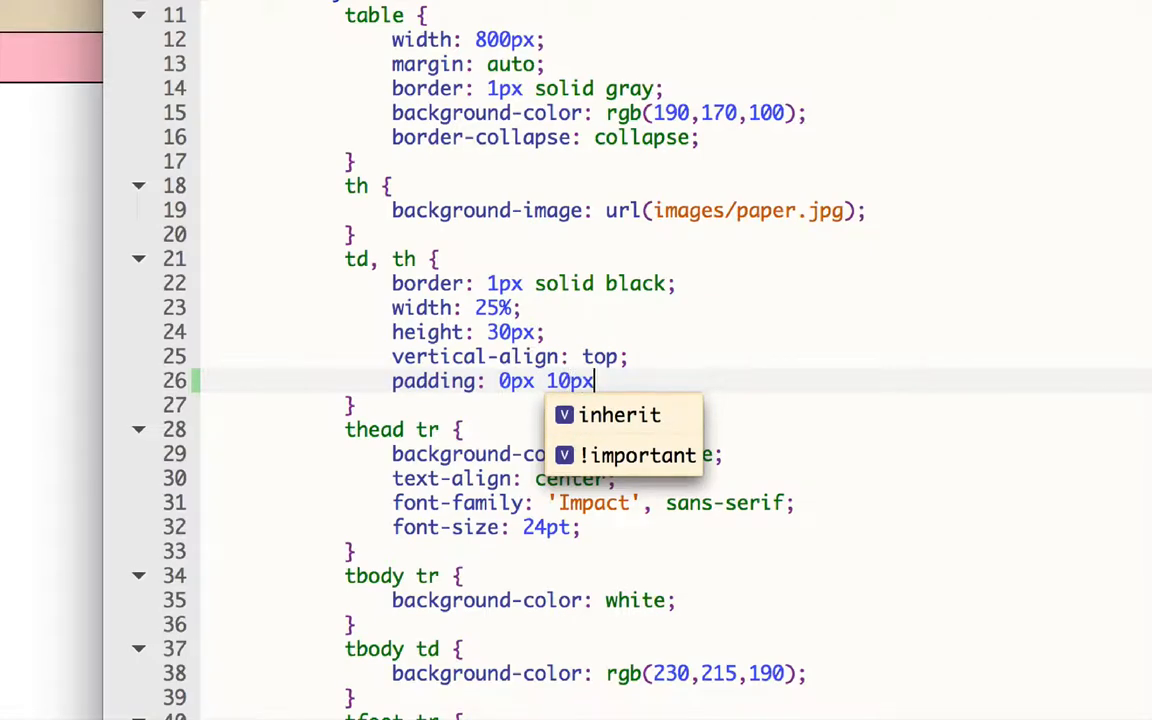